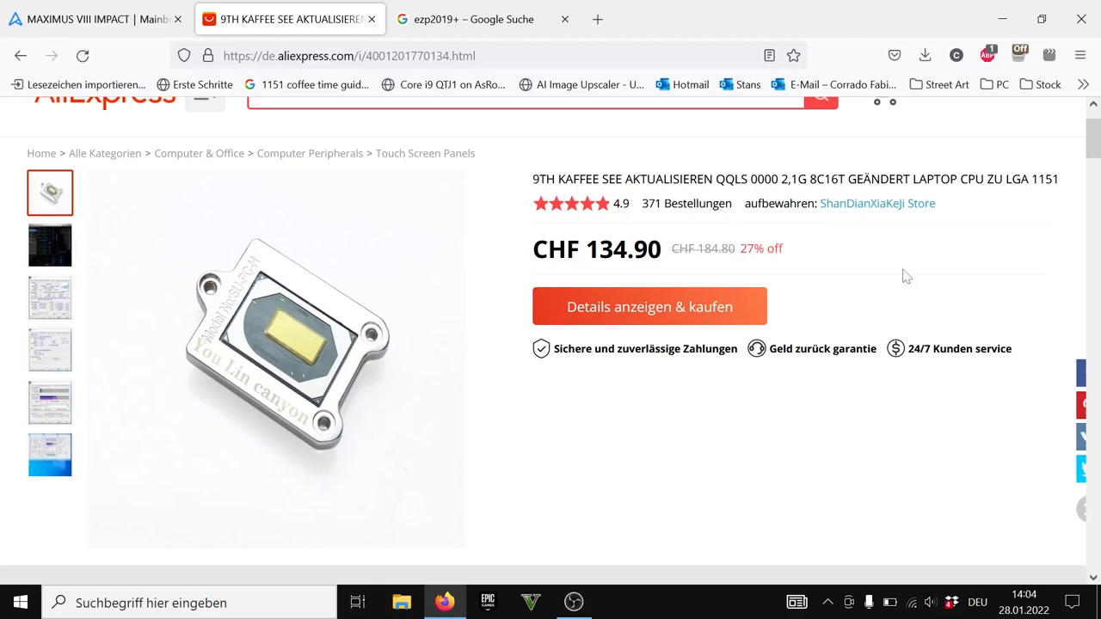
Scroll through the AliExpress listing for the modified Coffee Lake CPU
scroll(down, 3)
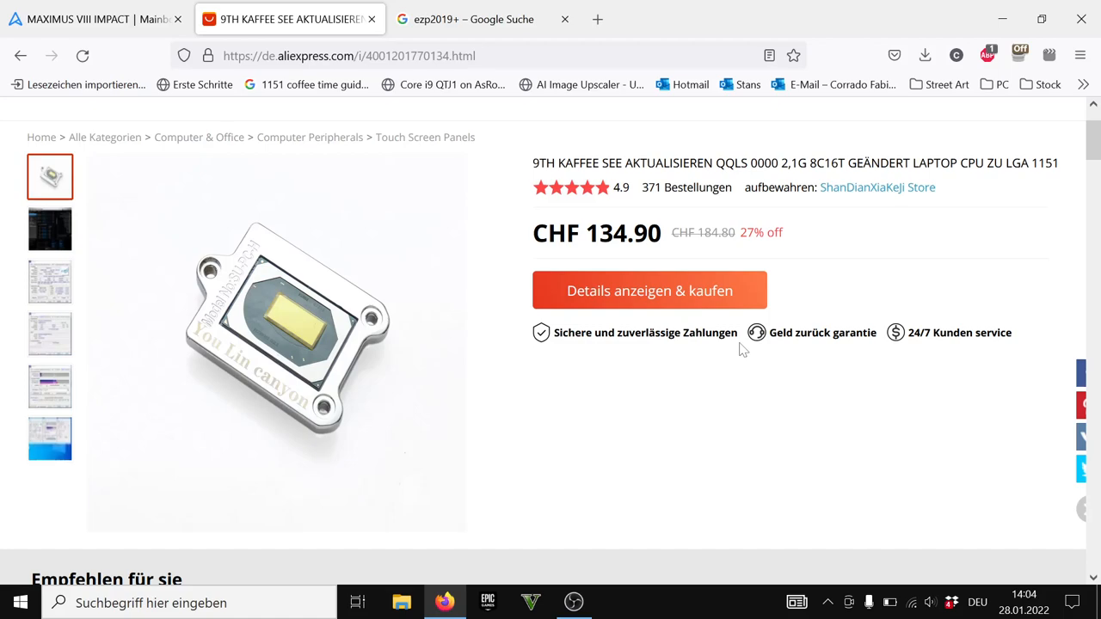
mouse_move(627, 380)
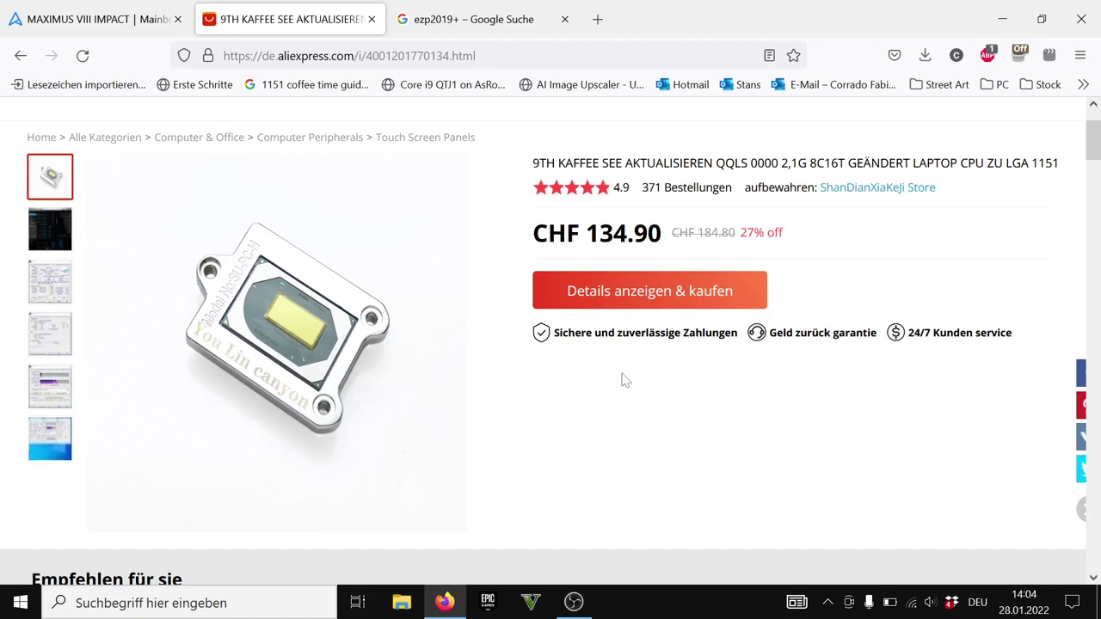
scroll(down, 3)
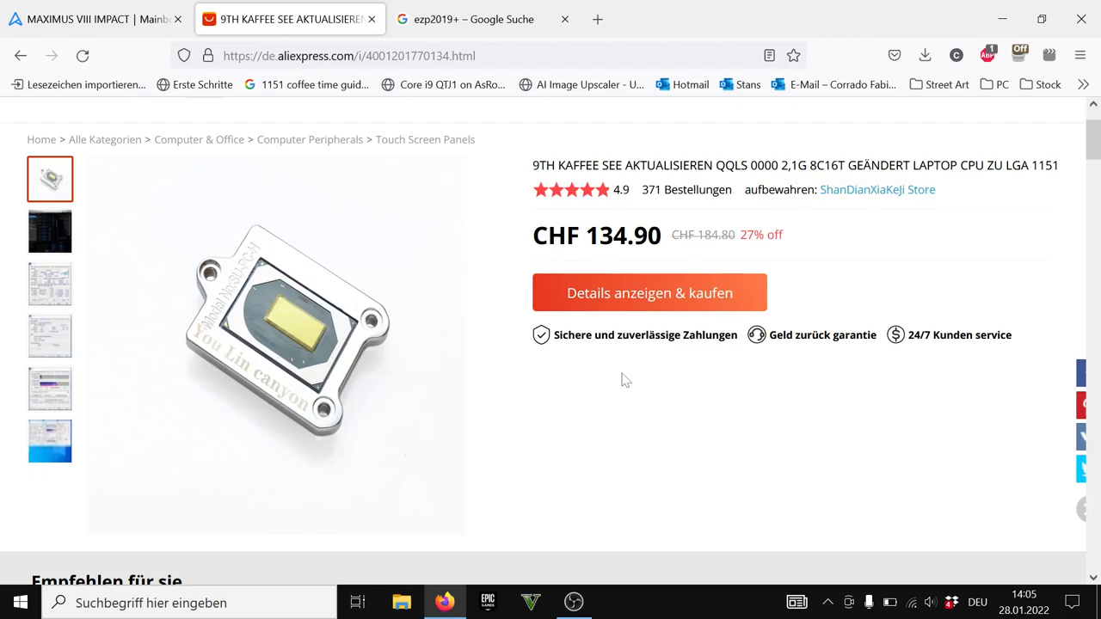
scroll(down, 3)
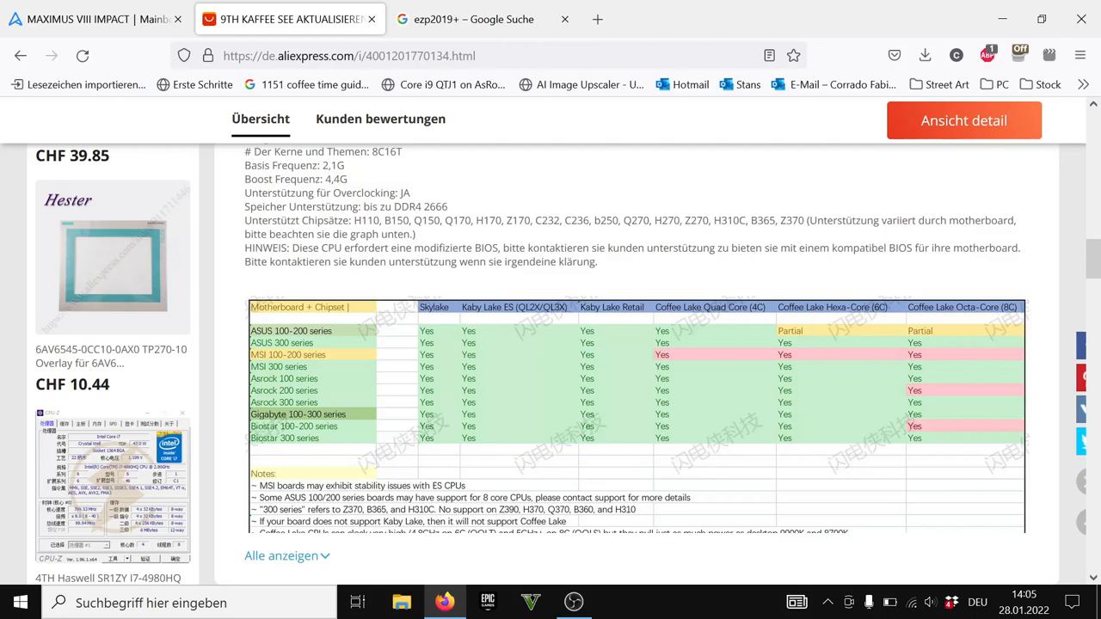
drag(353, 220, 784, 220)
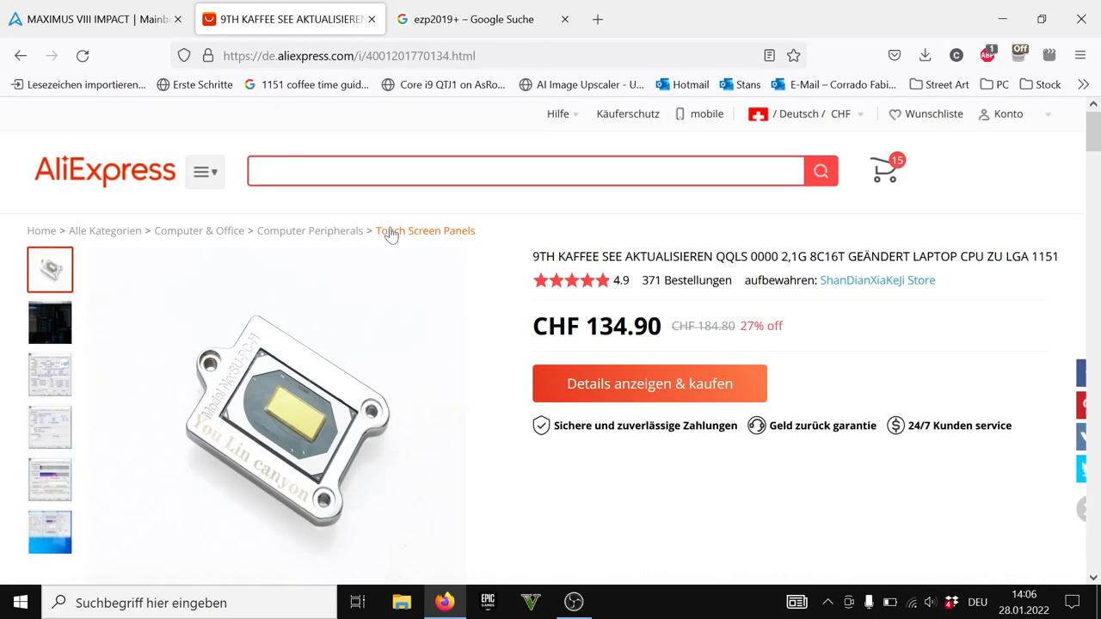
scroll(down, 3)
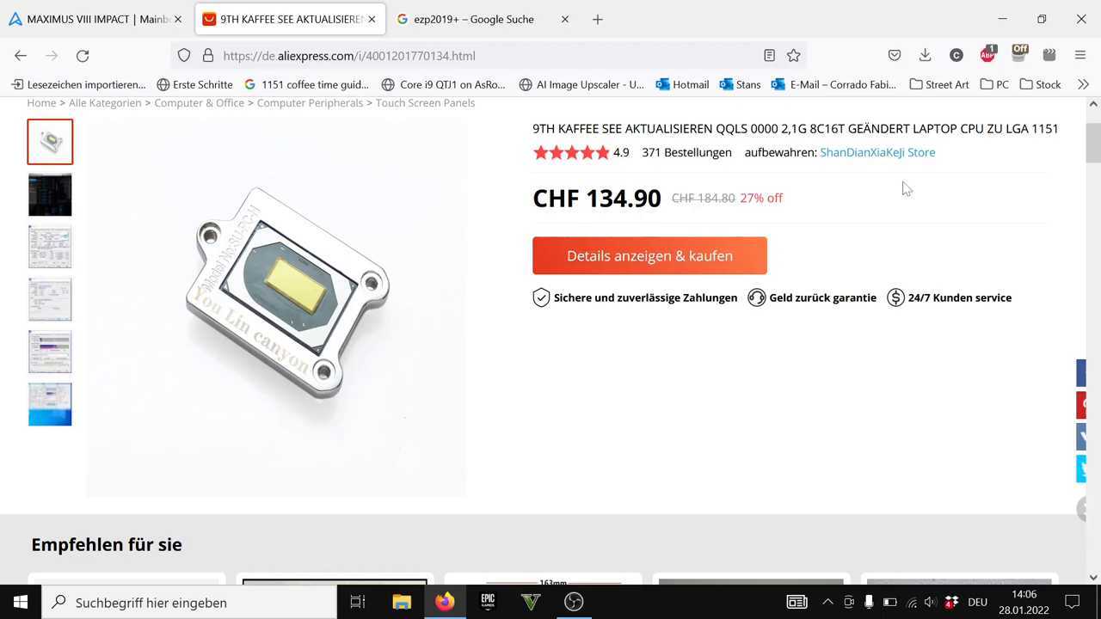
scroll(down, 3)
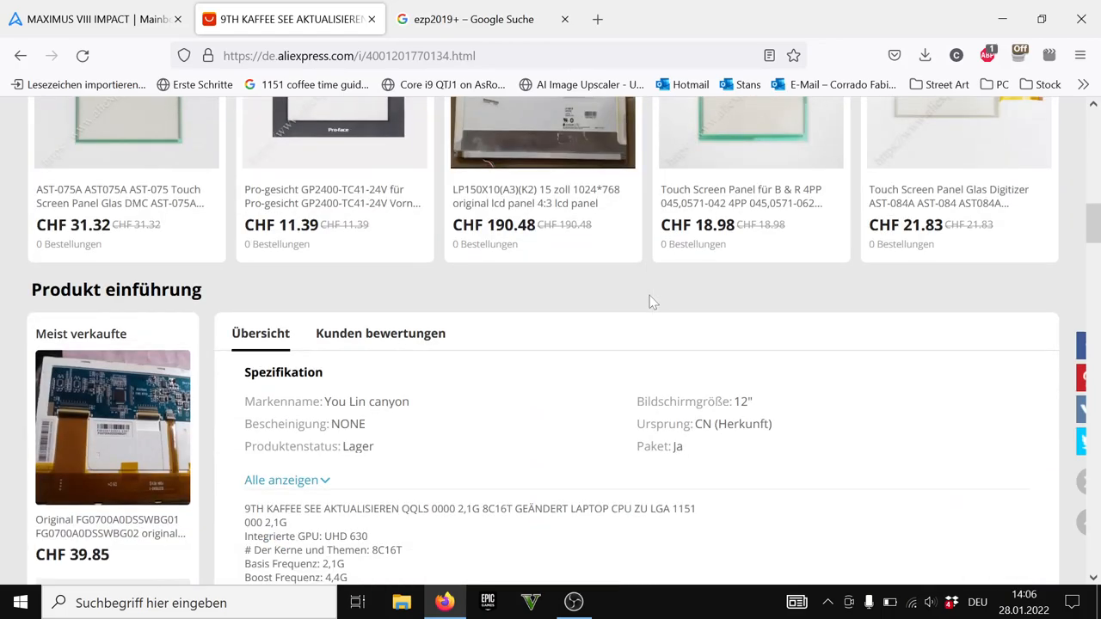
scroll(down, 3)
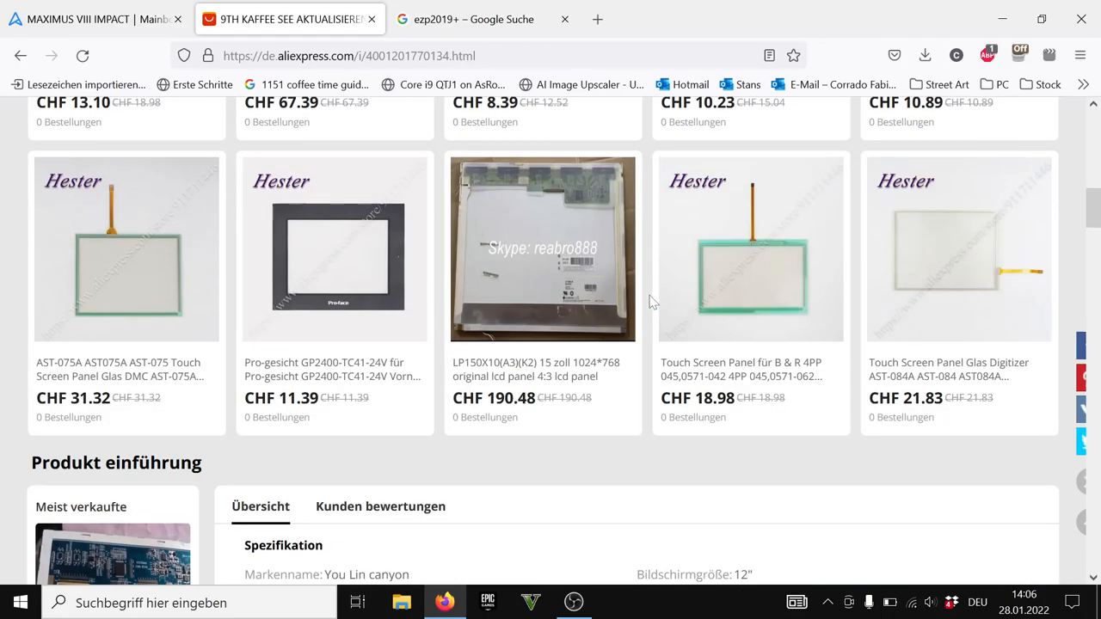
scroll(up, 3)
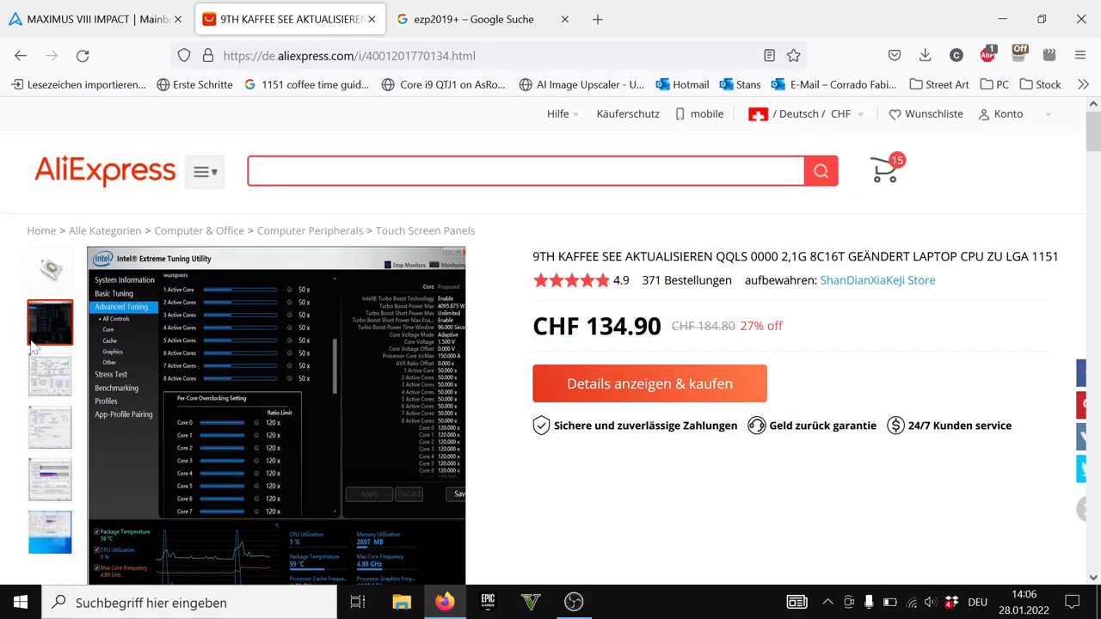
View the Intel XTU and CPU-Z screenshots showing the CPU on an ASUS Z370 board
click(48, 376)
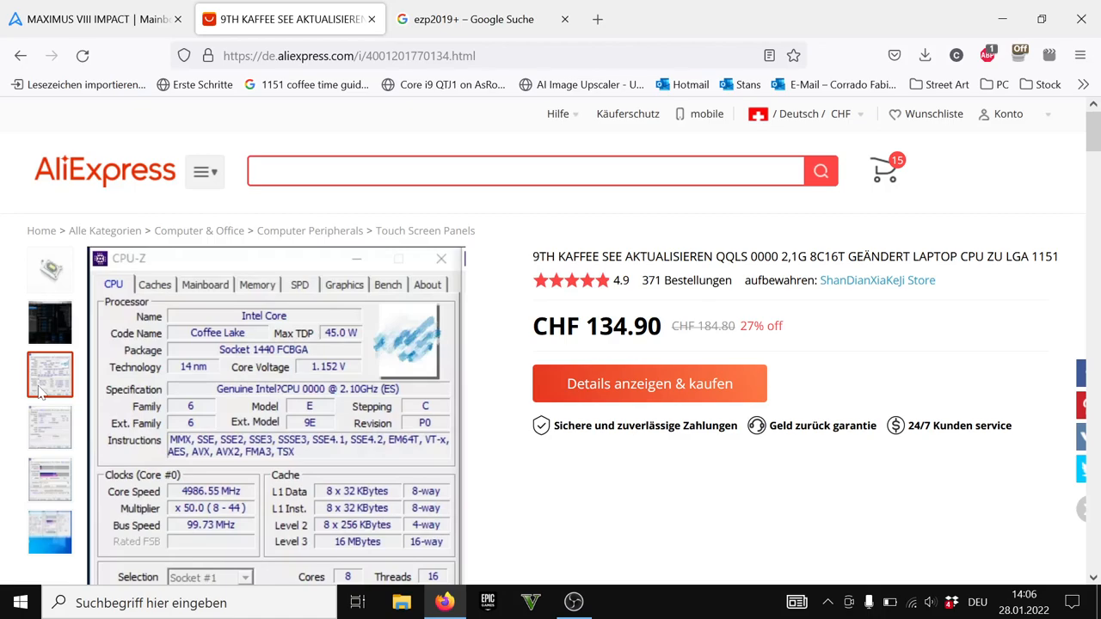
mouse_move(771, 272)
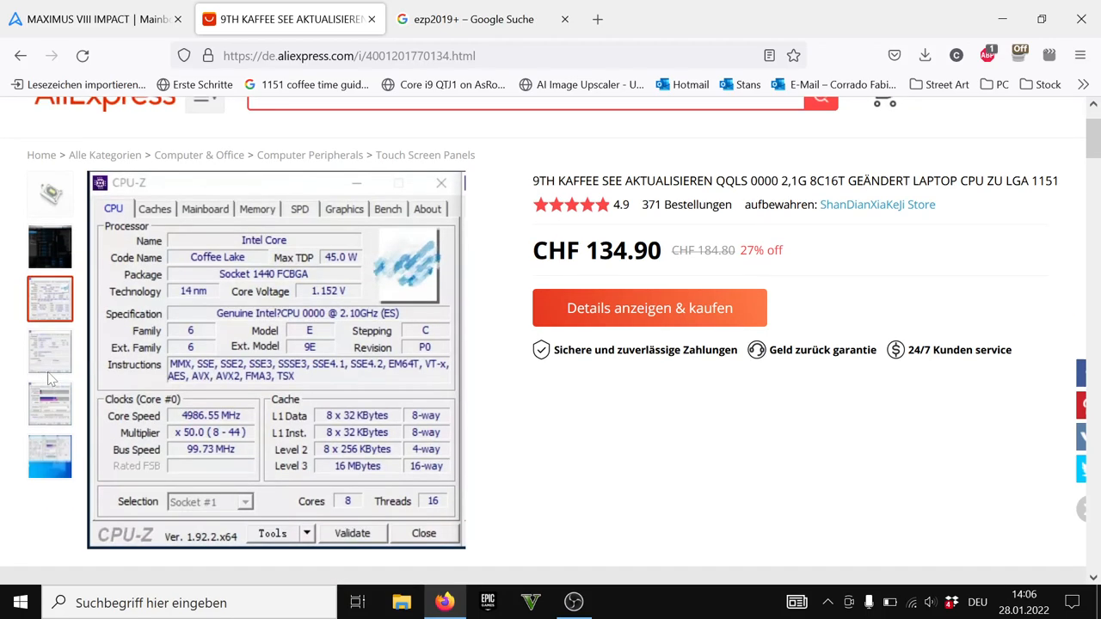
click(204, 210)
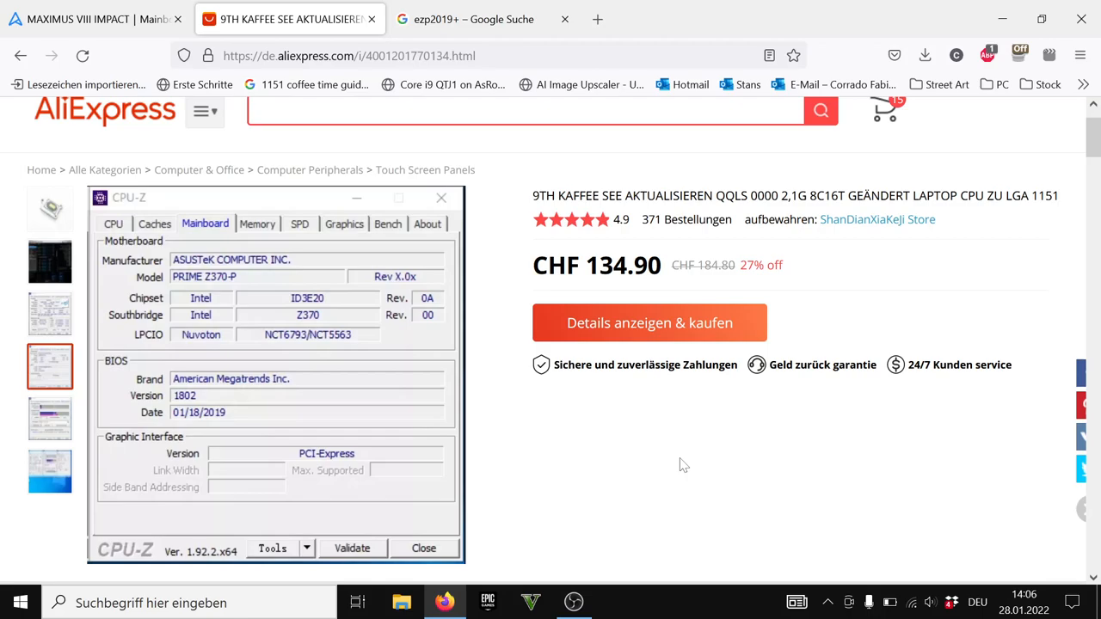
mouse_move(554, 395)
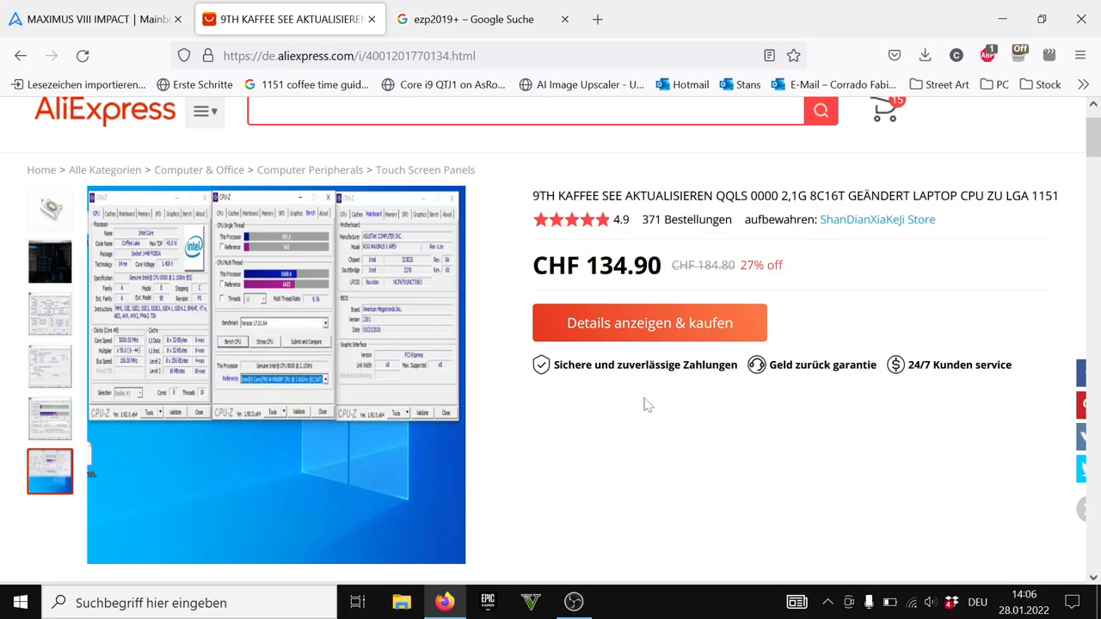
Show the MAXIMUS VIII IMPACT product page and review its Z170 Mini-ITX overview
click(95, 18)
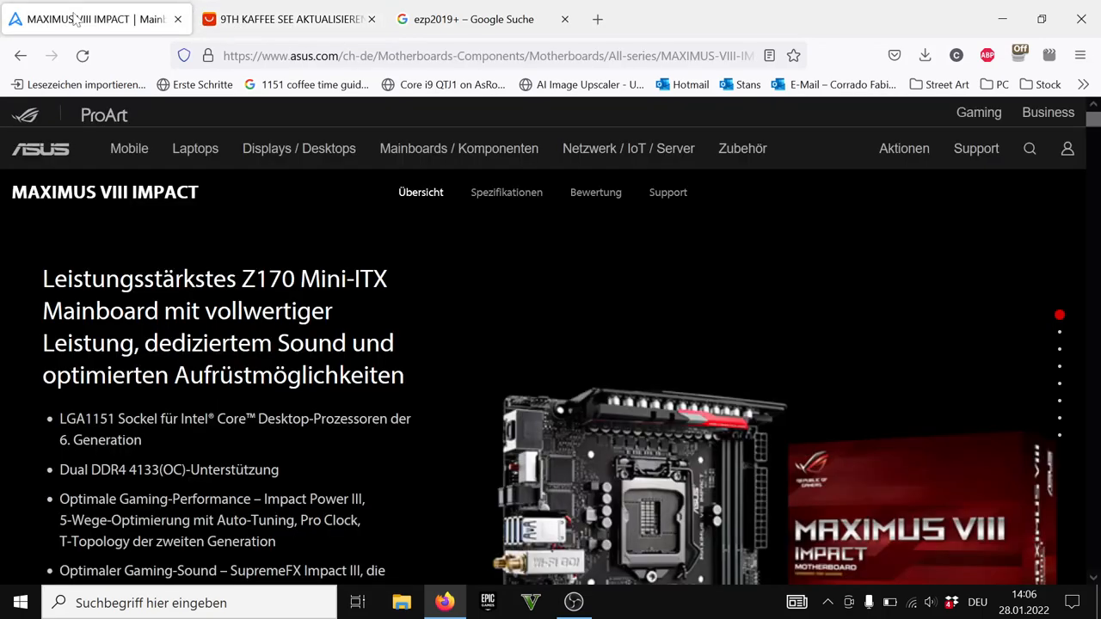
mouse_move(320, 511)
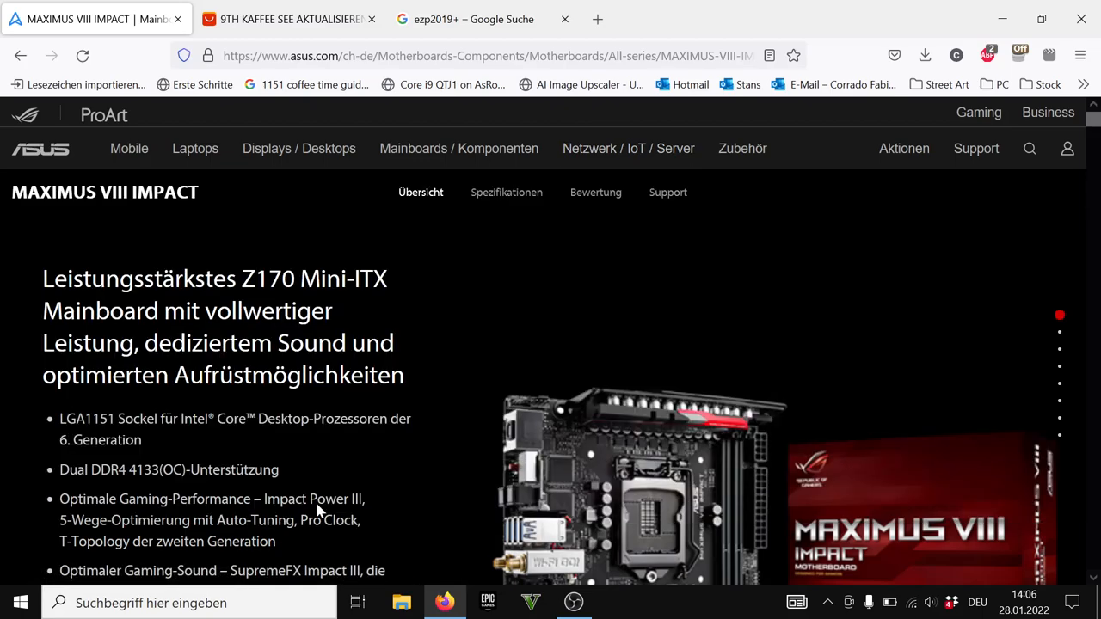
scroll(down, 3)
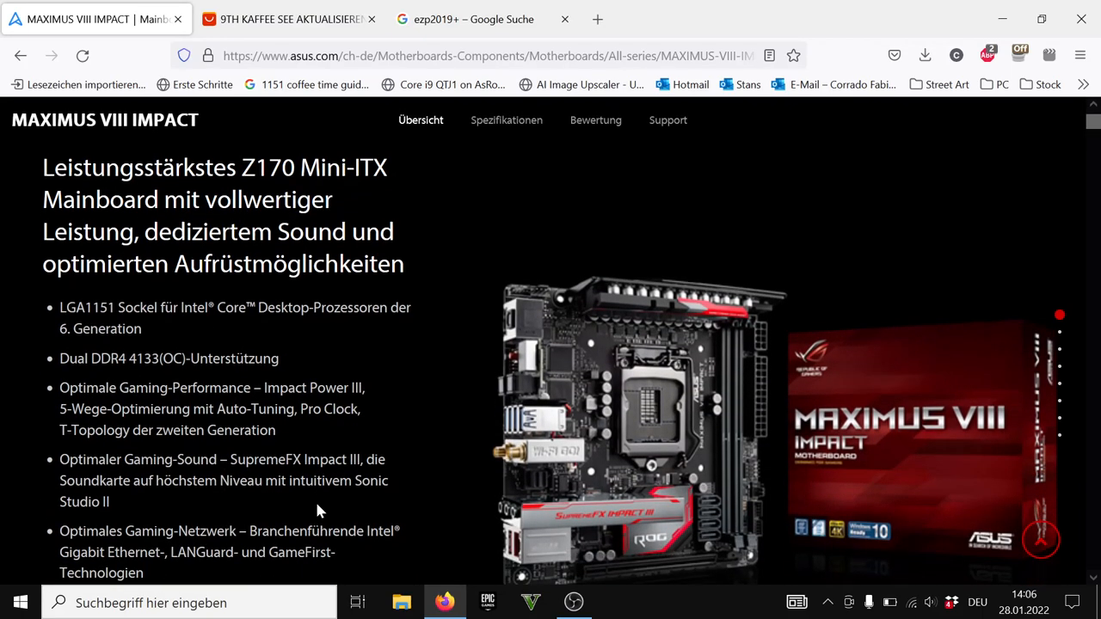
scroll(up, 3)
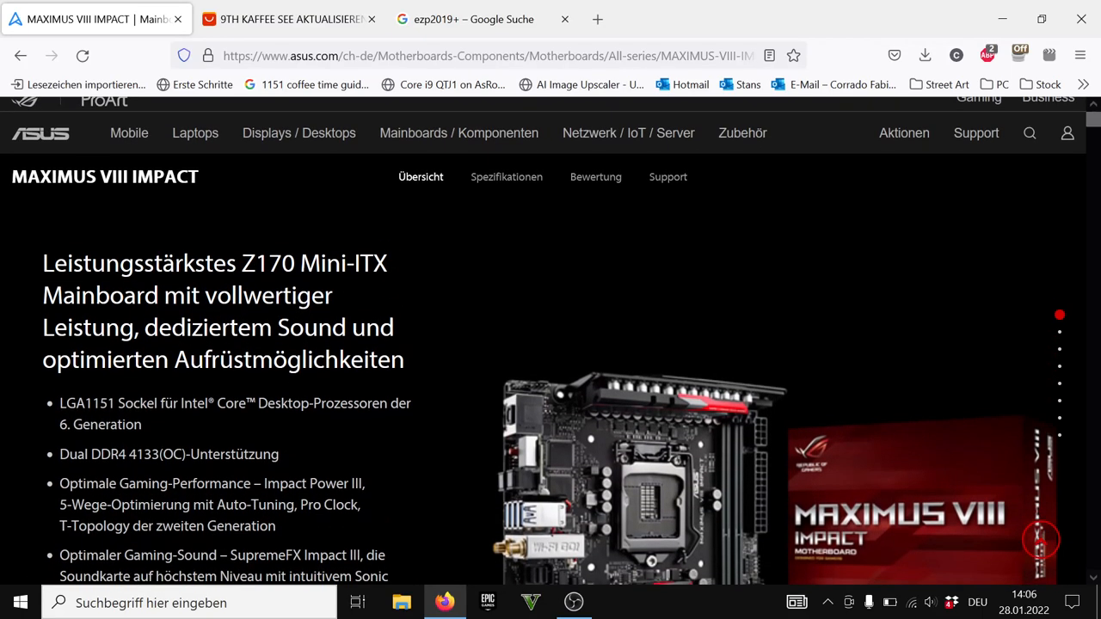
scroll(down, 3)
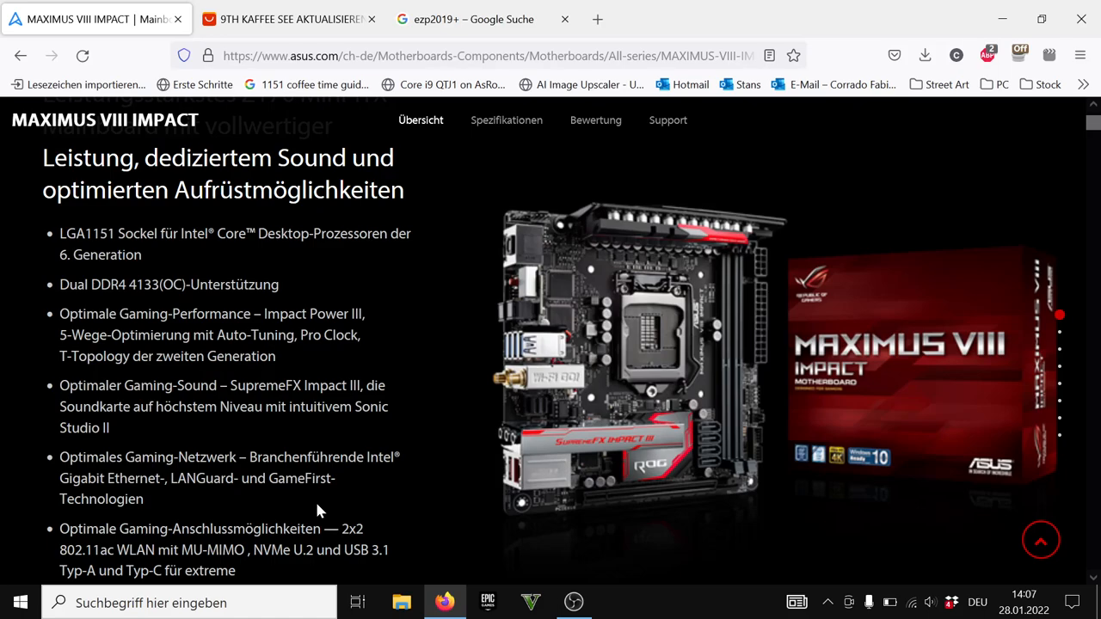
mouse_move(300, 356)
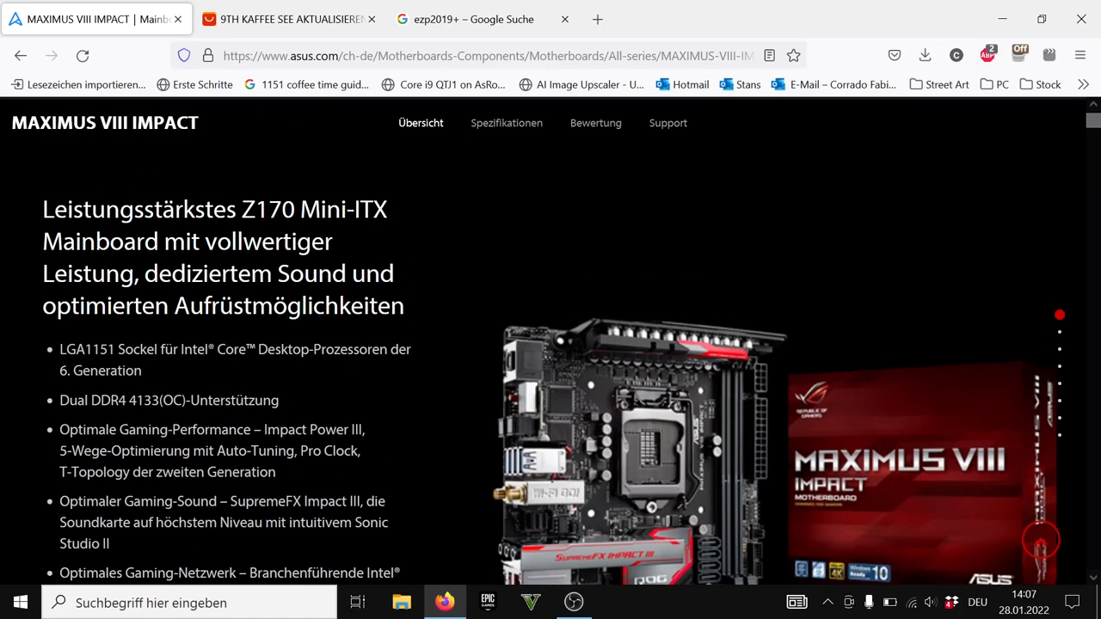
mouse_move(700, 151)
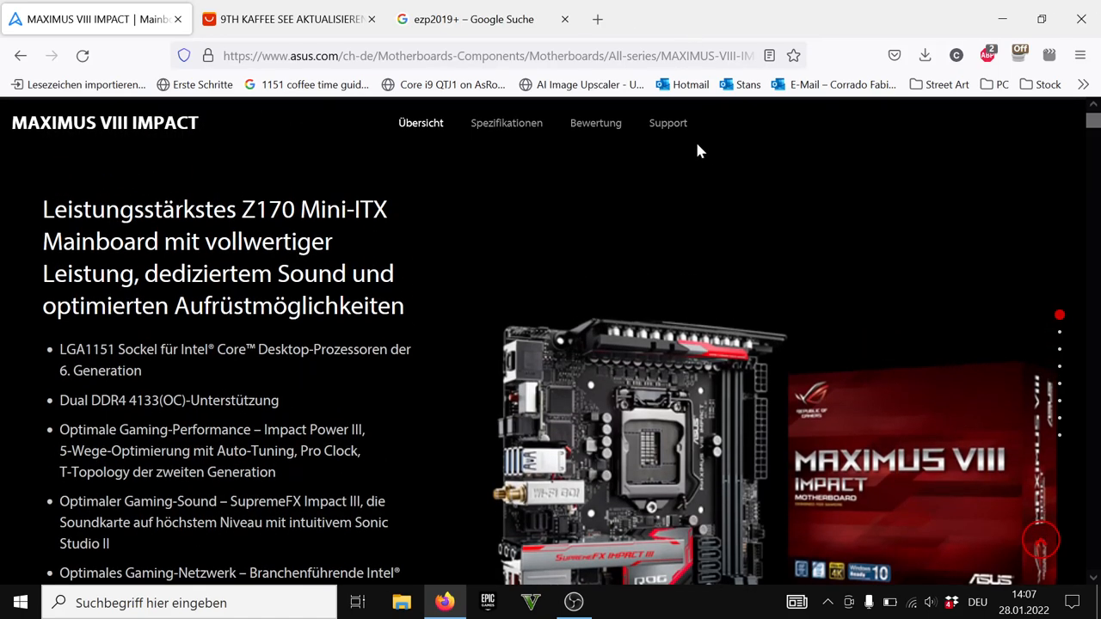
Head toward the board's Support section, dismissing the network products menu that popped up
click(628, 148)
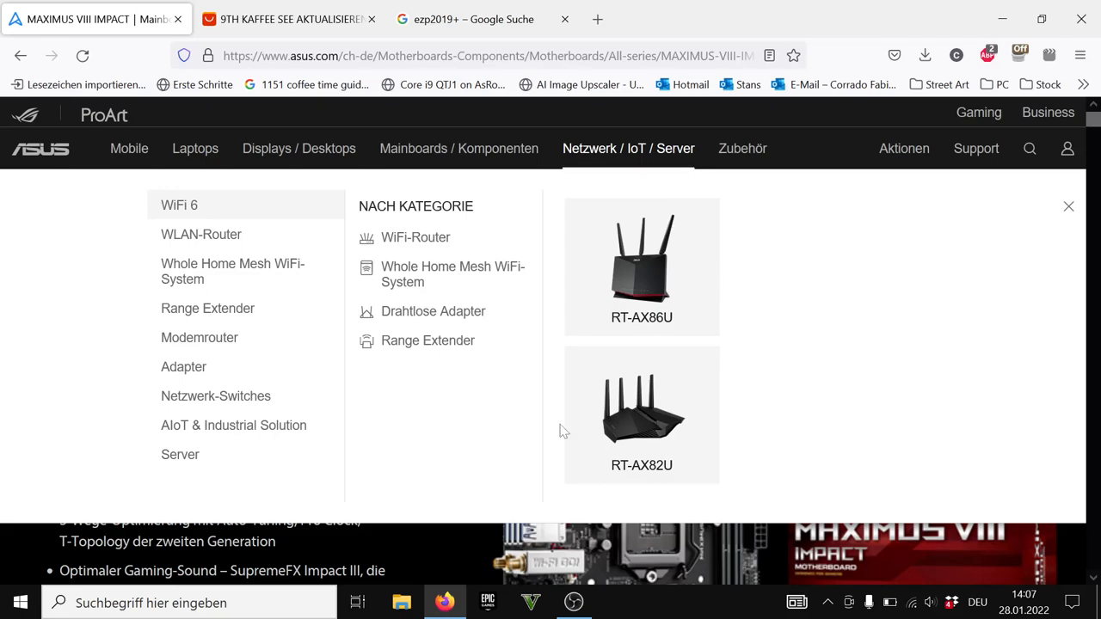
click(1069, 207)
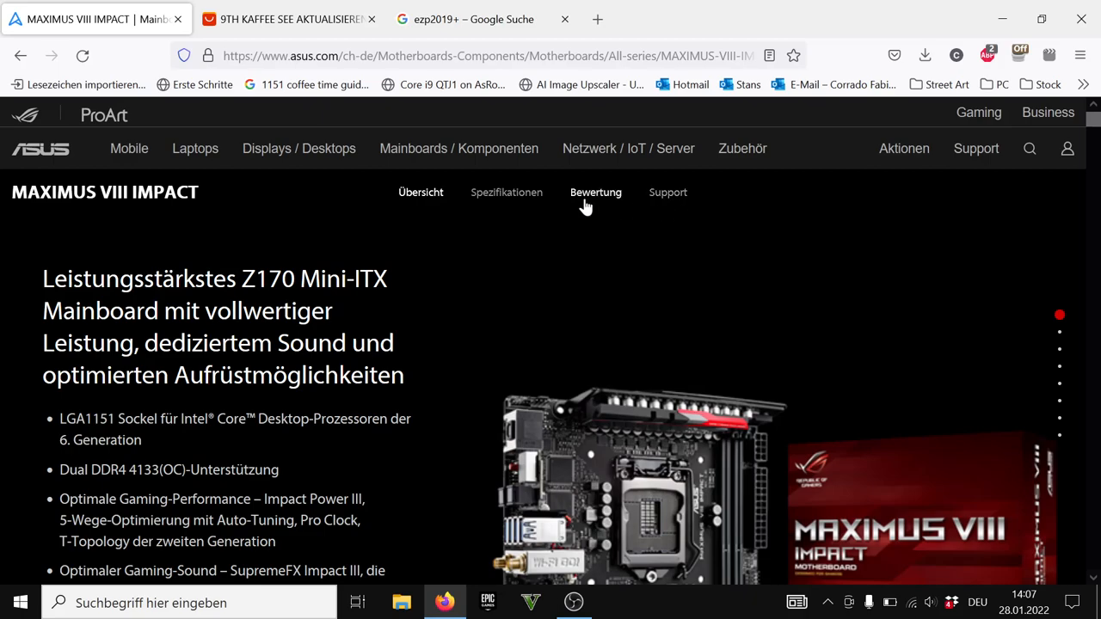
mouse_move(659, 203)
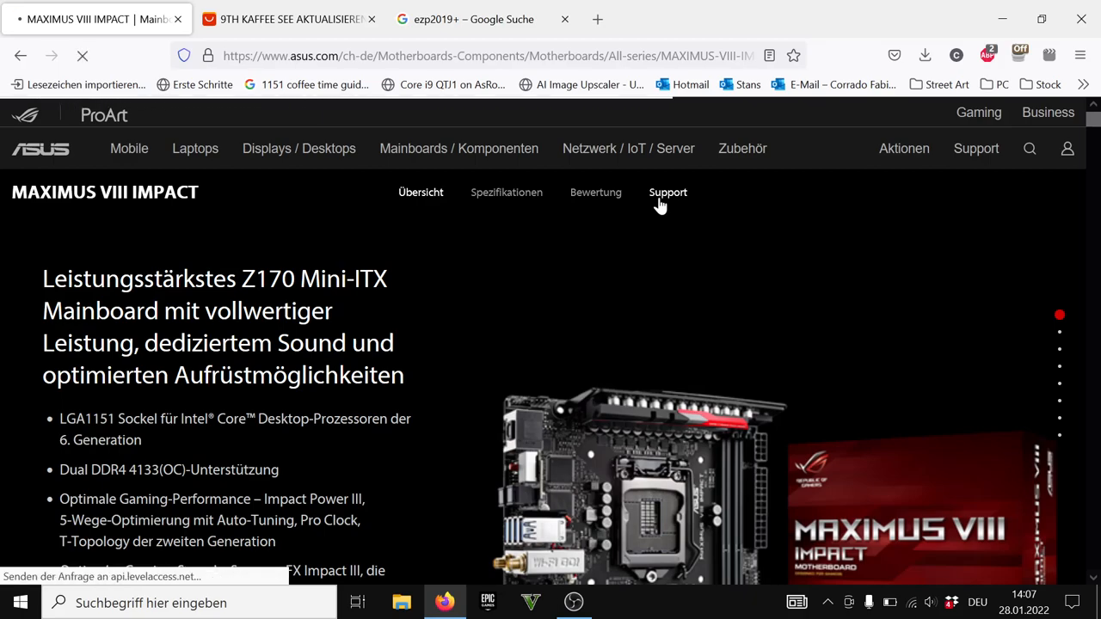
Reach the Maximus VIII Impact BIOS & Firmware downloads list via Drivers and Tools
click(668, 193)
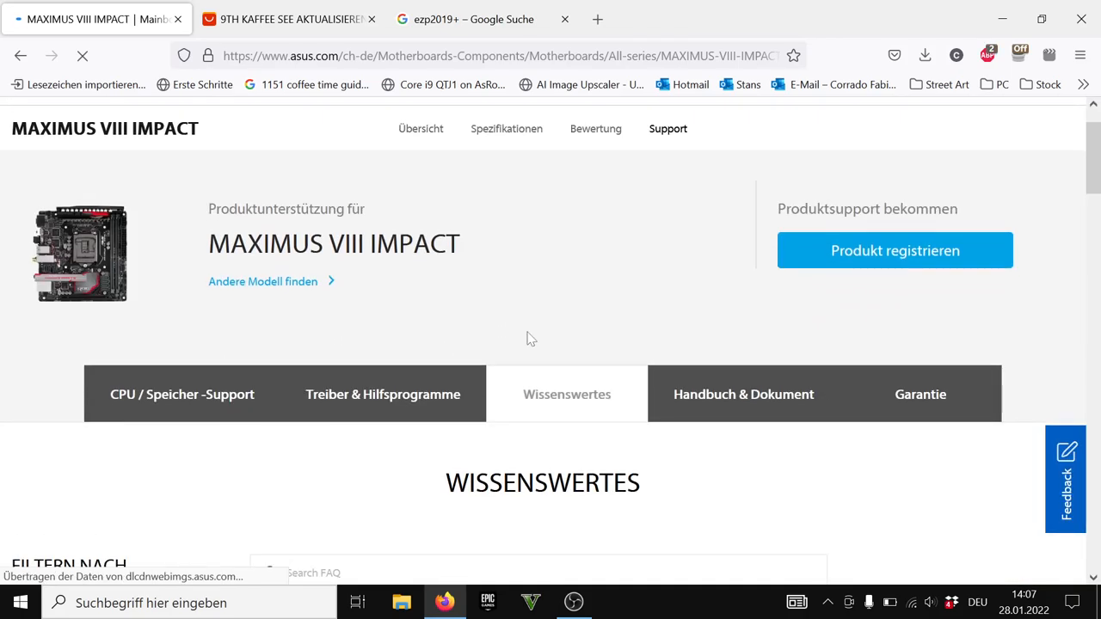
scroll(down, 3)
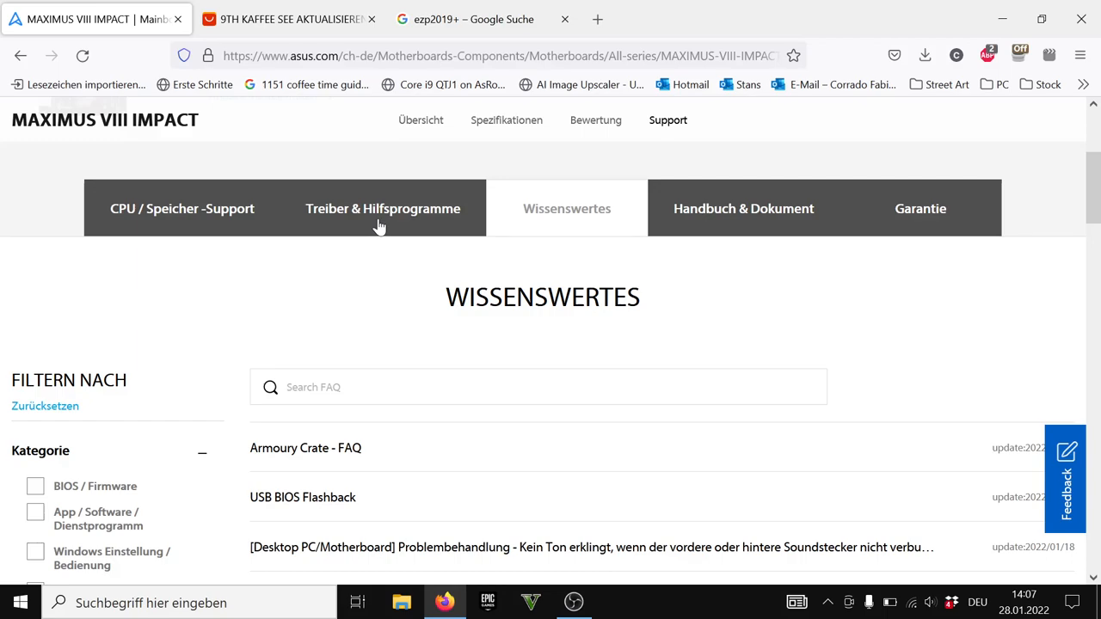
click(382, 208)
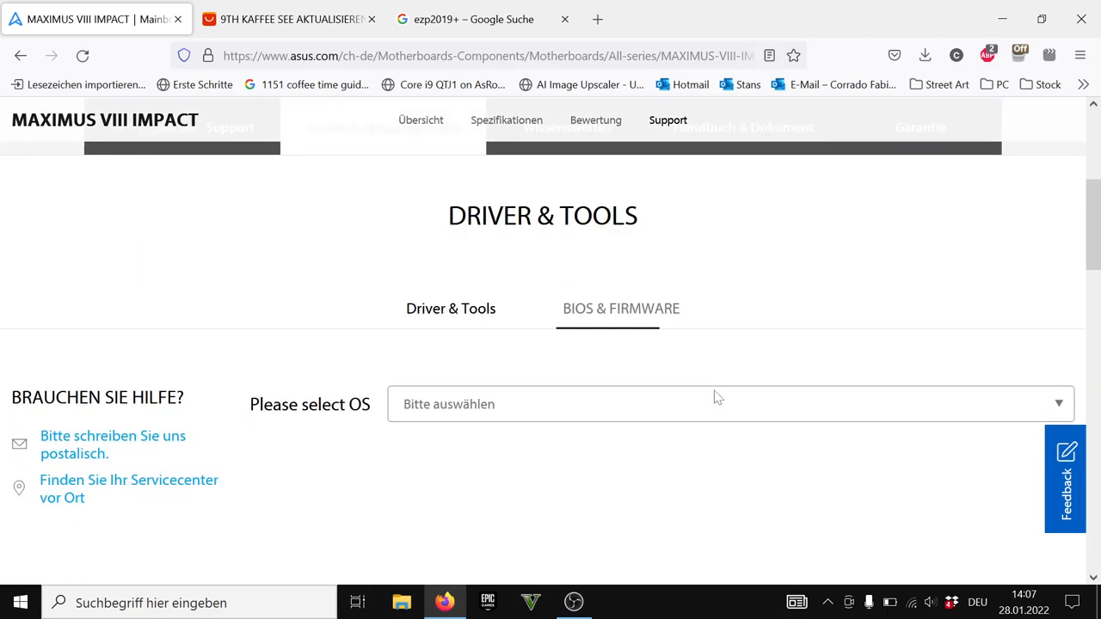
click(619, 308)
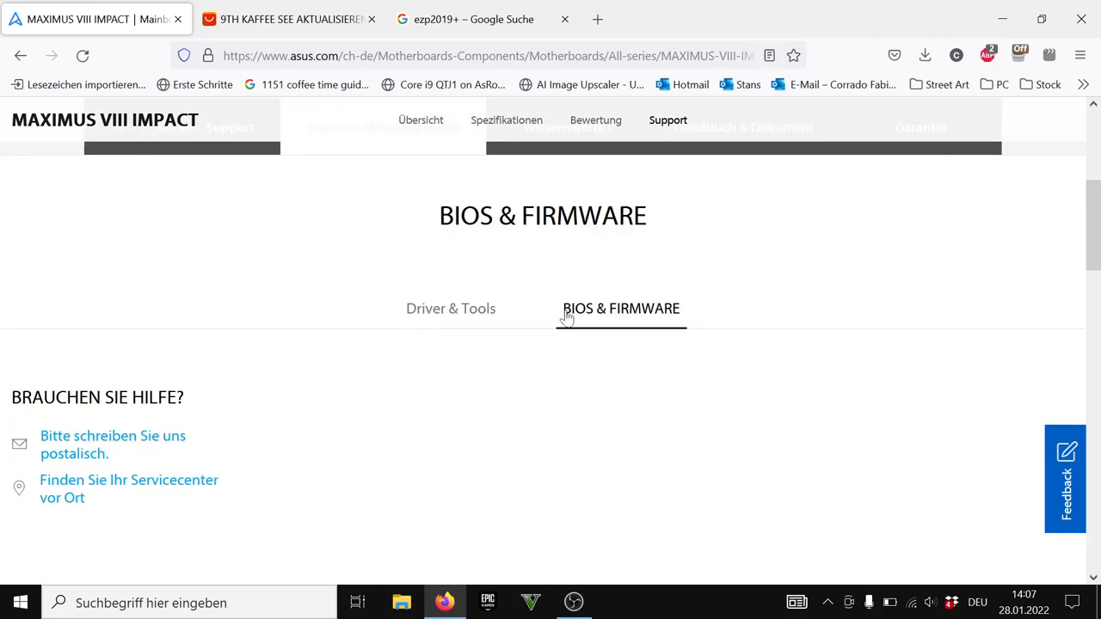
click(619, 308)
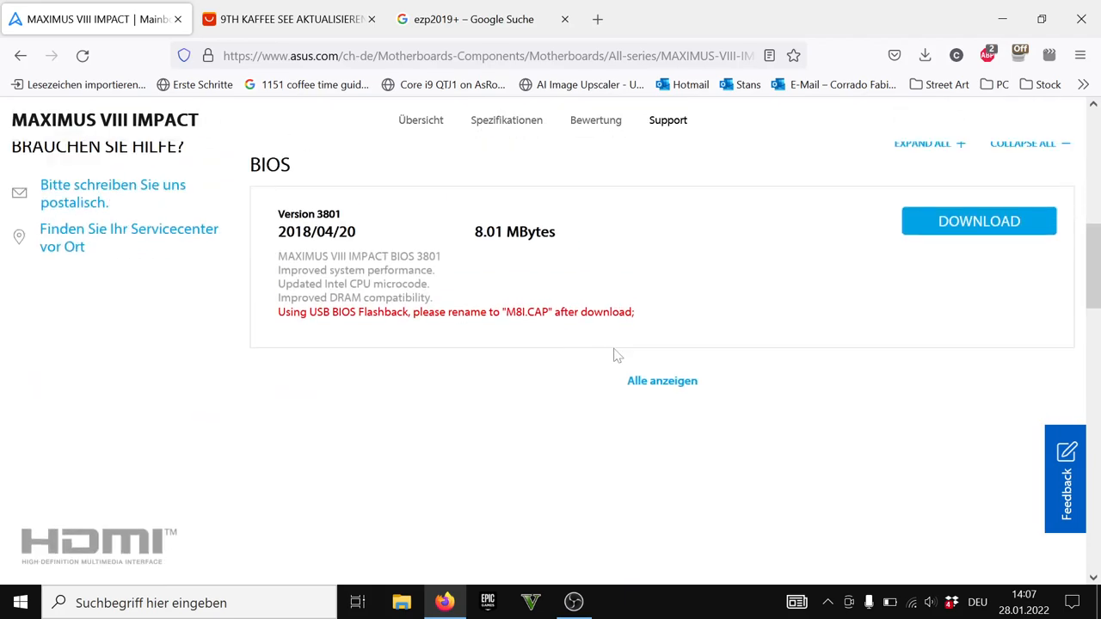
click(662, 382)
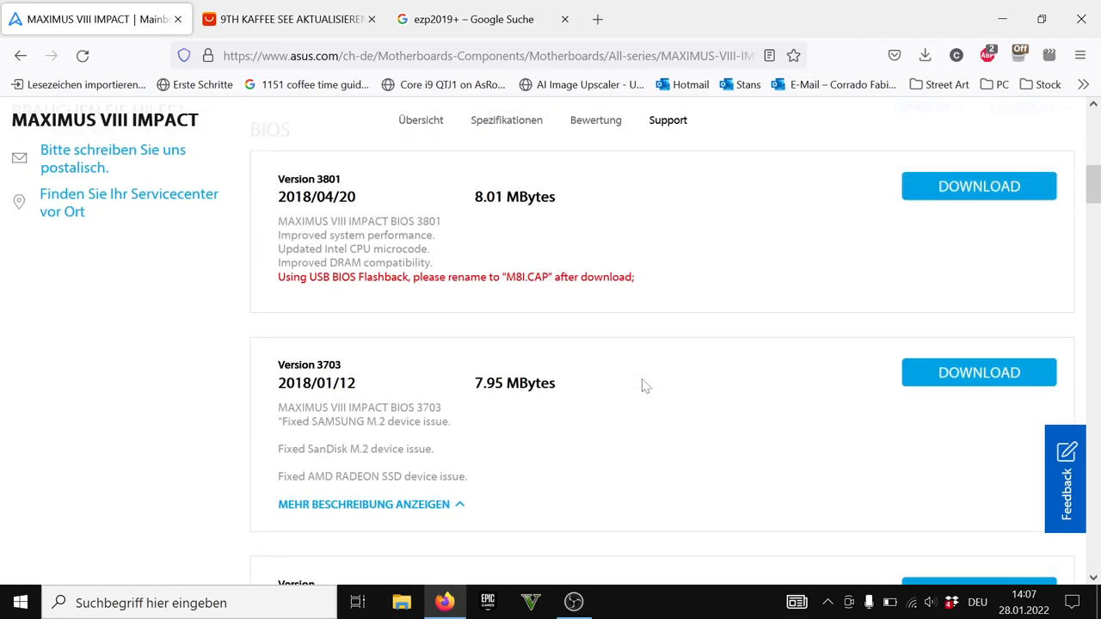
Scroll past BIOS 3703 to version 3504, highlighting the ME security issue notice on the way
scroll(down, 3)
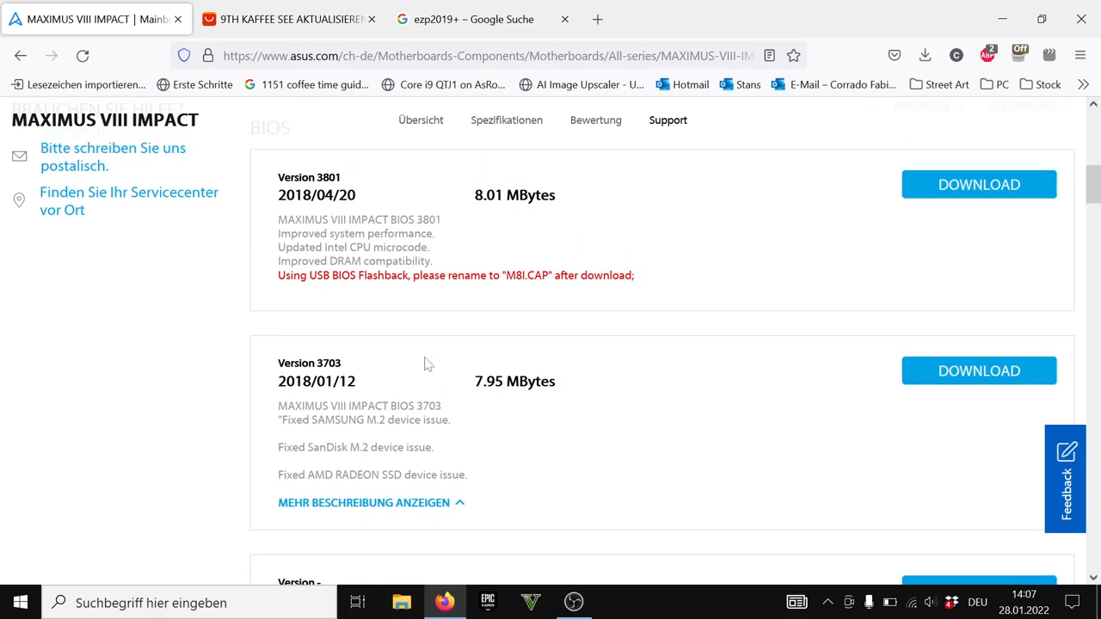
scroll(down, 3)
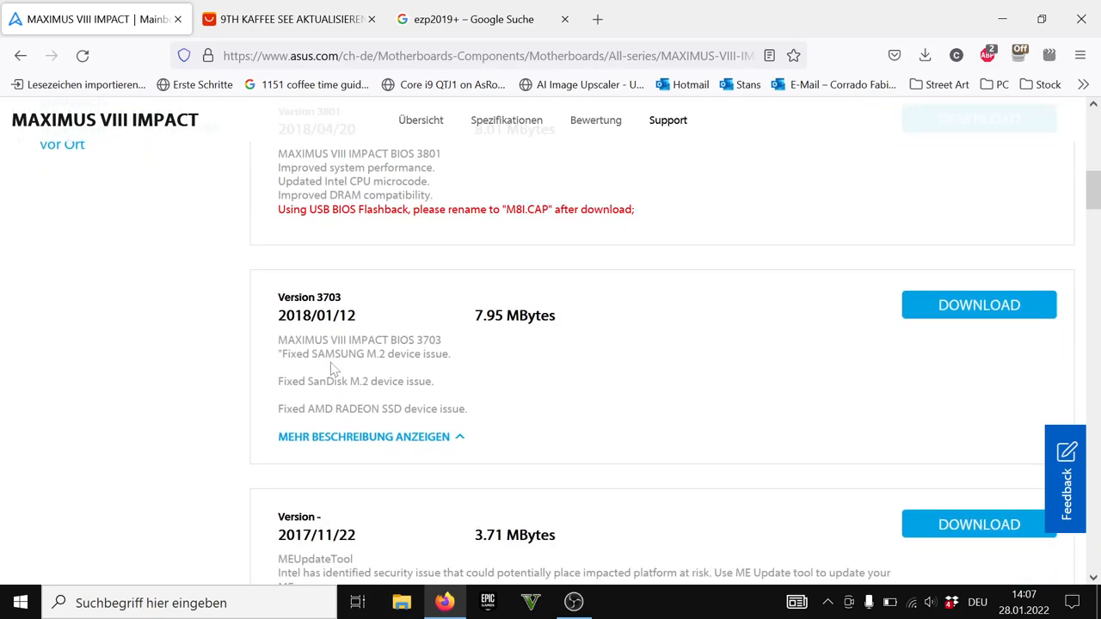
scroll(down, 3)
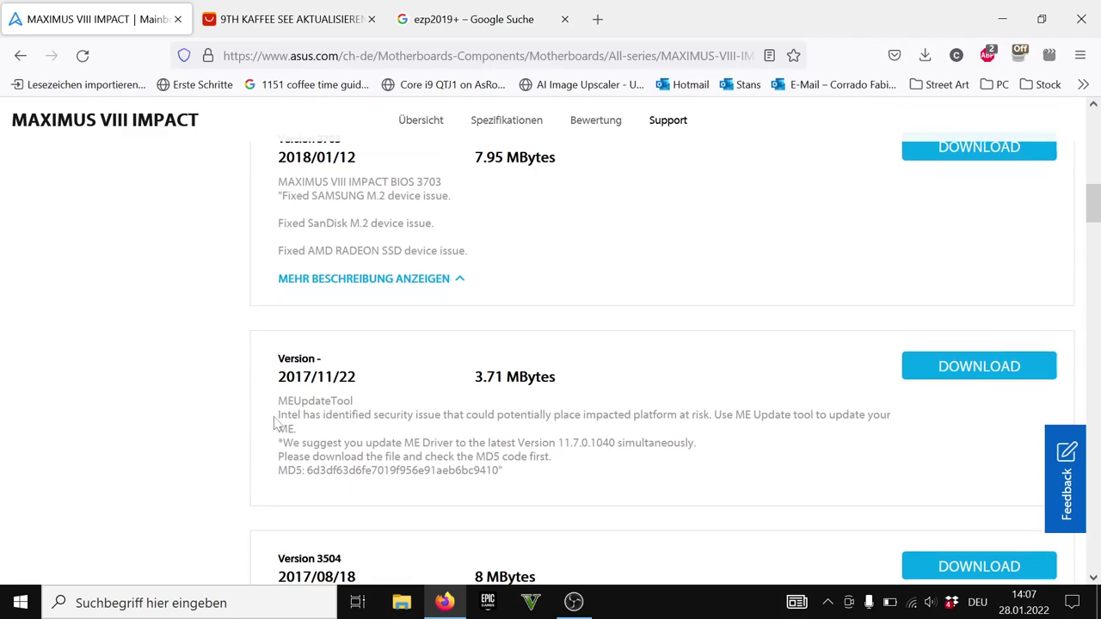
drag(278, 413, 496, 458)
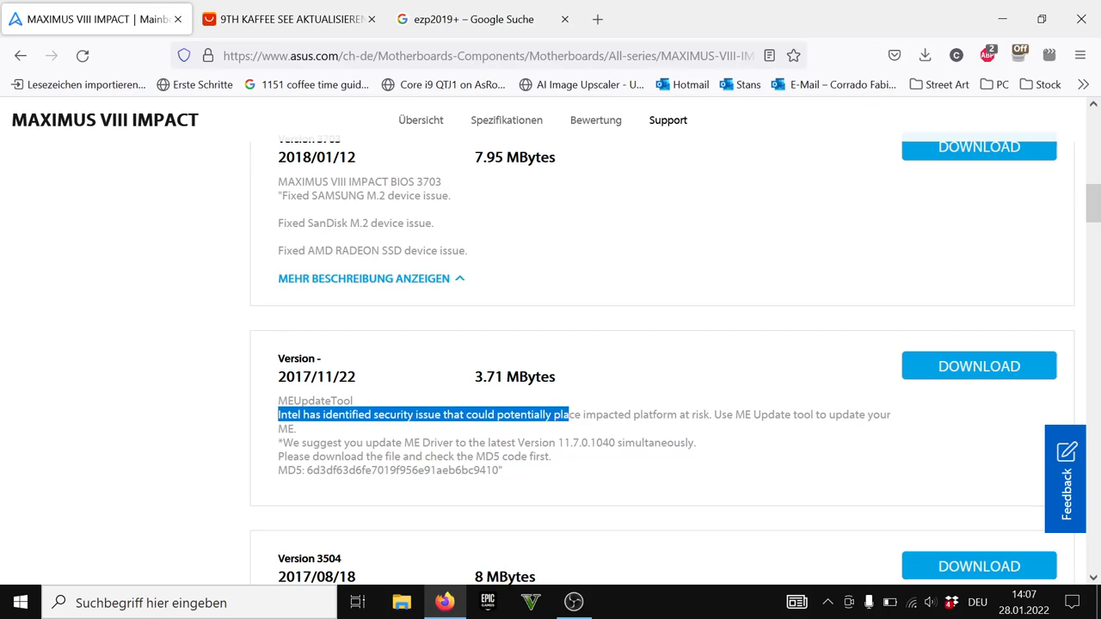
scroll(down, 3)
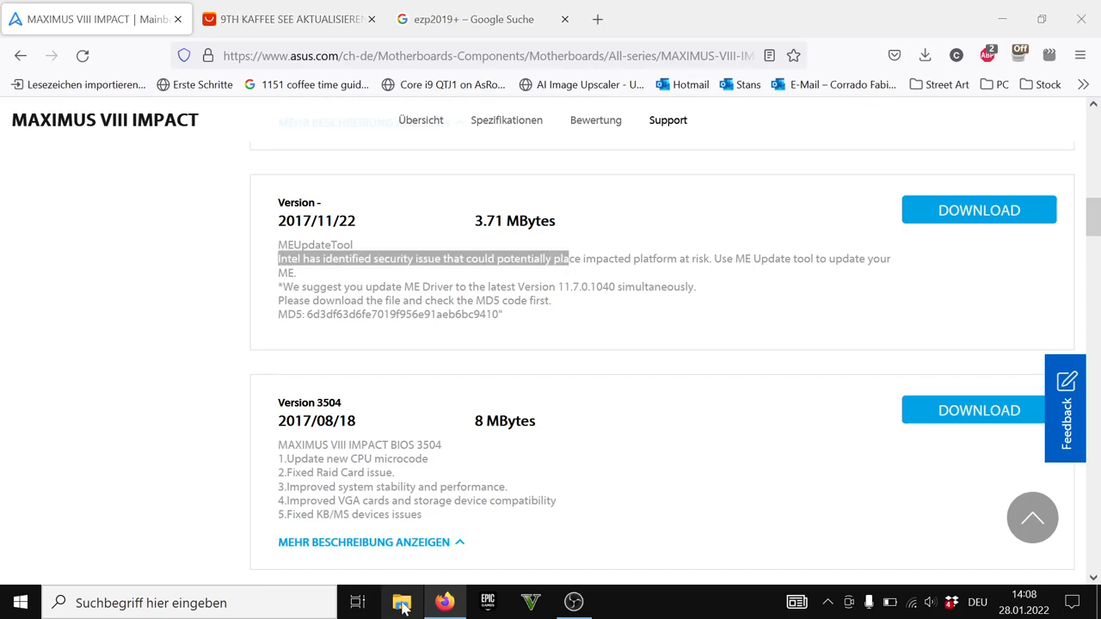
click(401, 603)
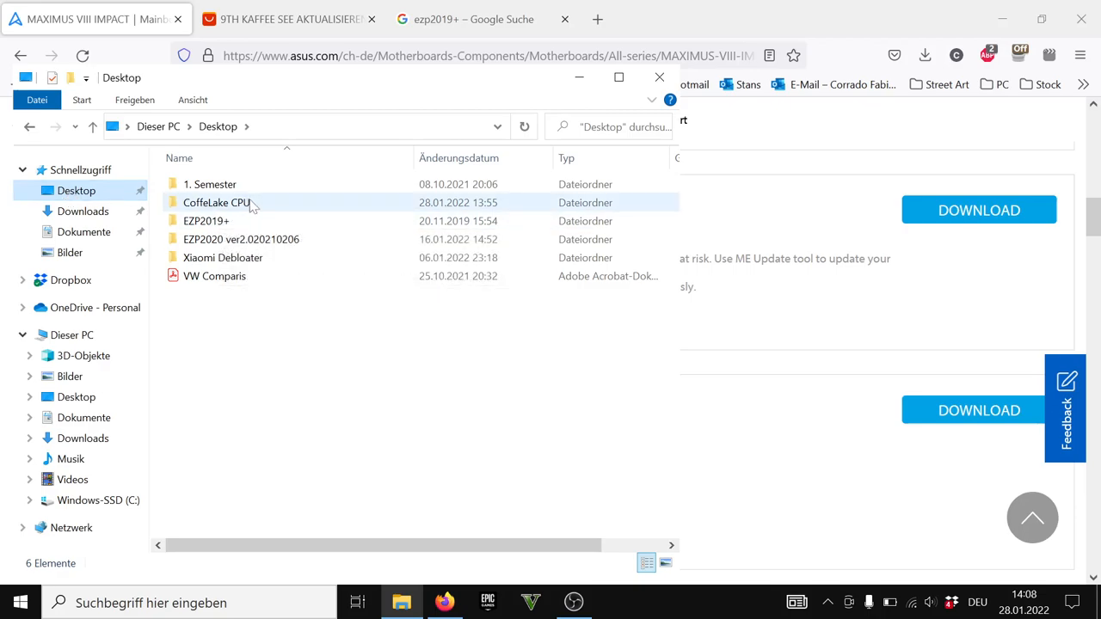
mouse_move(250, 203)
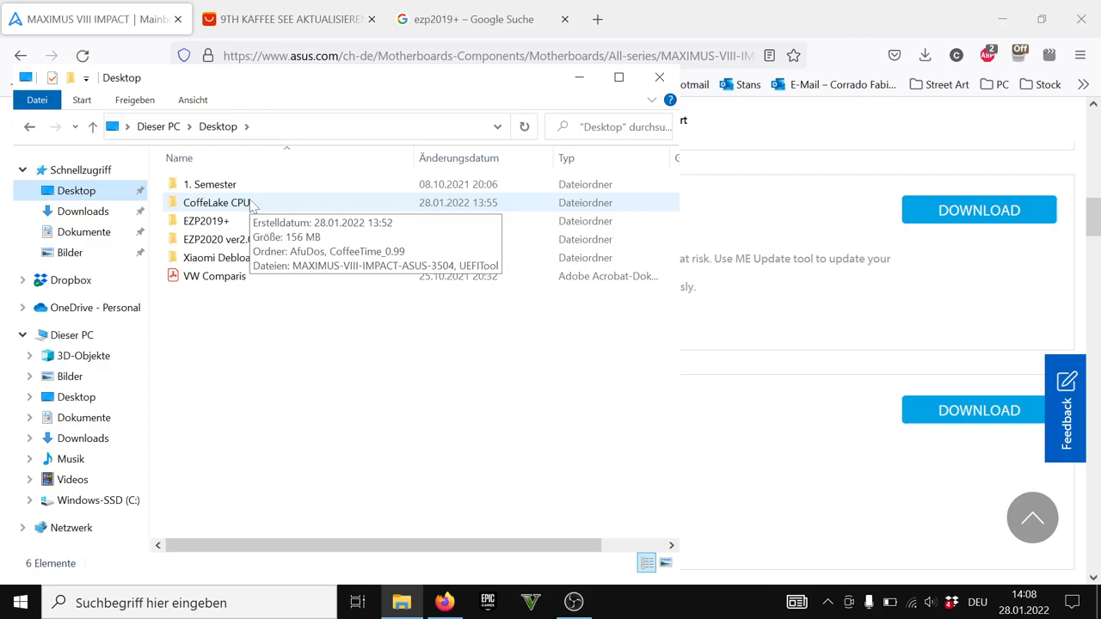
mouse_move(207, 221)
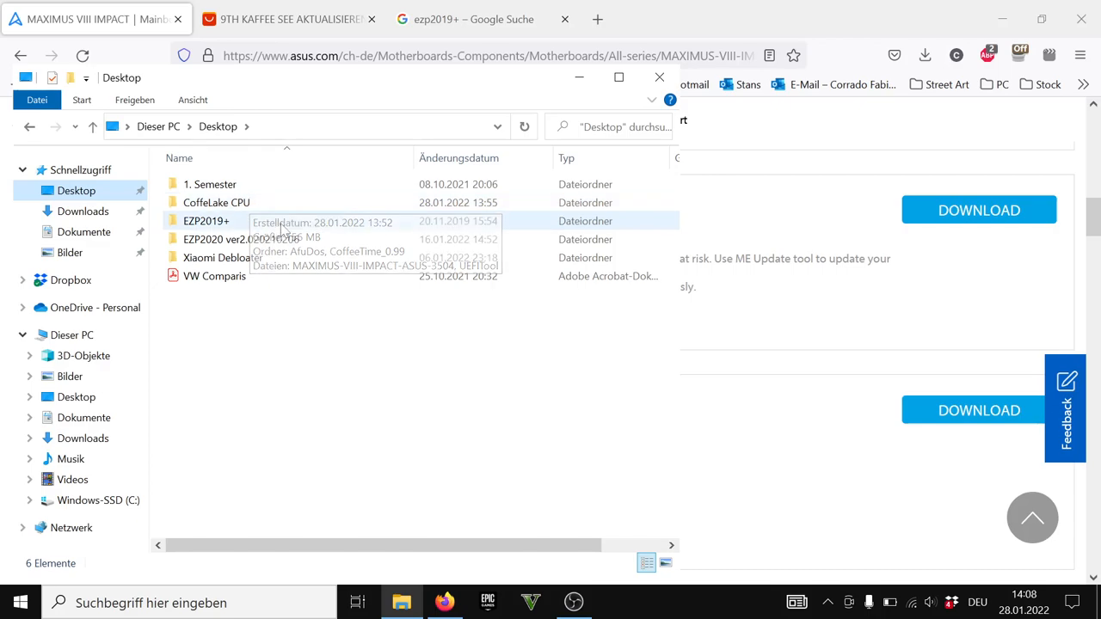
click(241, 203)
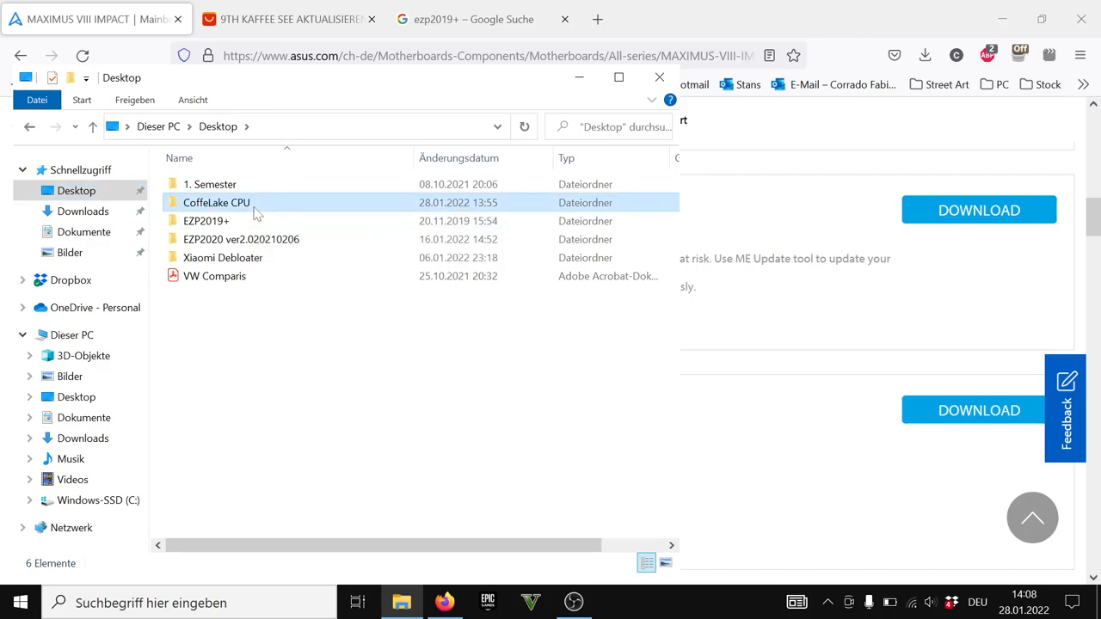
double_click(217, 203)
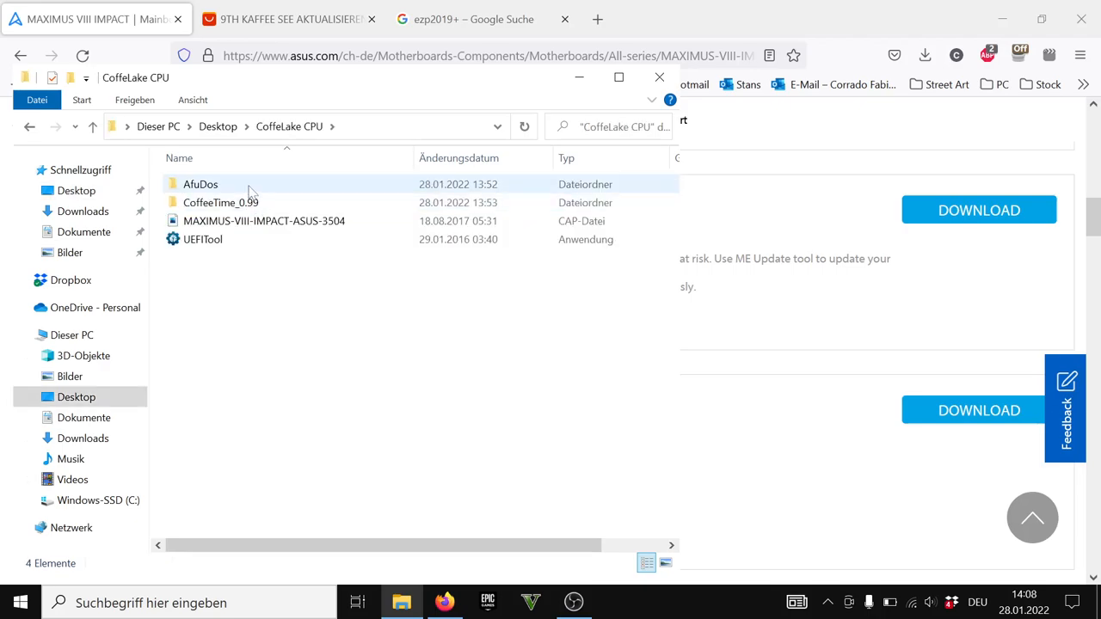
click(199, 184)
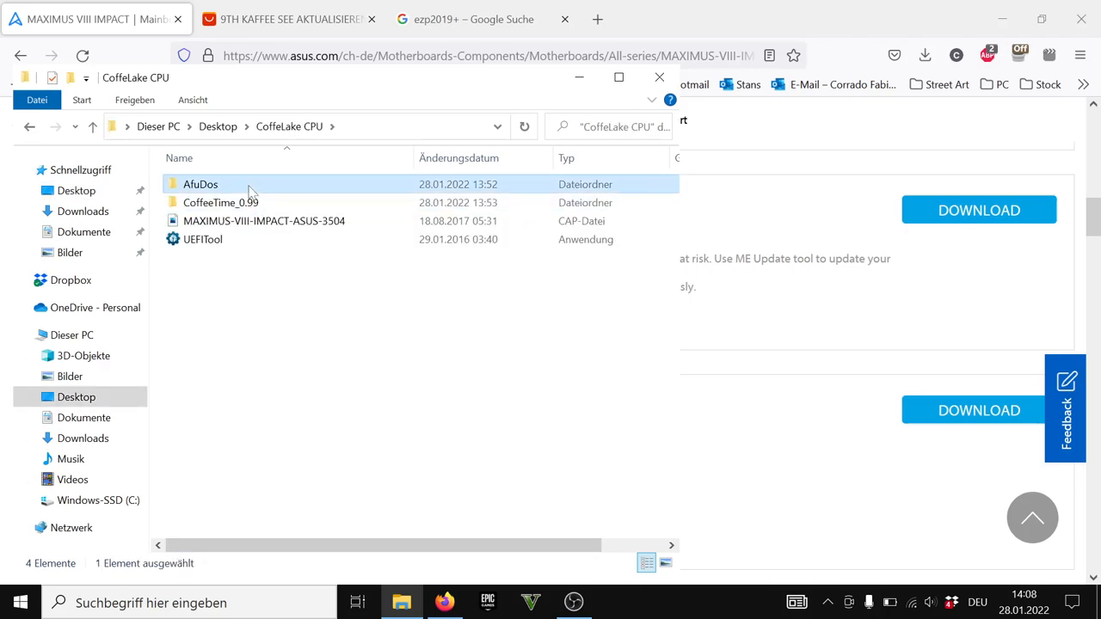
double_click(200, 184)
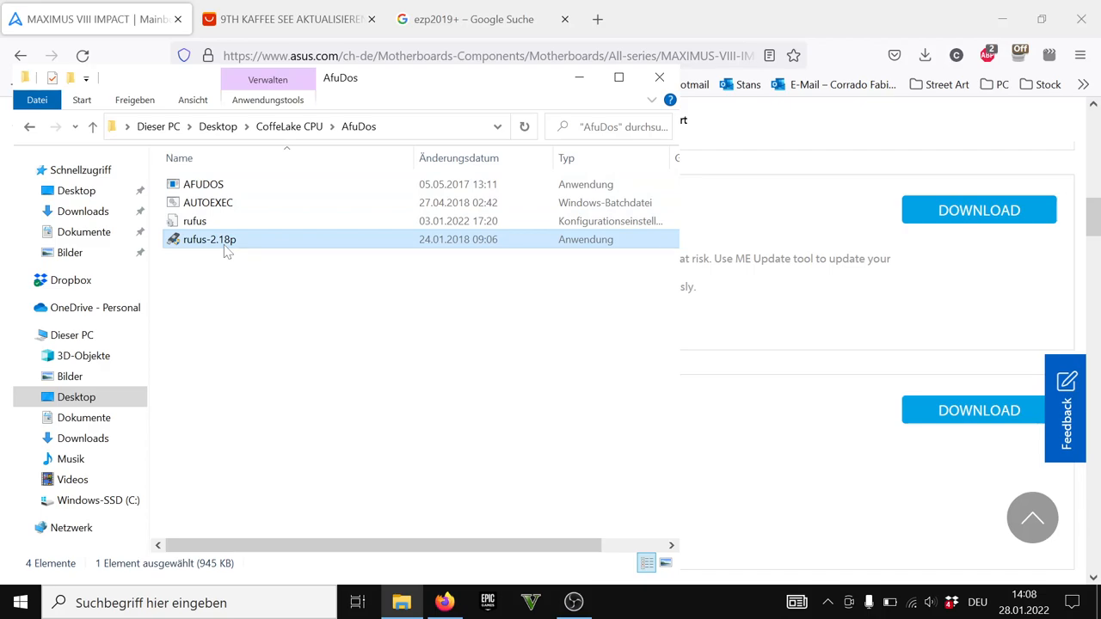
mouse_move(35, 133)
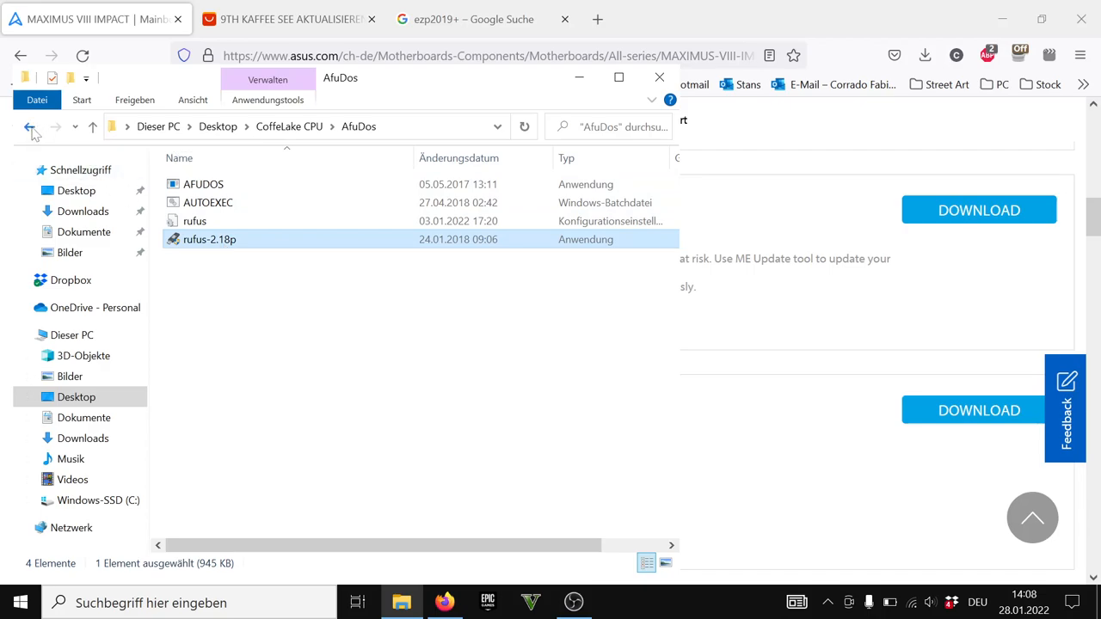
click(33, 128)
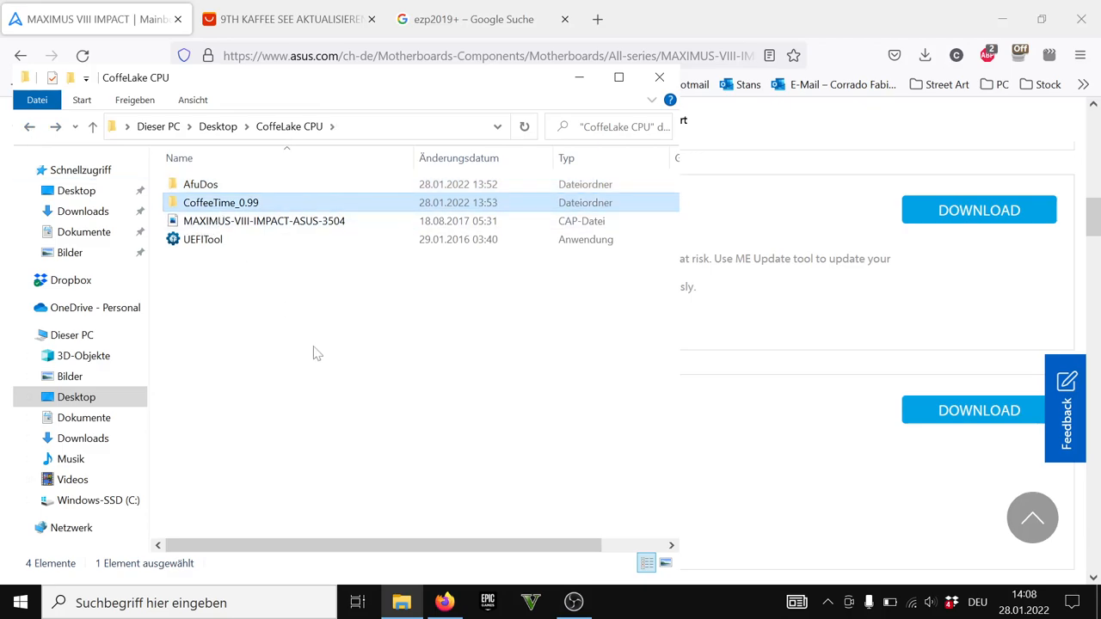
click(265, 220)
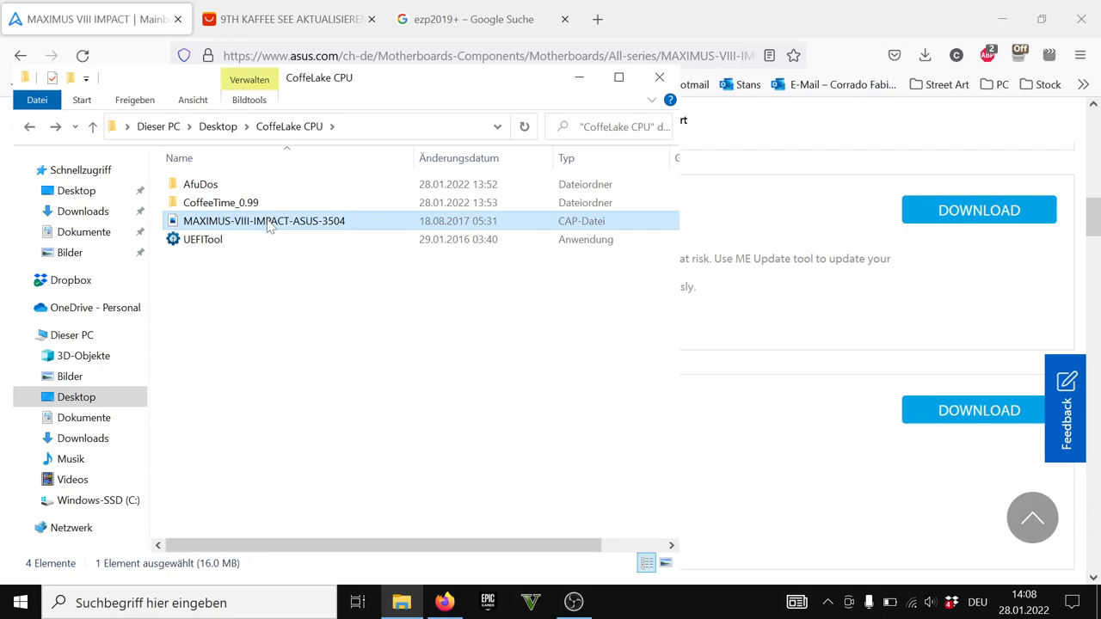
click(203, 239)
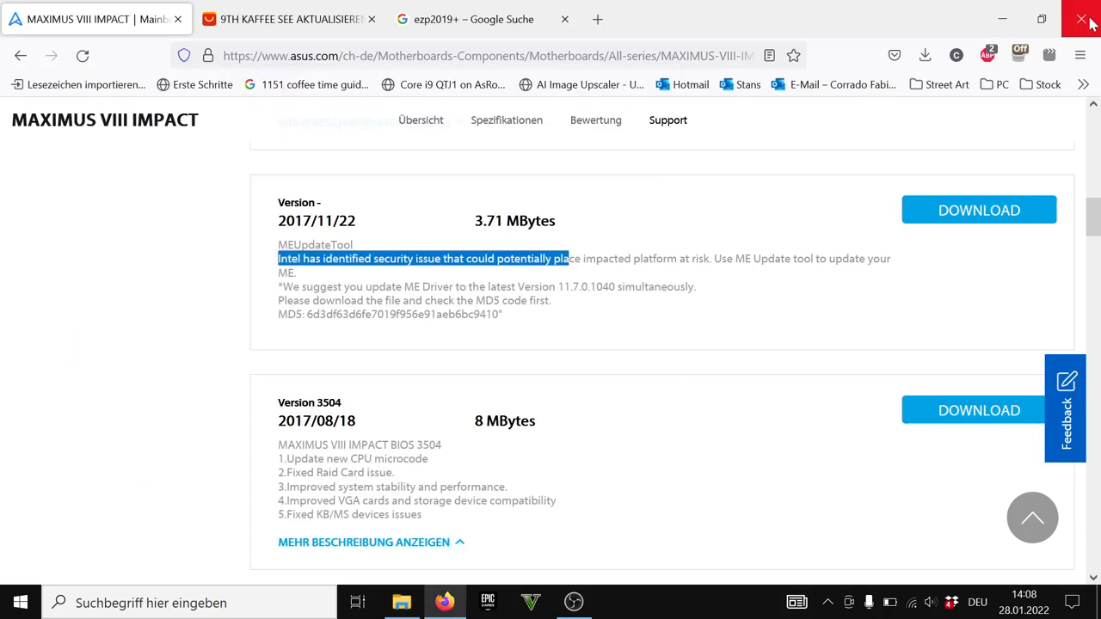
mouse_move(1089, 20)
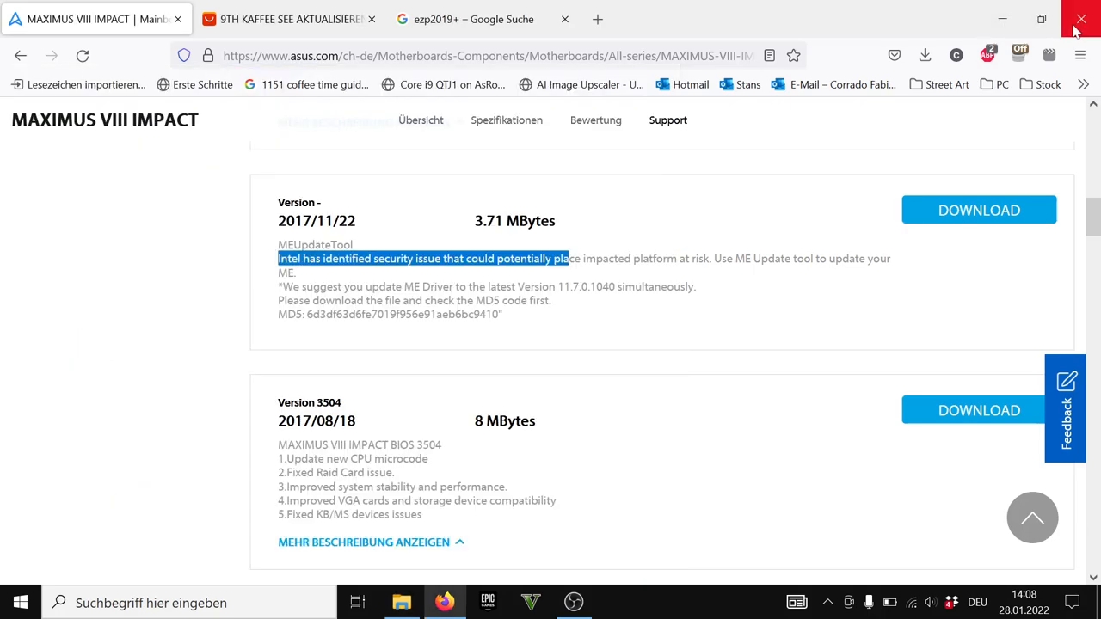
mouse_move(1086, 17)
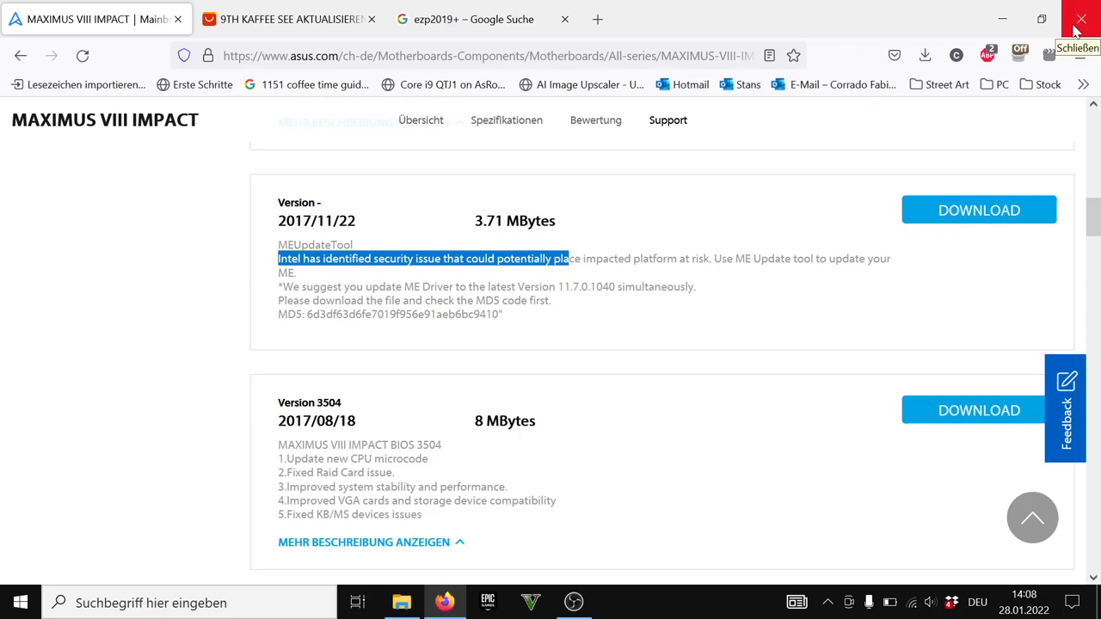
mouse_move(892, 18)
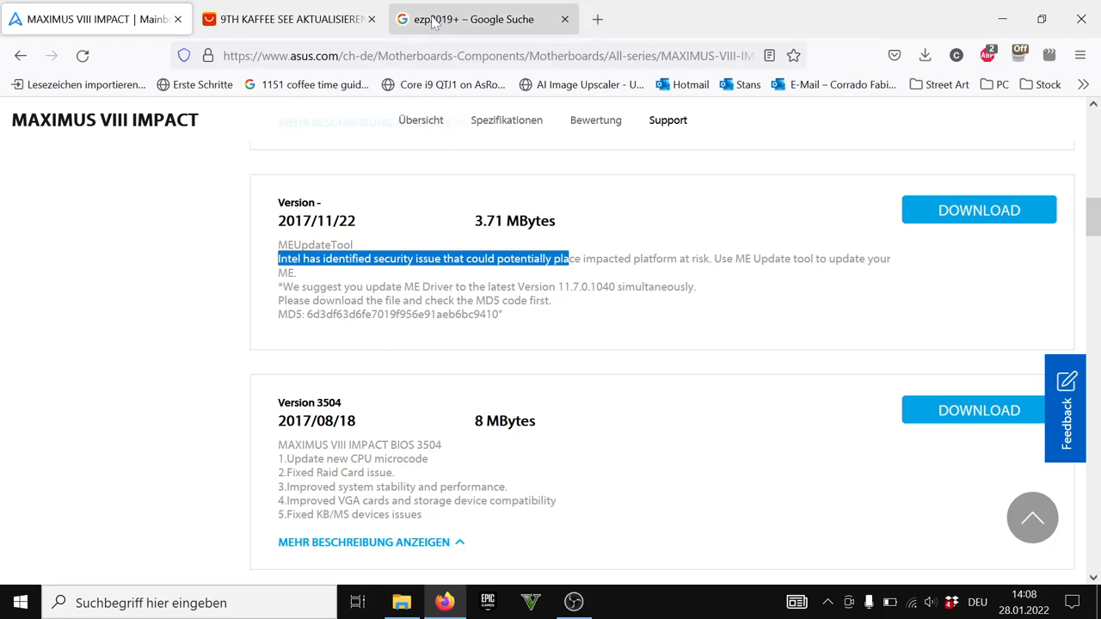
Show the Google Shopping results for the EZP2019+ USB BIOS programmer and its seller prices
click(481, 19)
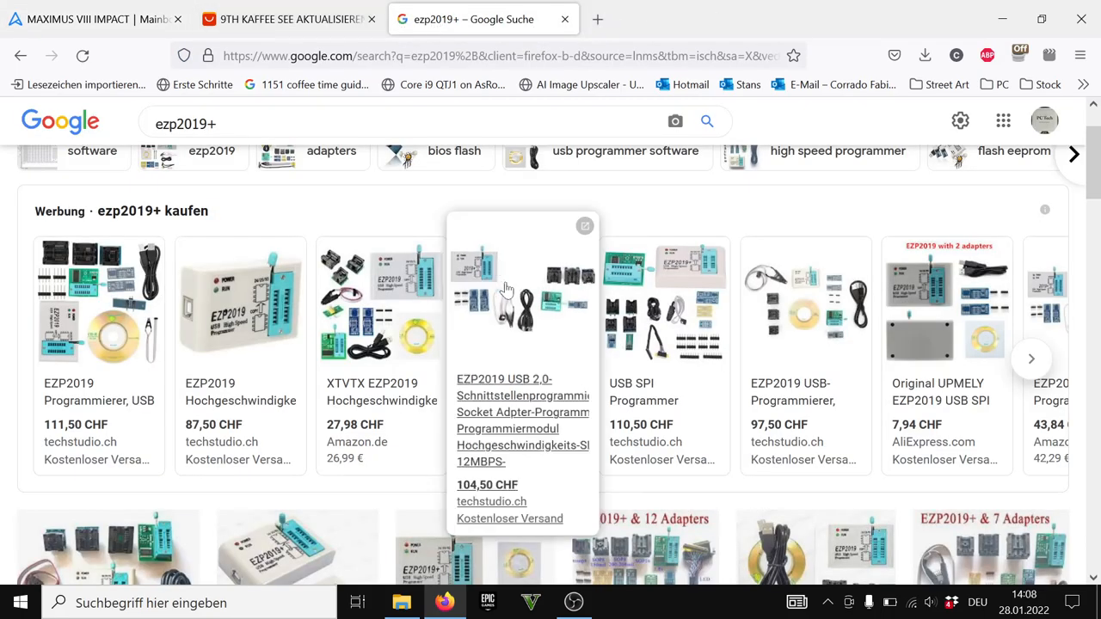
scroll(down, 3)
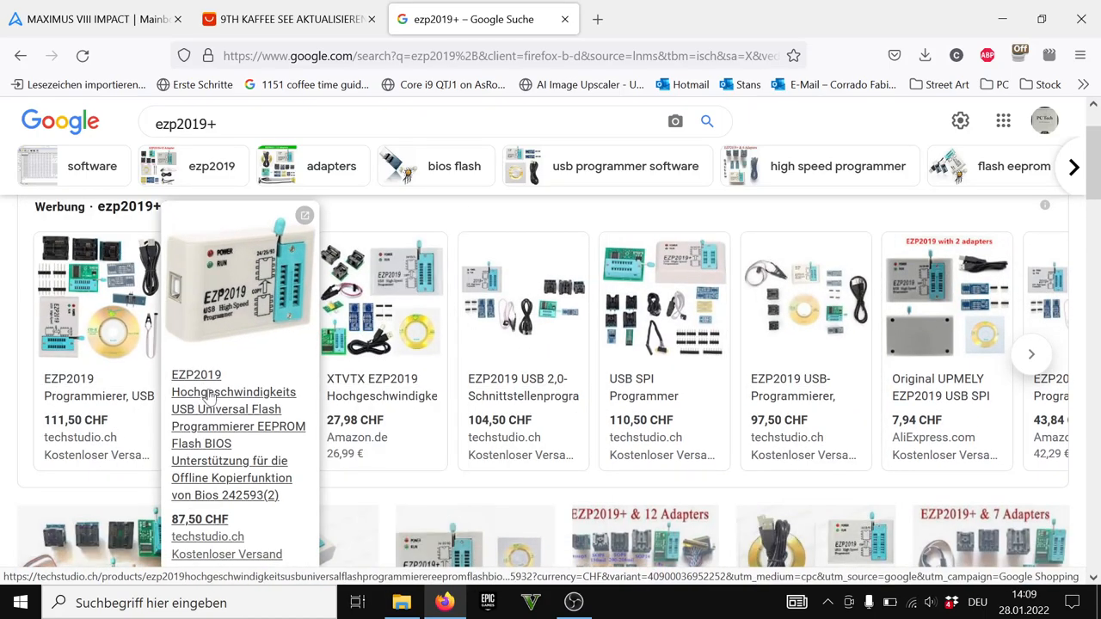
mouse_move(210, 413)
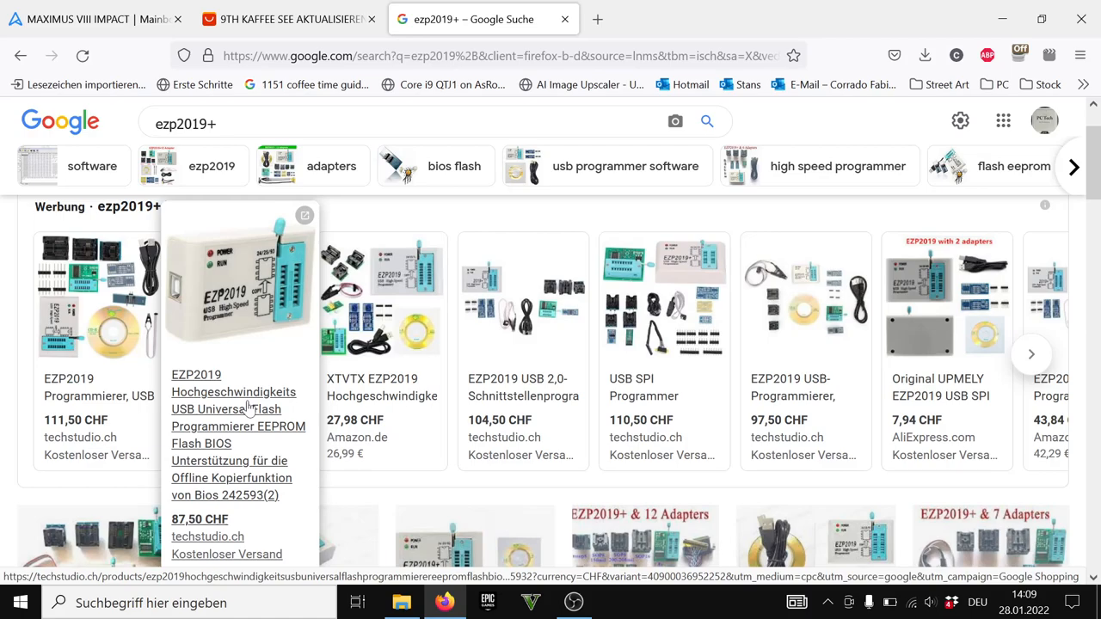
mouse_move(258, 324)
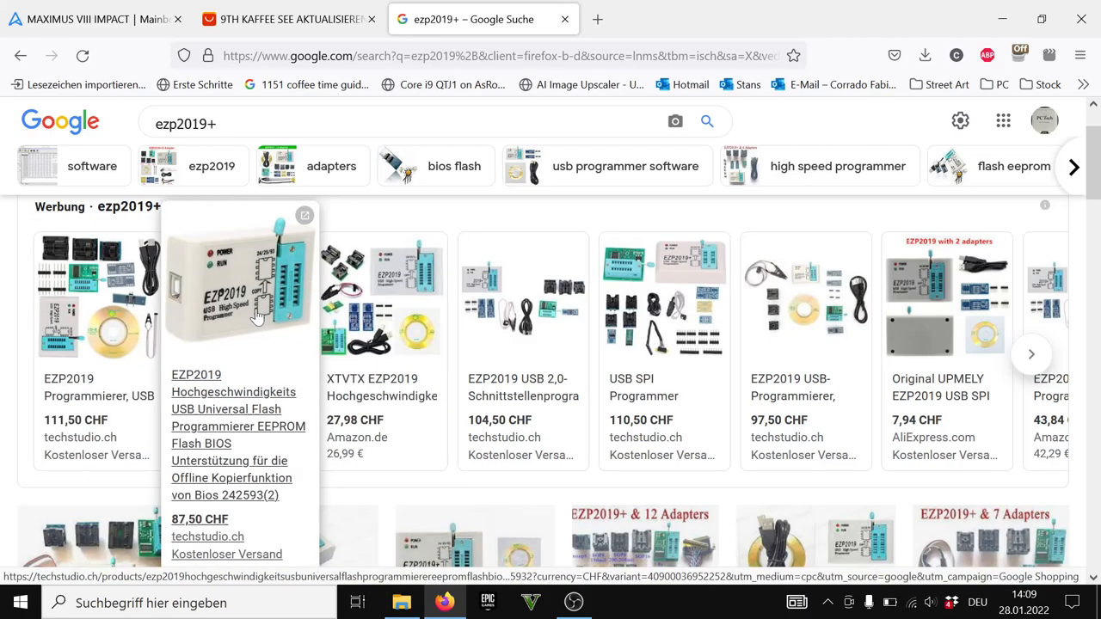
mouse_move(241, 339)
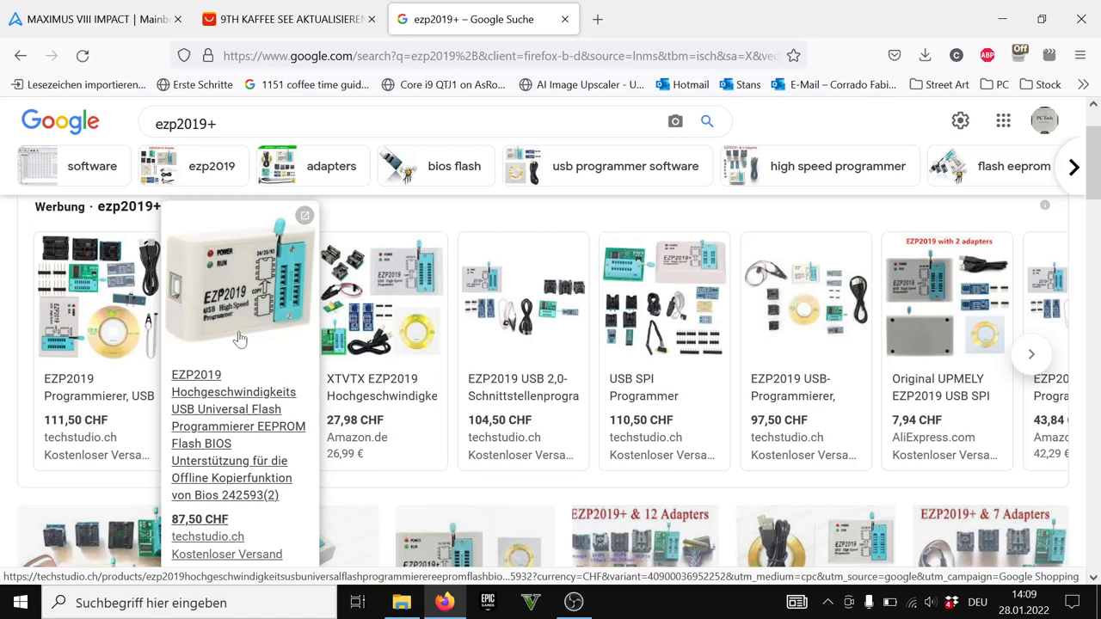
mouse_move(331, 309)
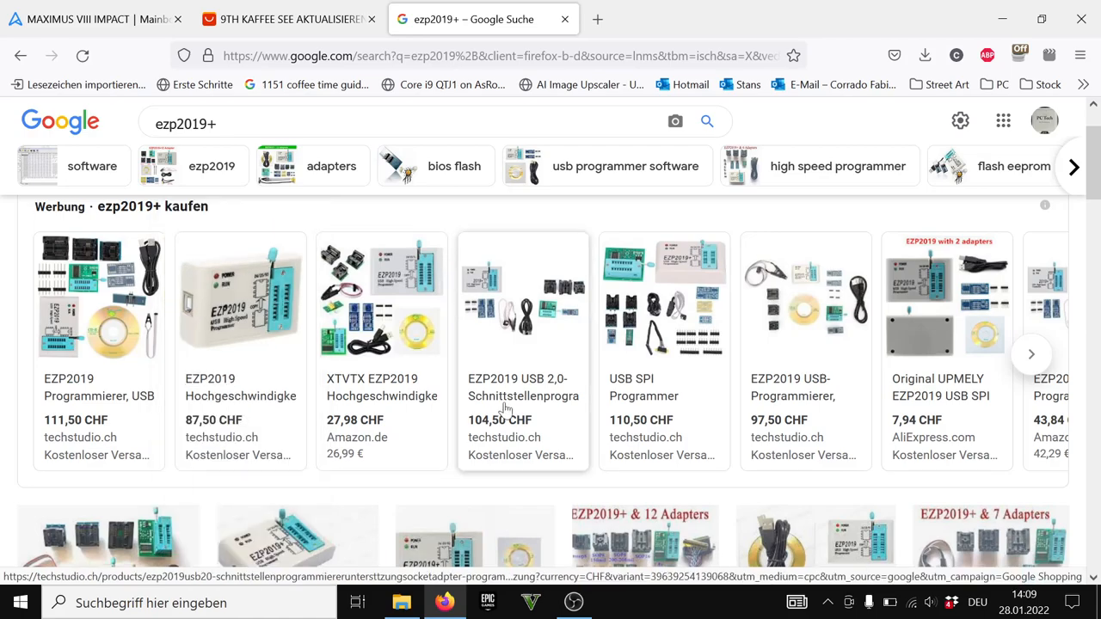
mouse_move(826, 42)
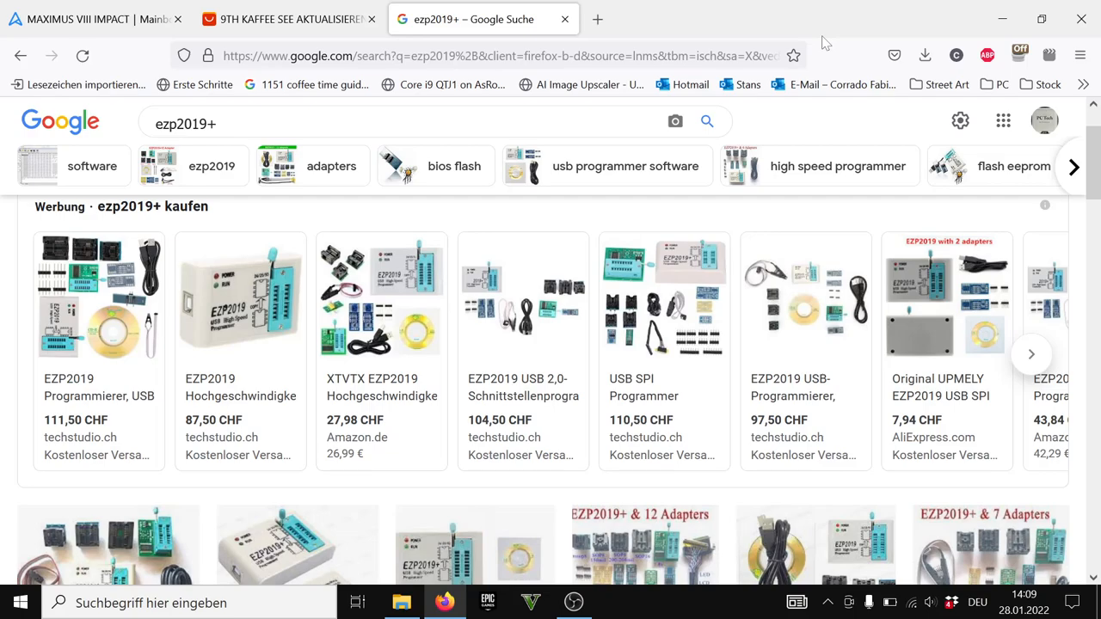
mouse_move(826, 39)
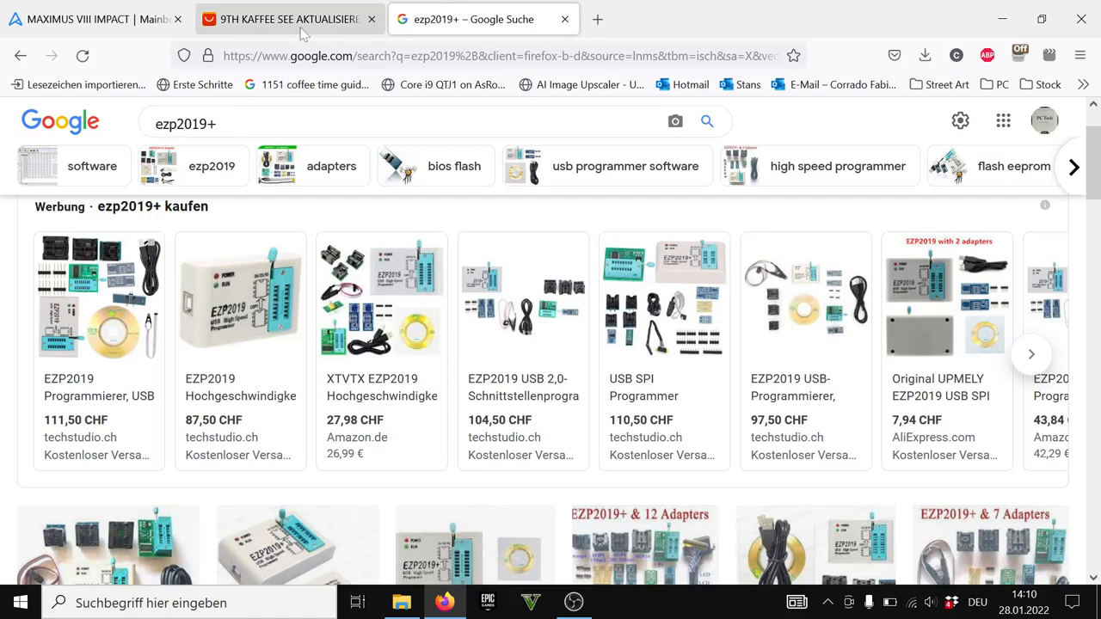
mouse_move(303, 32)
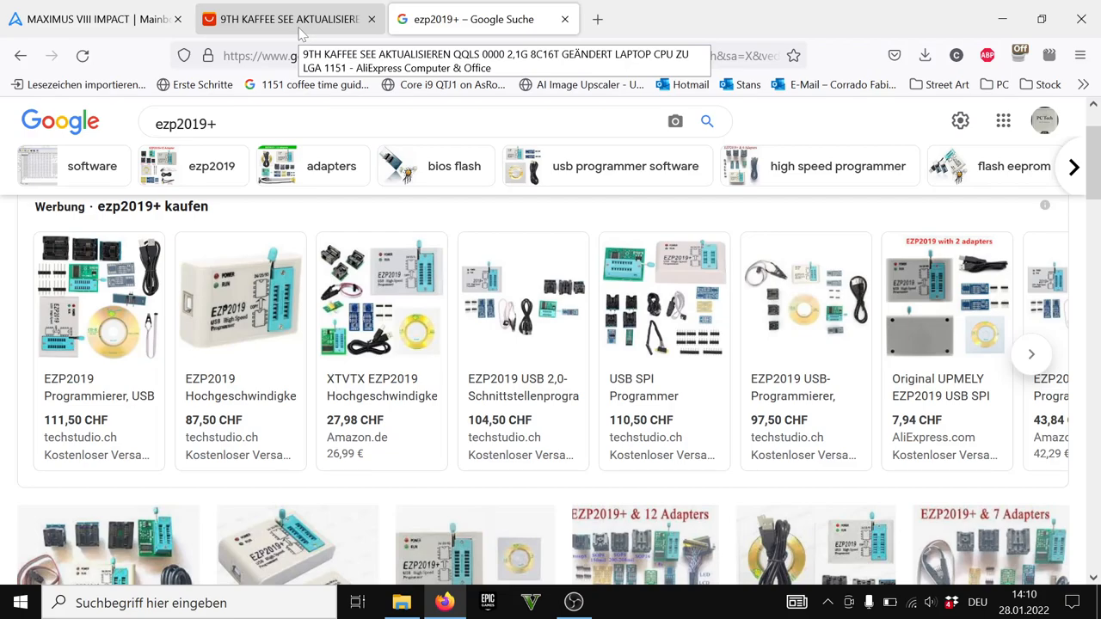
mouse_move(327, 106)
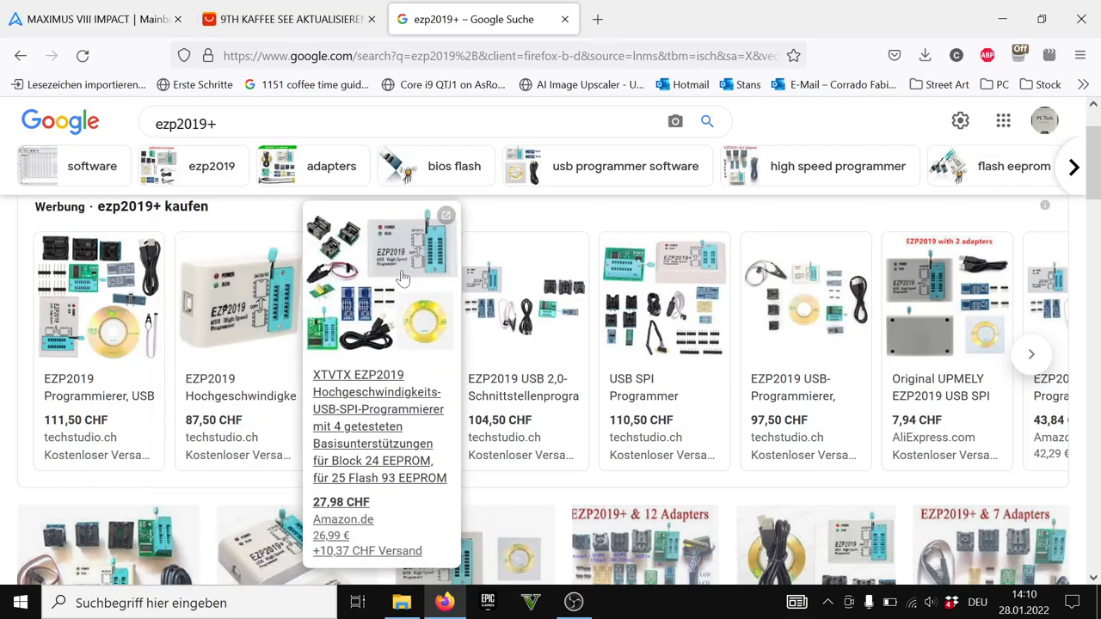
mouse_move(857, 7)
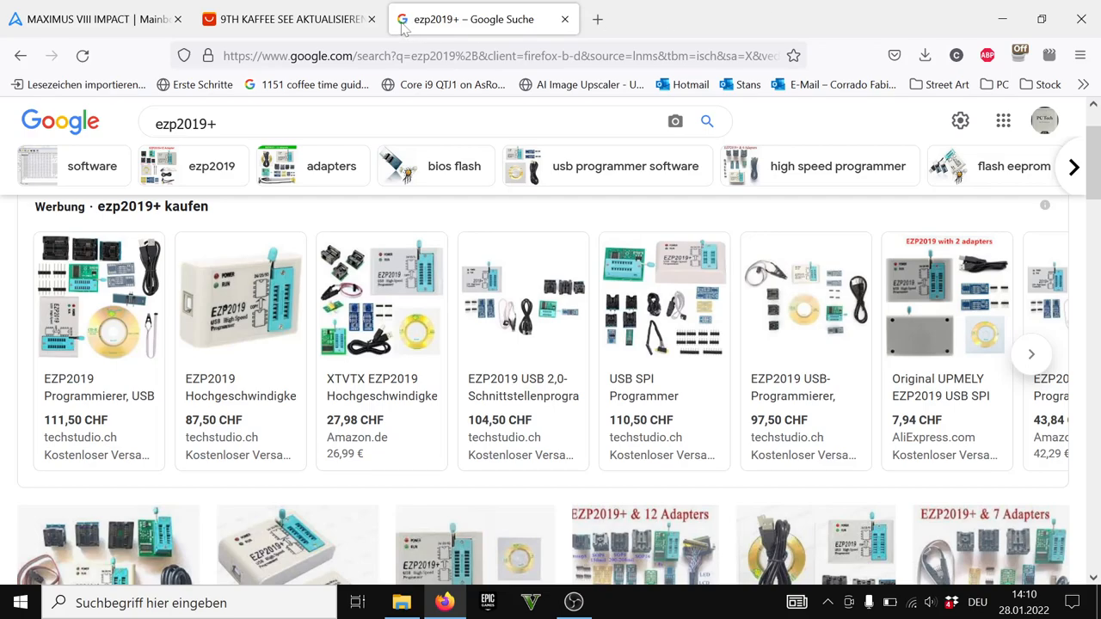
mouse_move(249, 35)
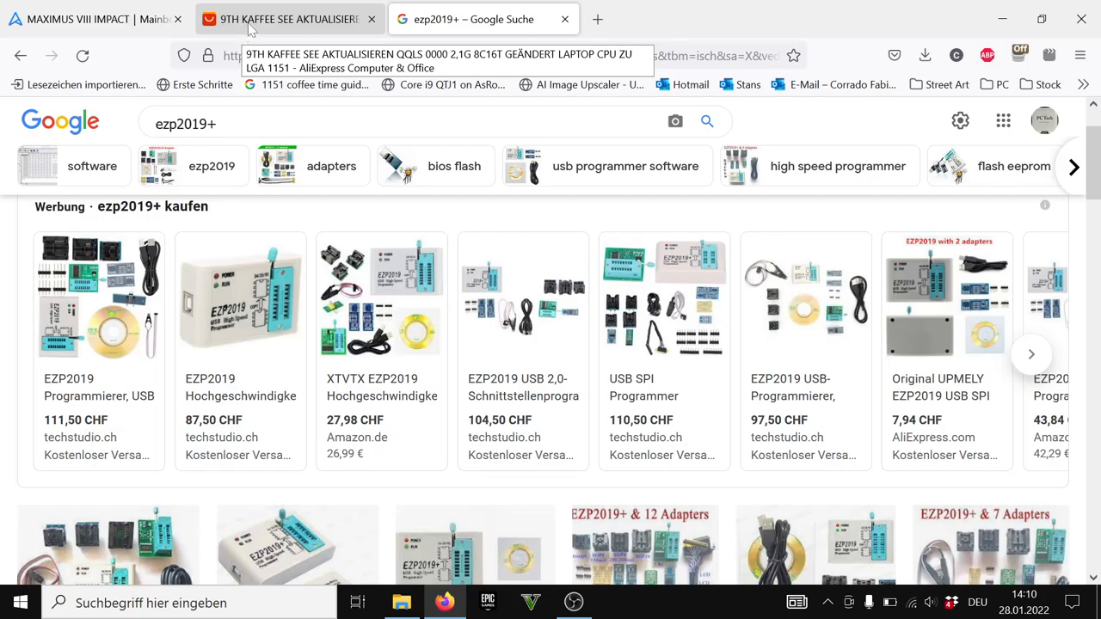
mouse_move(979, 8)
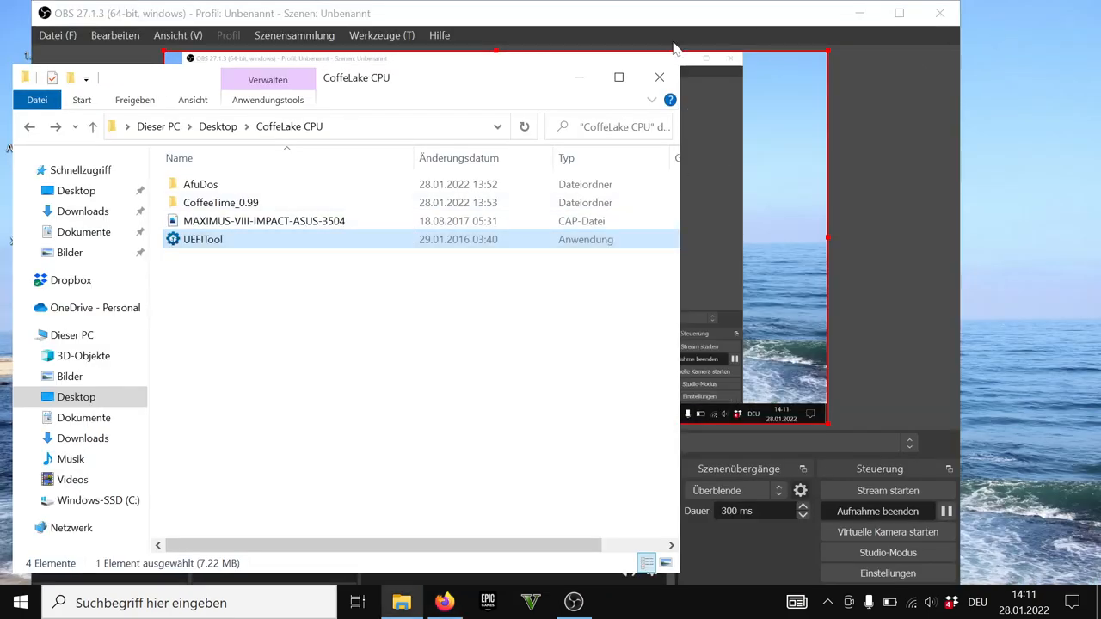
Move OBS aside, enter the CoffeeTime_0.99 folder and launch CoffeeTime.exe from its context menu
drag(387, 77, 628, 82)
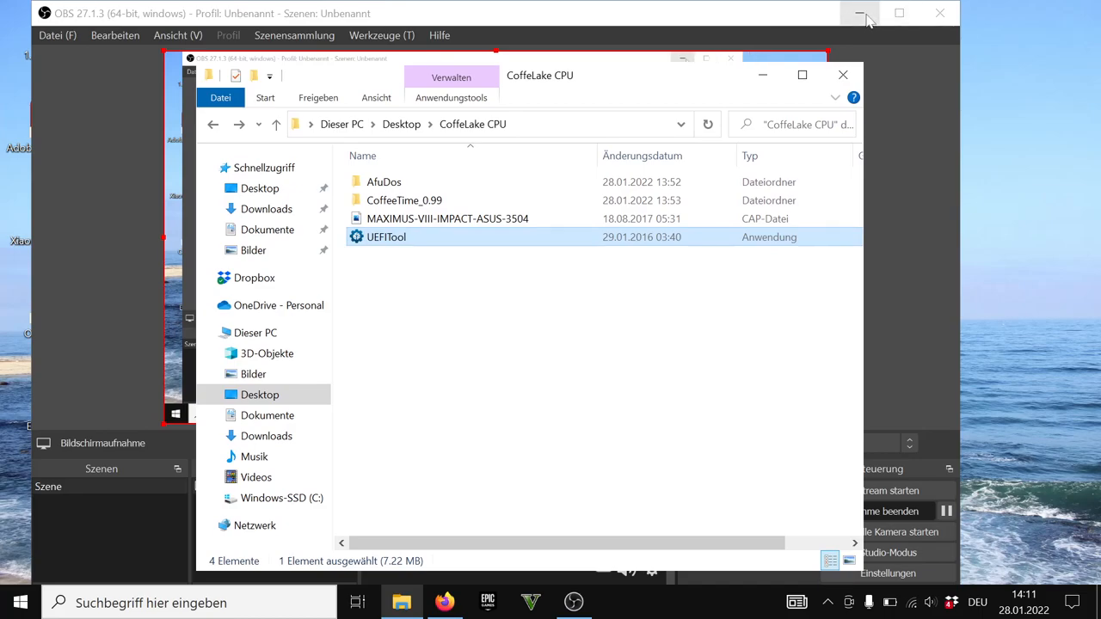
click(861, 14)
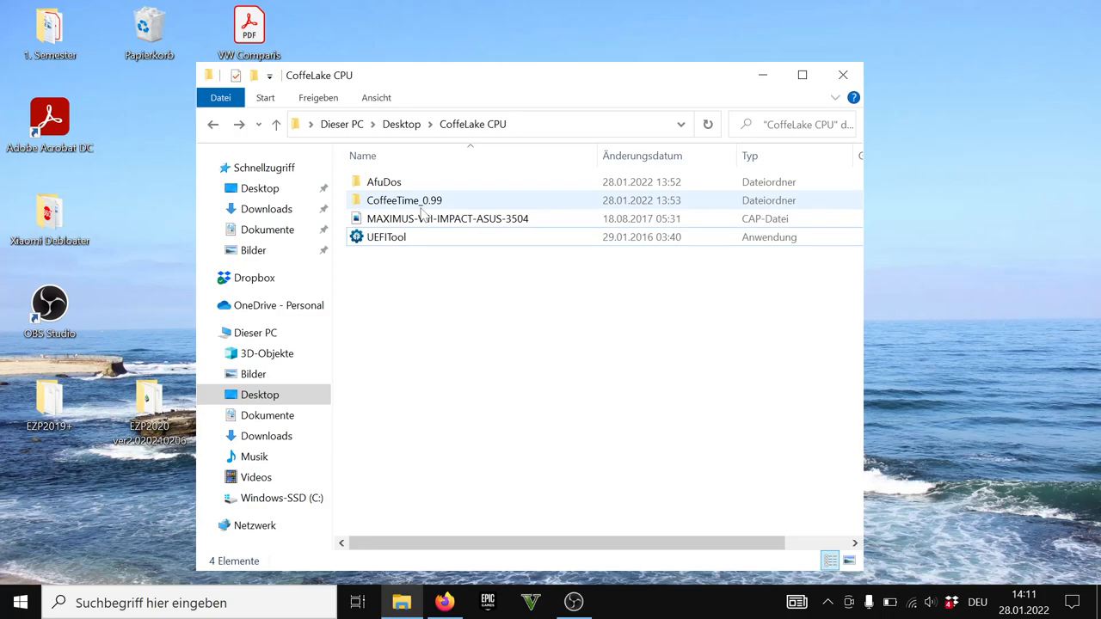
double_click(403, 200)
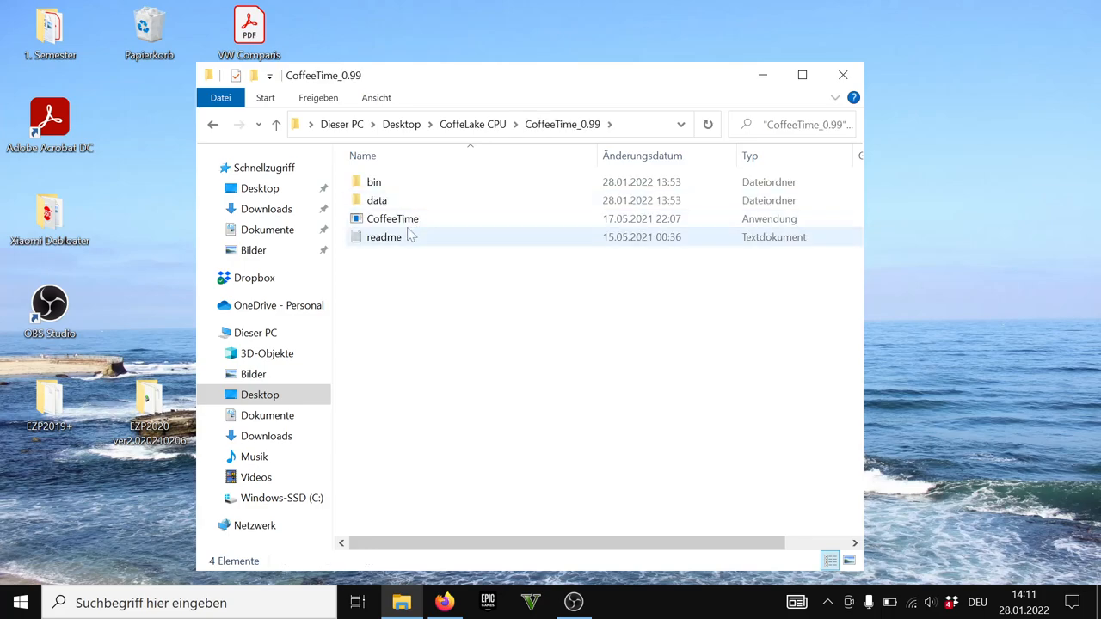
click(393, 219)
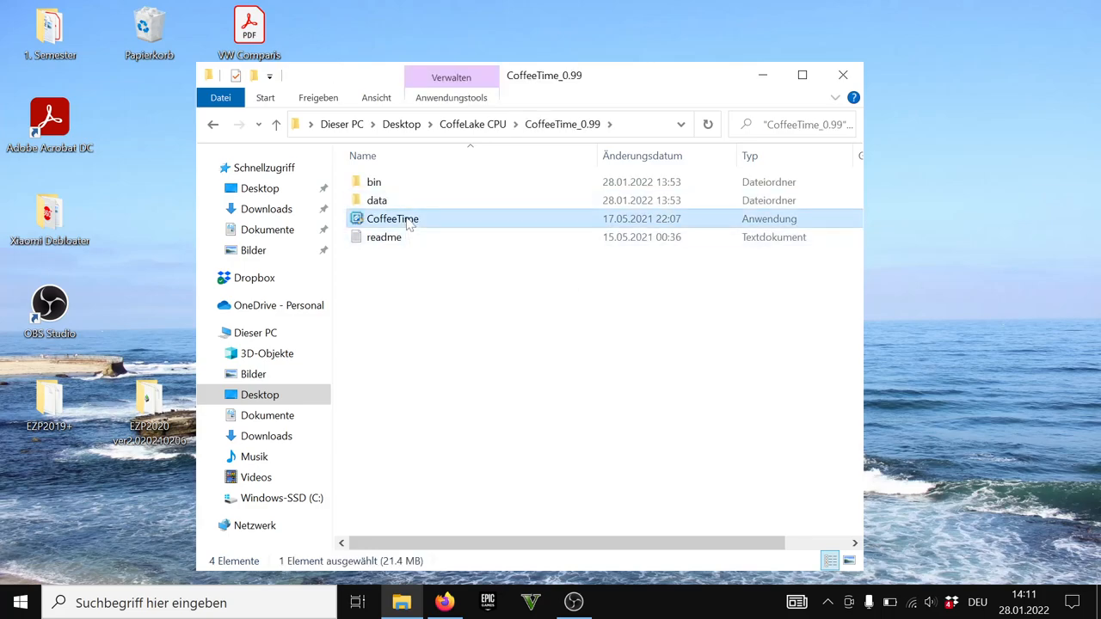
right_click(389, 219)
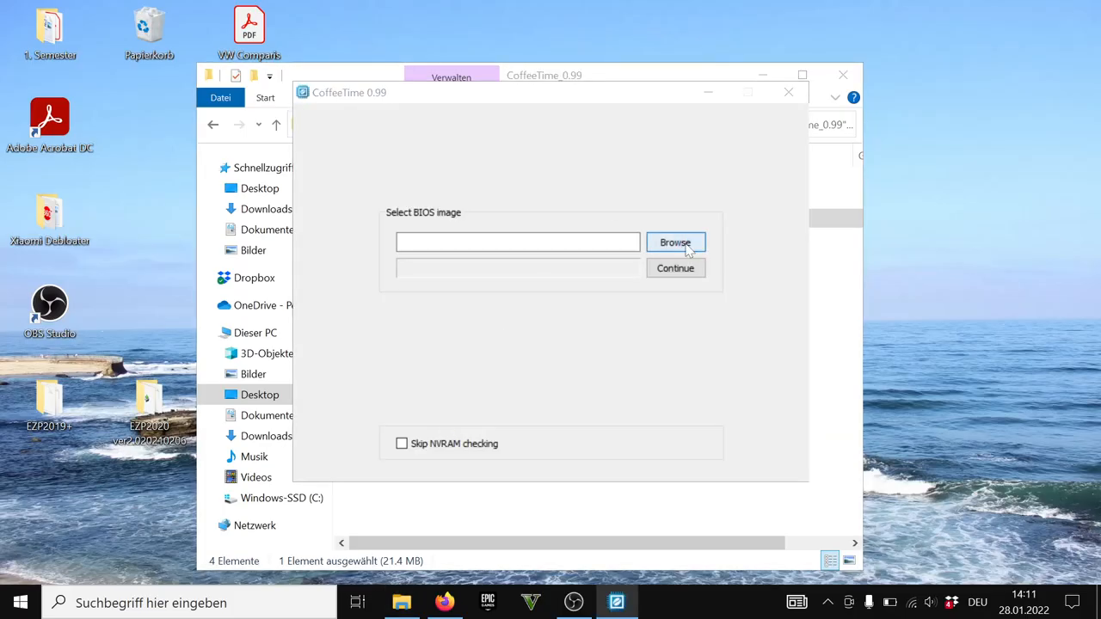
Load MAXIMUS-VIII-IMPACT-ASUS-3504.CAP and continue so CoffeeTime analyses its ME, microcodes and patches
click(675, 242)
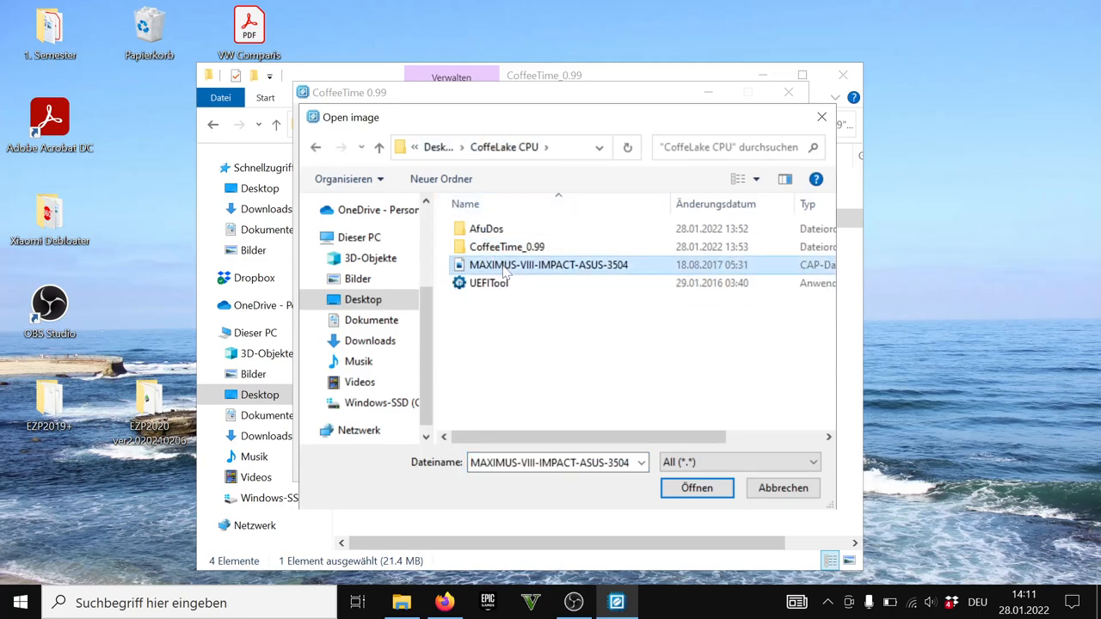
mouse_move(697, 488)
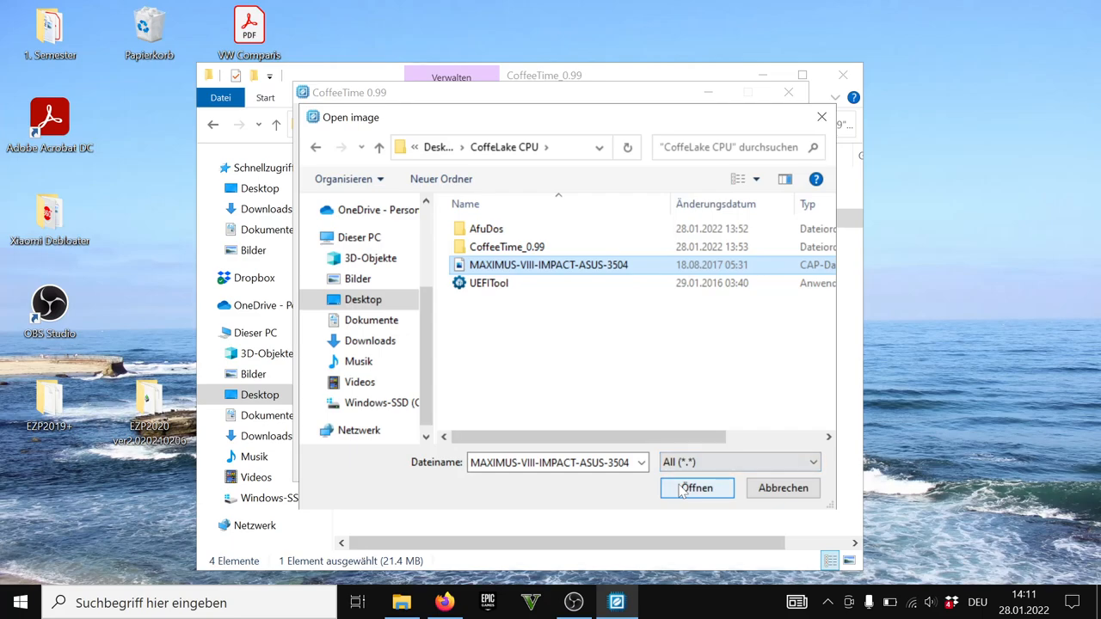
click(697, 489)
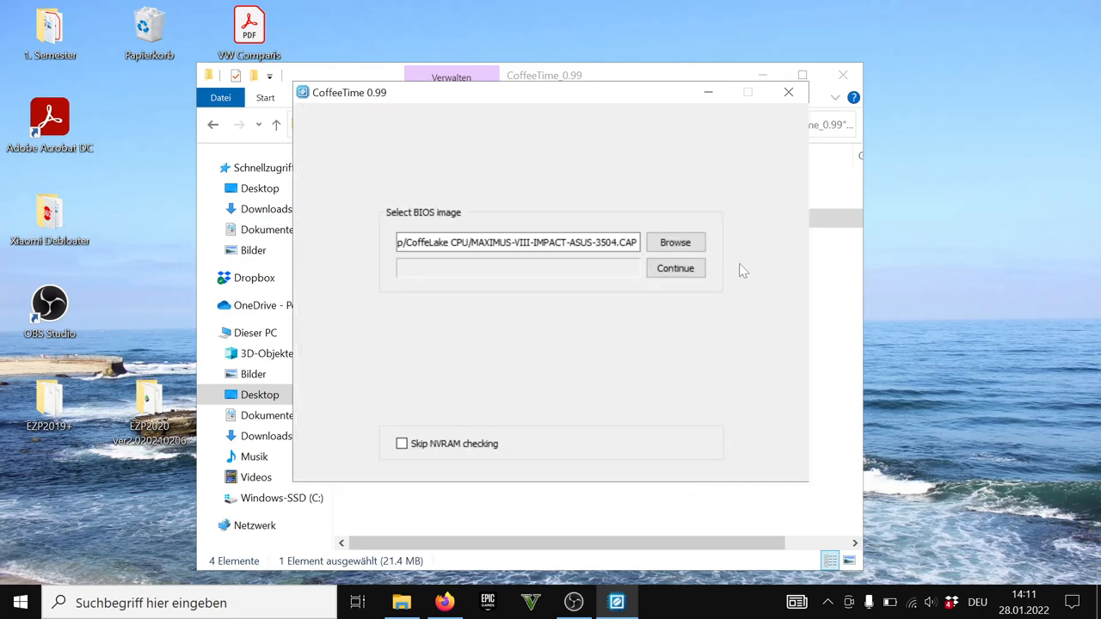
click(675, 269)
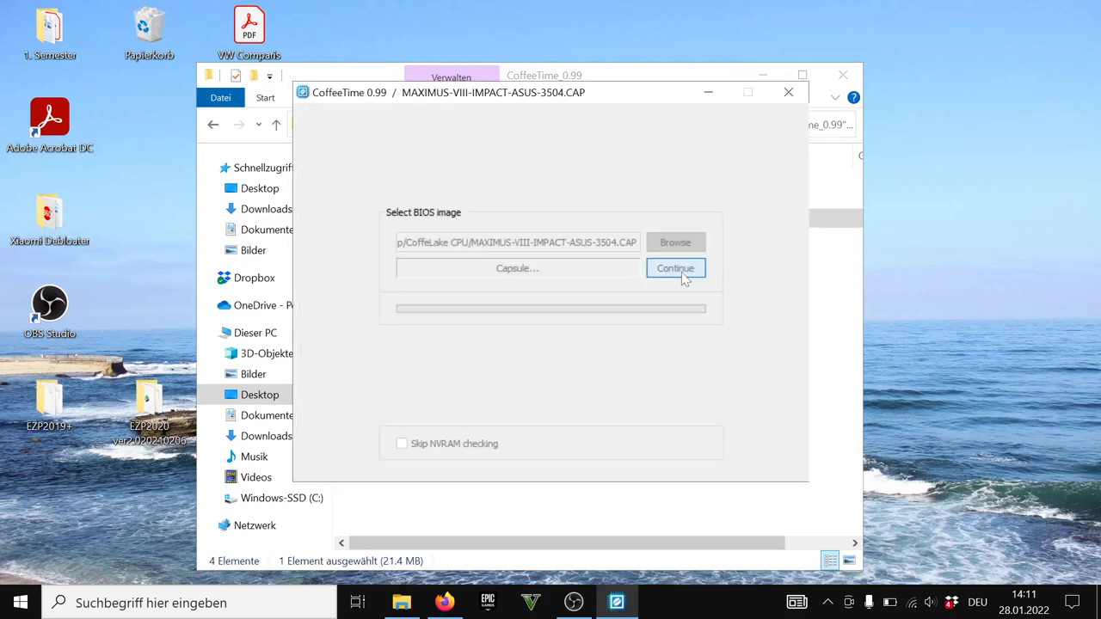
click(575, 602)
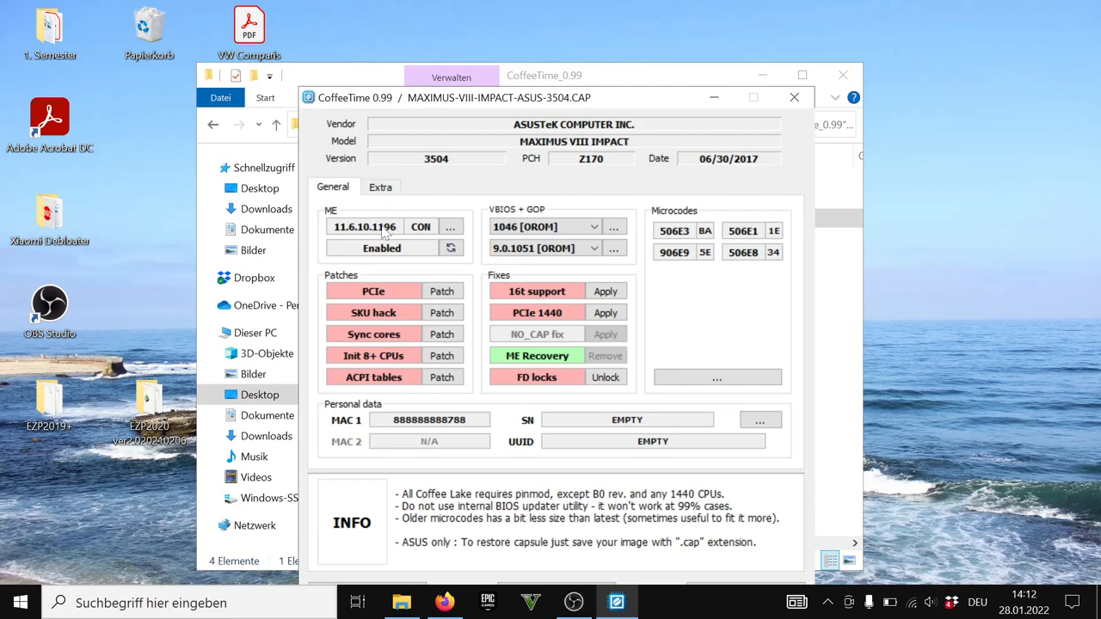
mouse_move(331, 215)
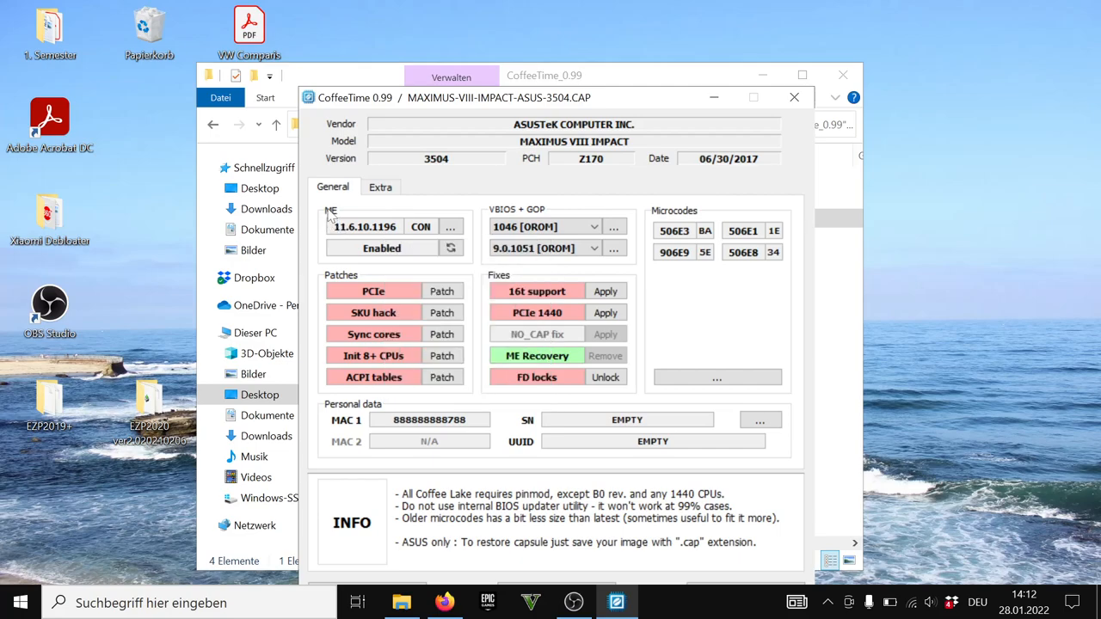
mouse_move(368, 240)
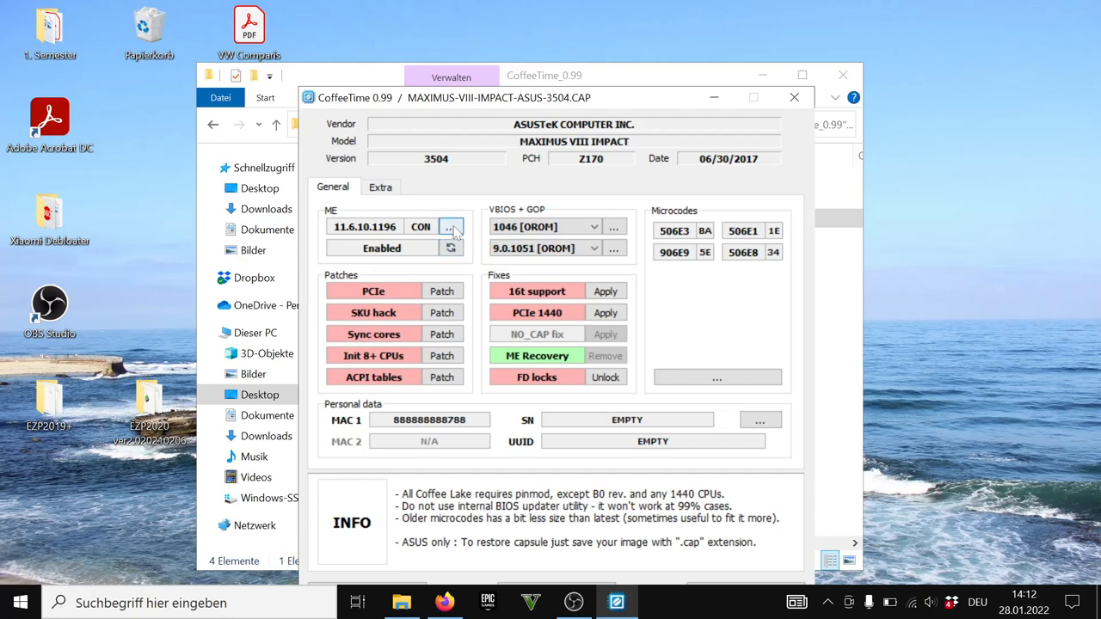
Replace the Management Engine firmware with internal version 11.8.77.3664 Corporate
click(448, 227)
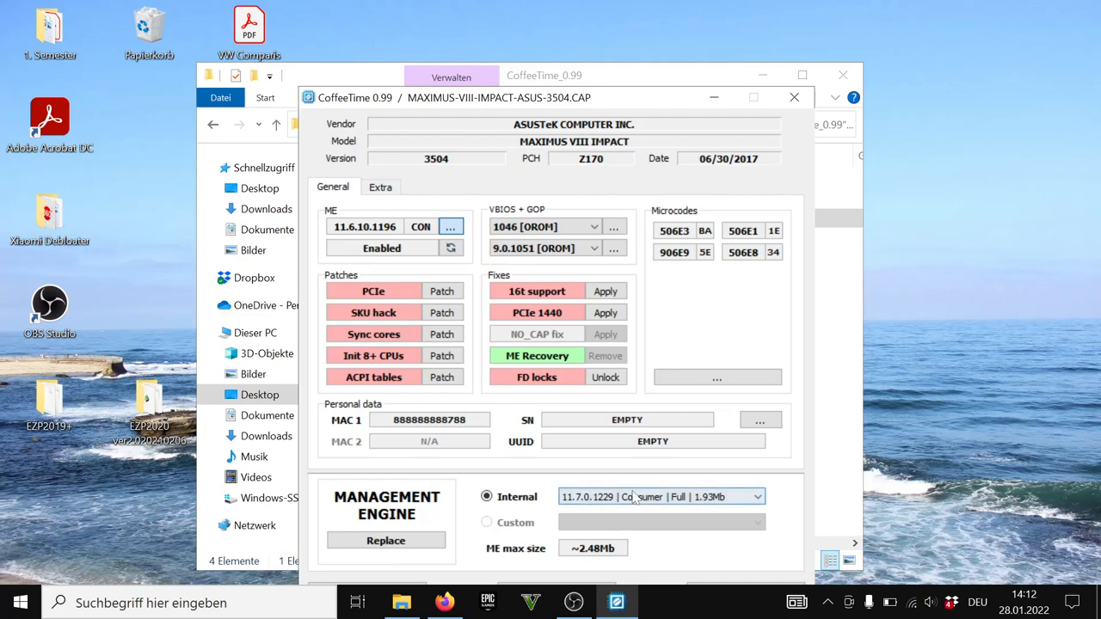
click(762, 495)
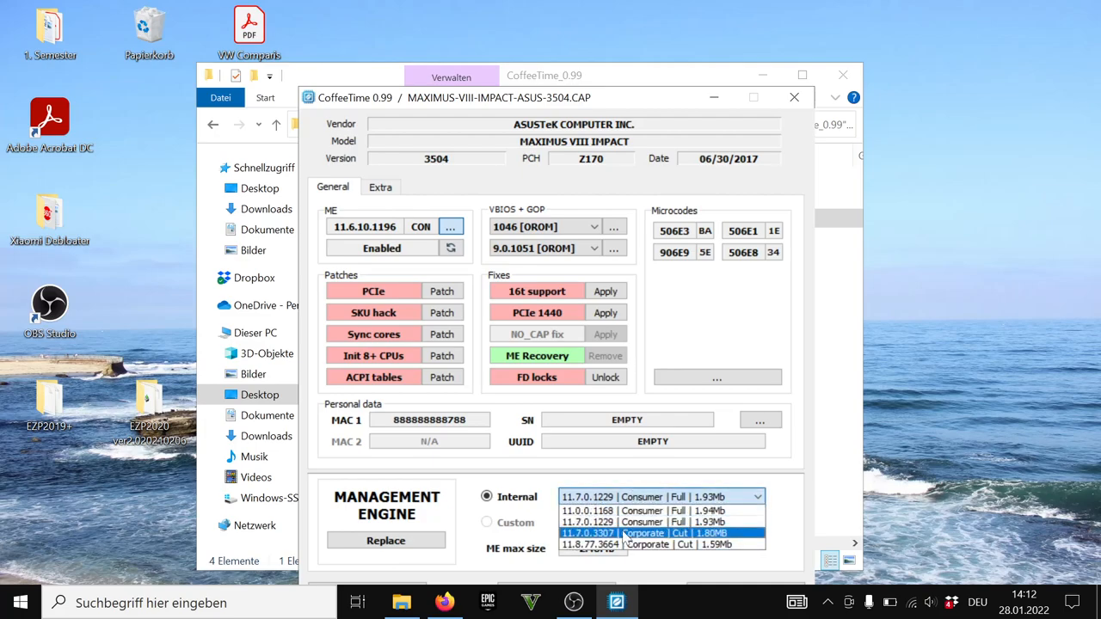
click(657, 544)
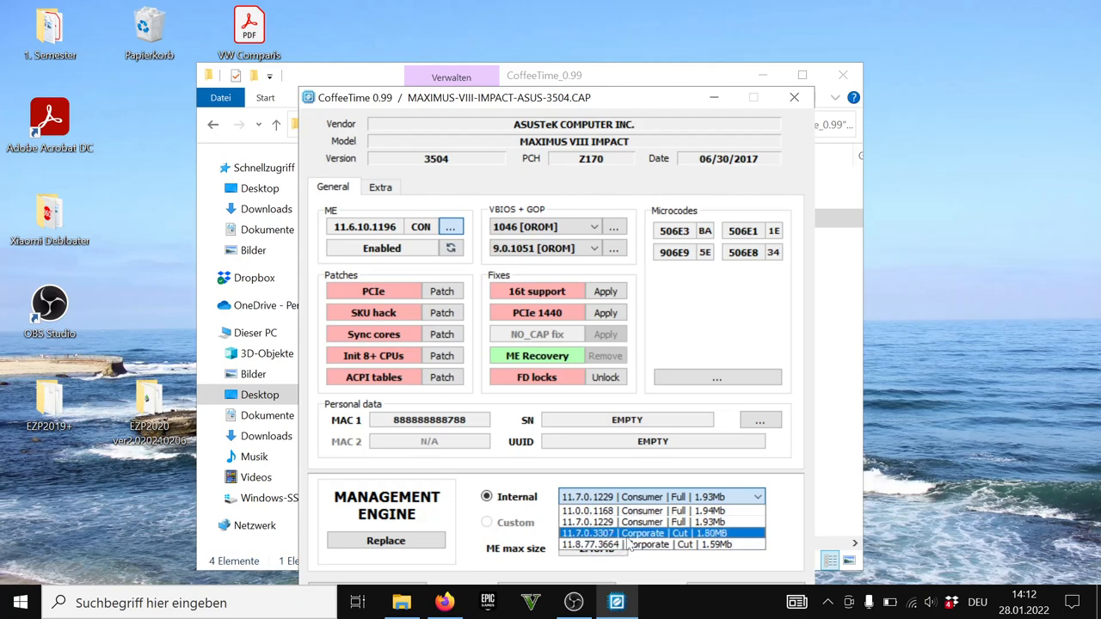
click(635, 544)
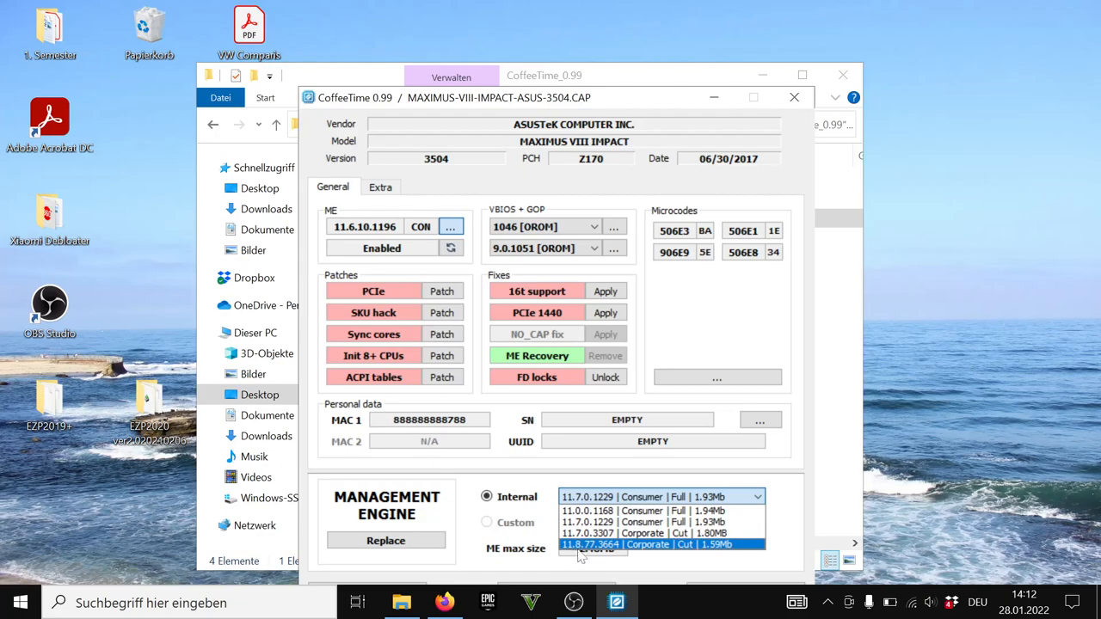
mouse_move(604, 549)
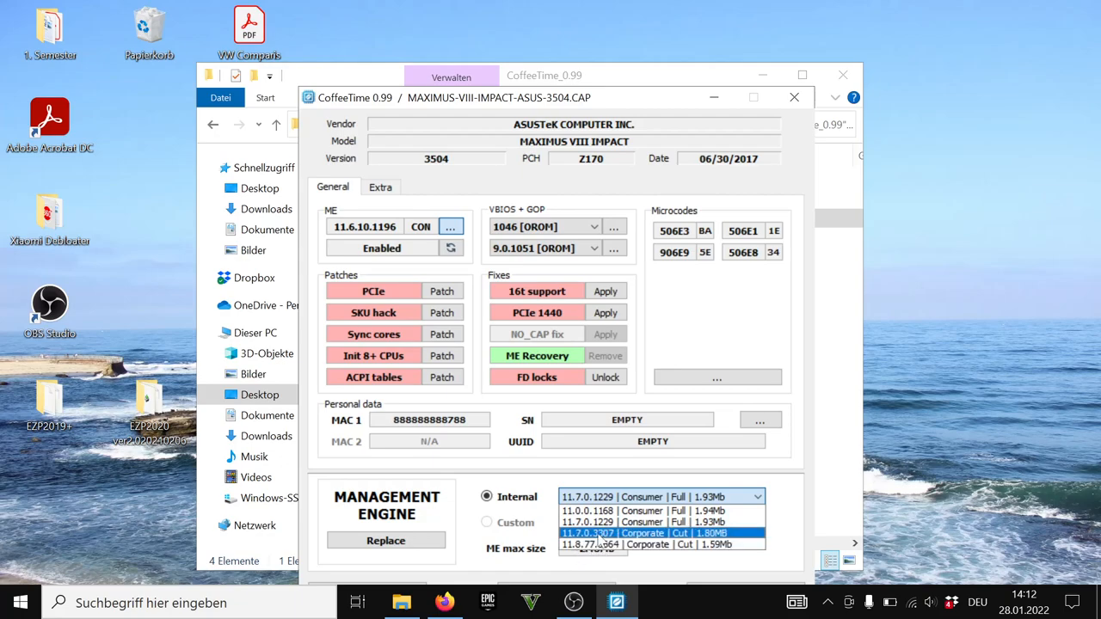
click(661, 544)
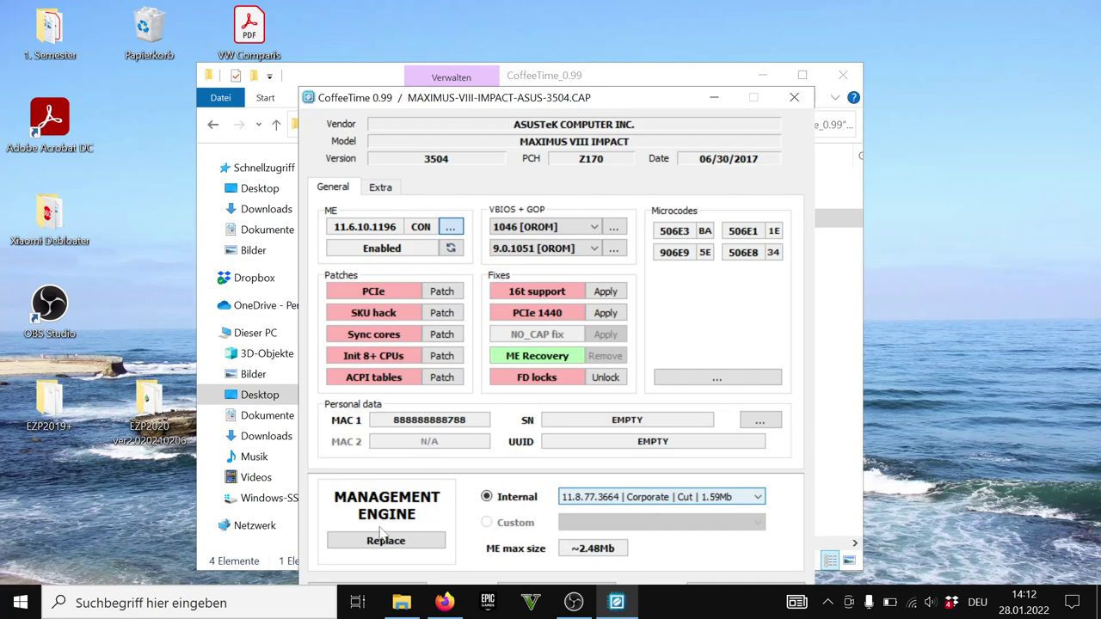
click(385, 540)
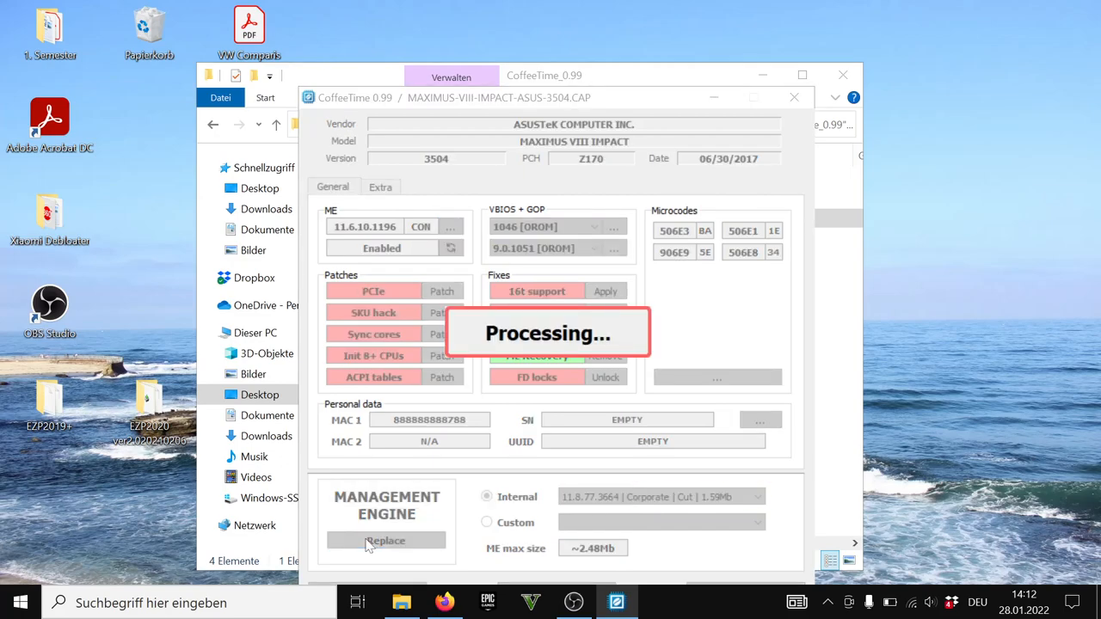
mouse_move(602, 341)
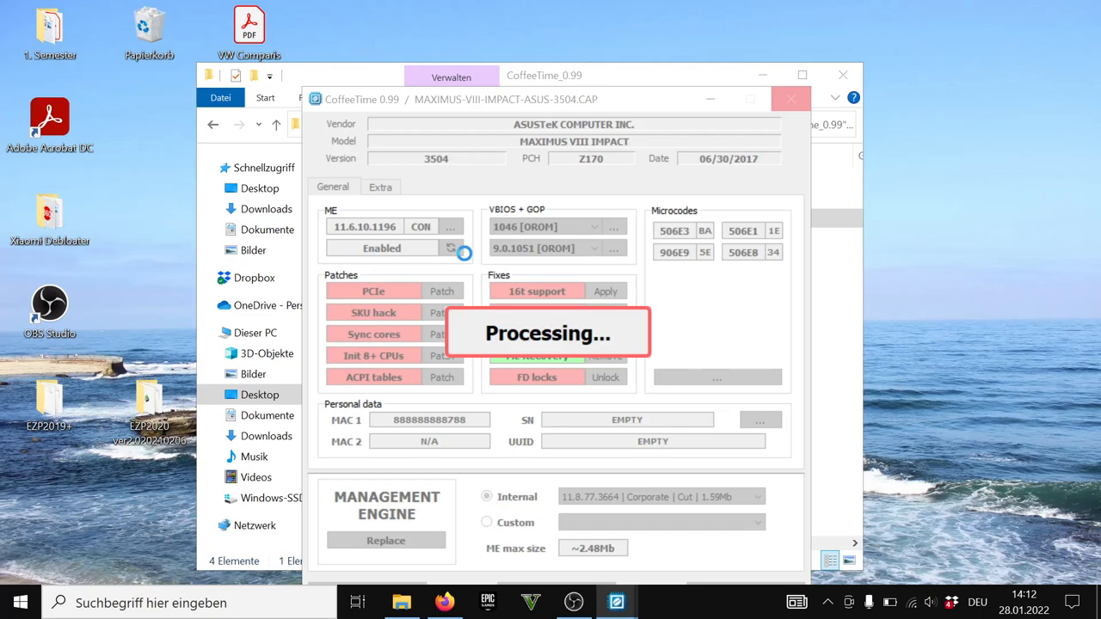
click(451, 248)
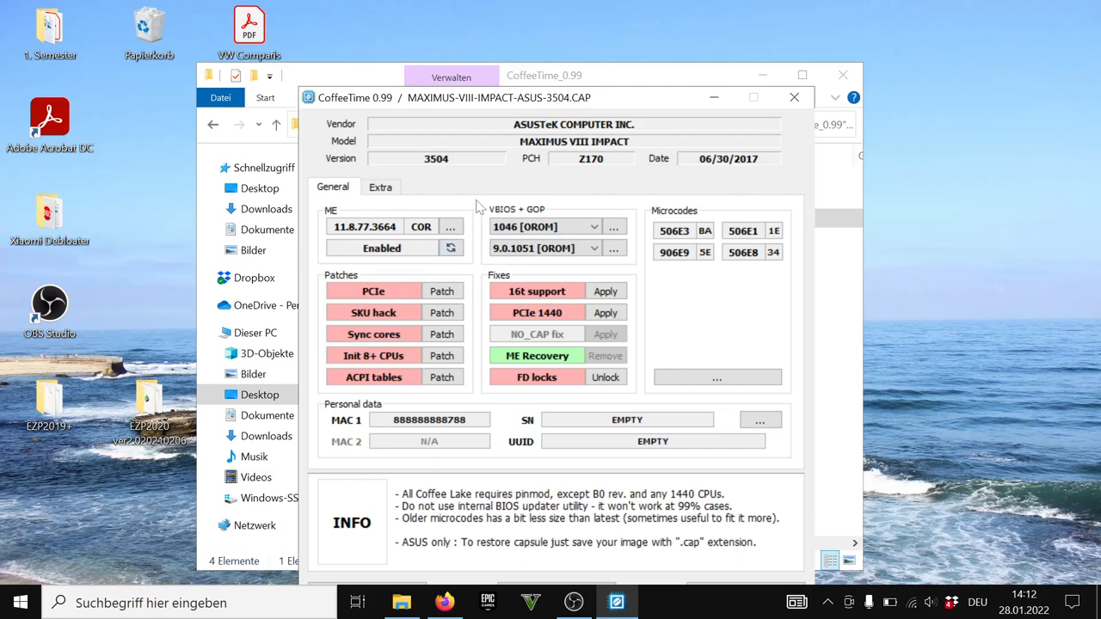
mouse_move(392, 255)
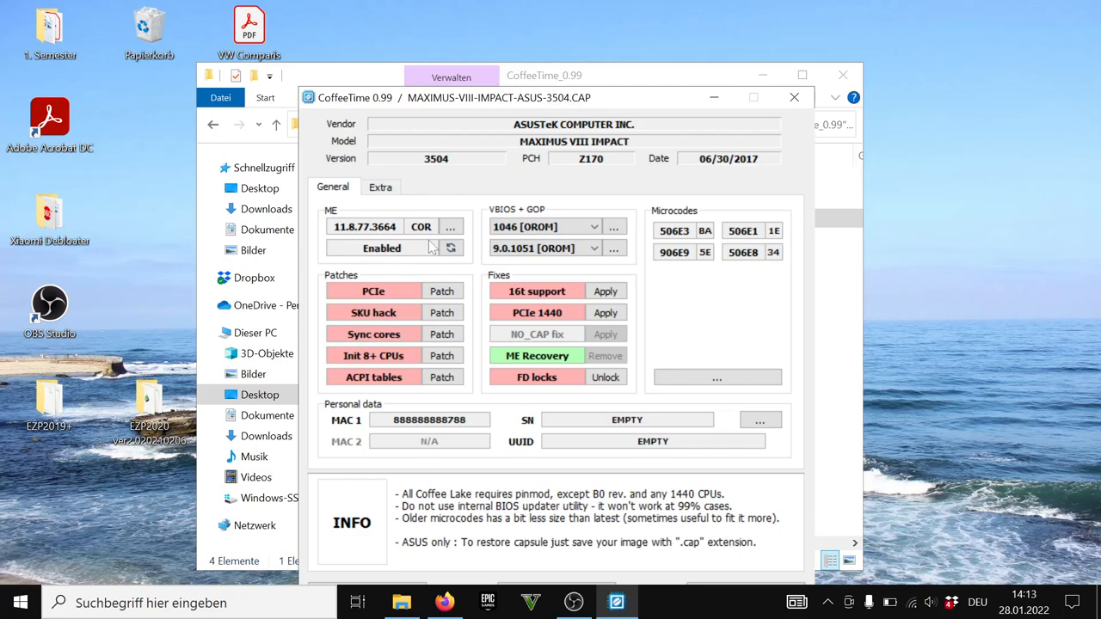
mouse_move(386, 262)
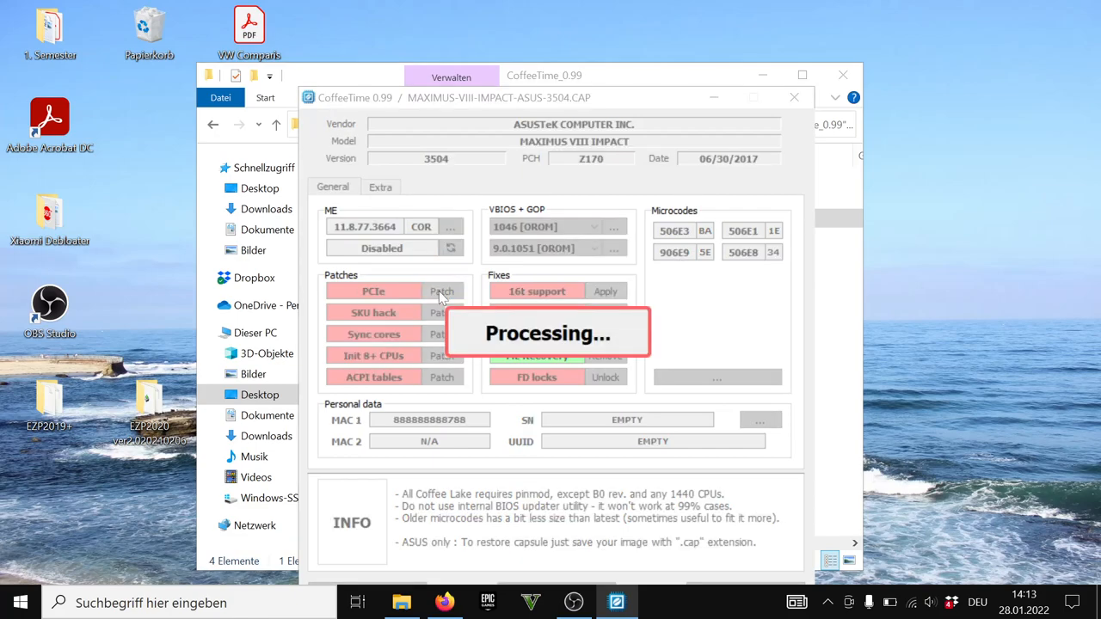
mouse_move(453, 303)
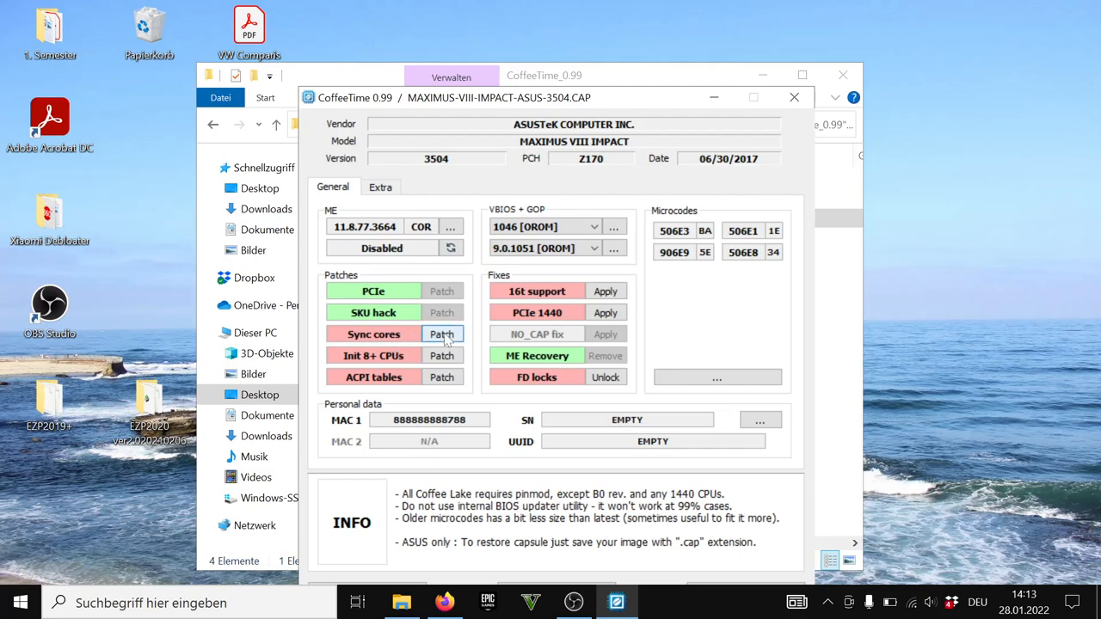
Apply the Sync cores, Init 8+ CPUs and ACPI tables patches
click(441, 334)
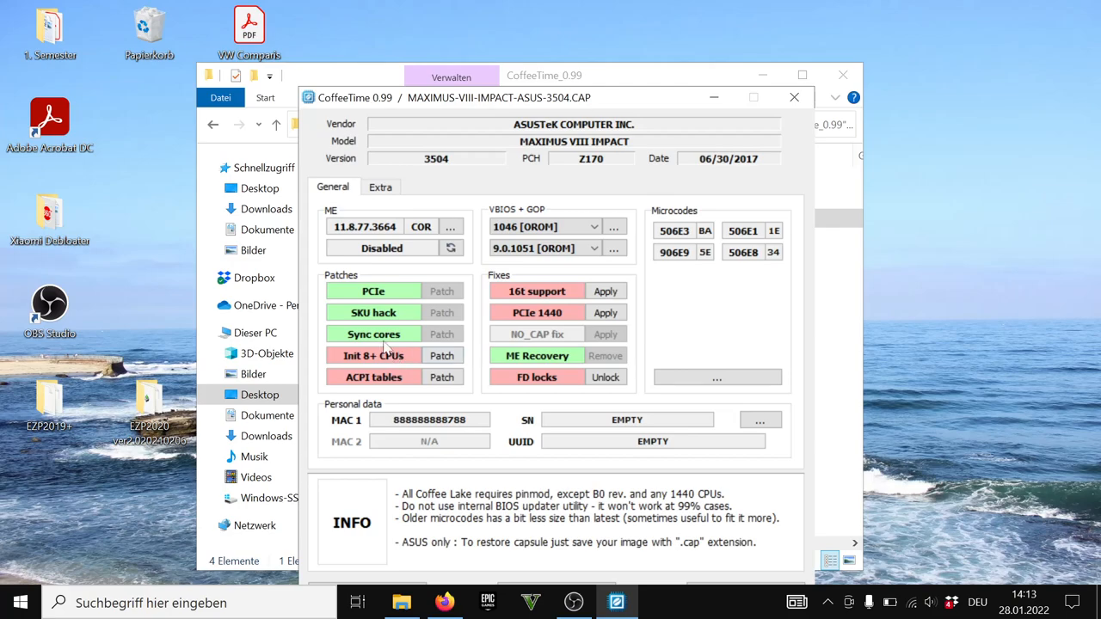
mouse_move(386, 354)
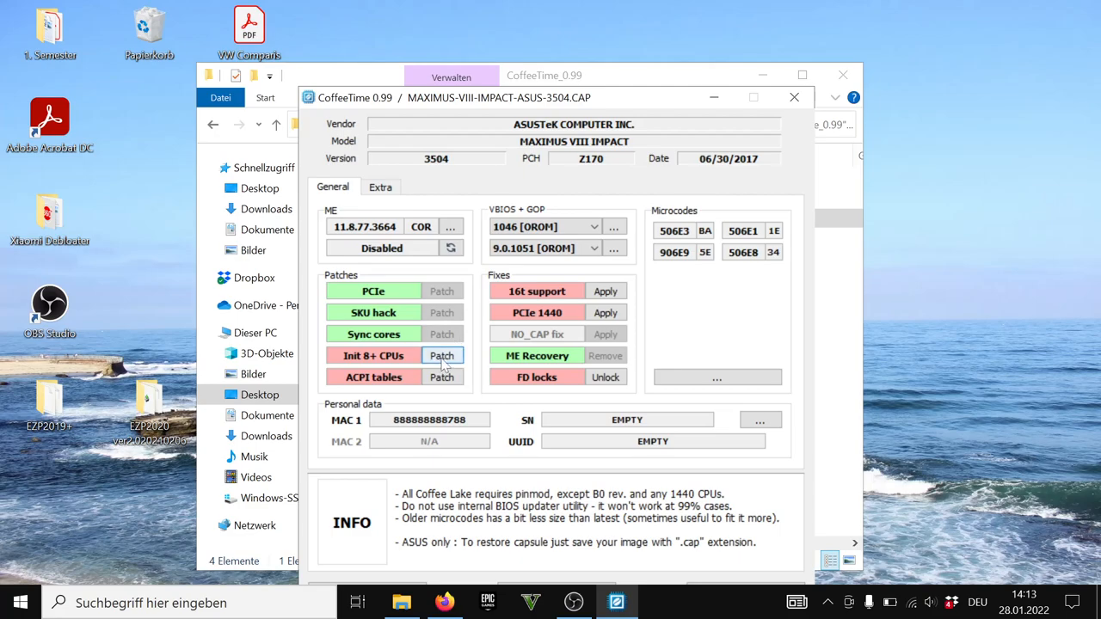
click(441, 354)
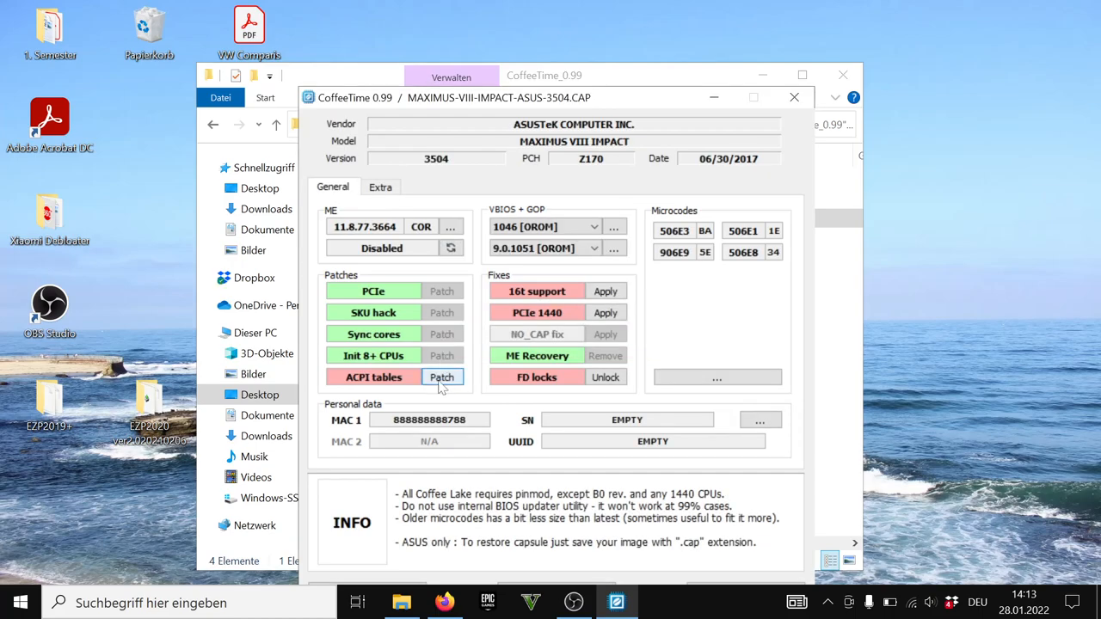
click(441, 377)
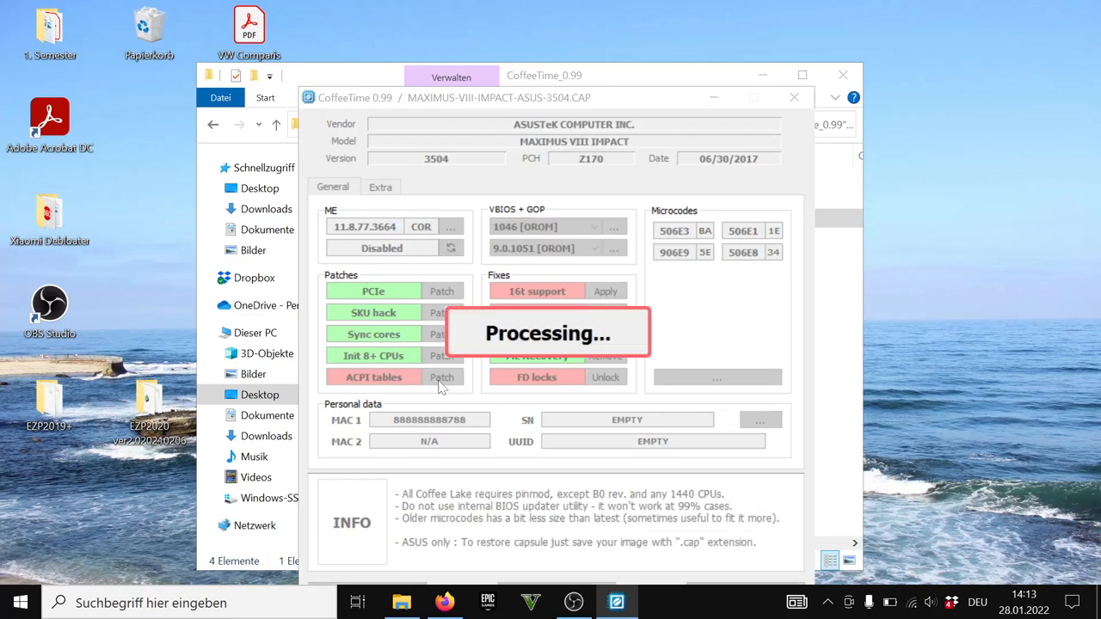
mouse_move(581, 258)
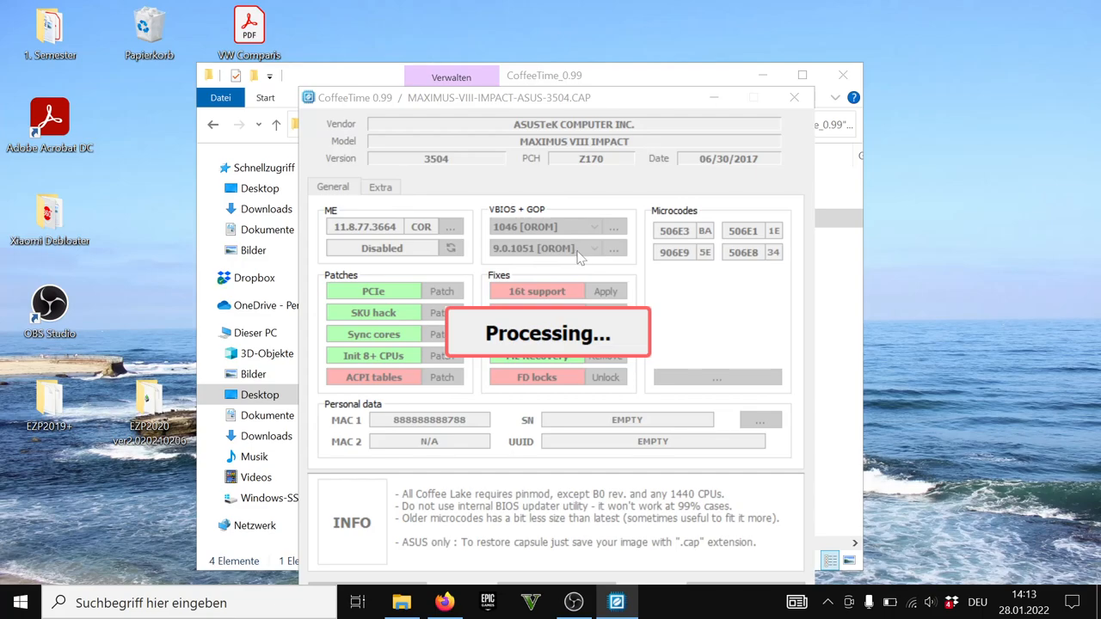
mouse_move(382, 306)
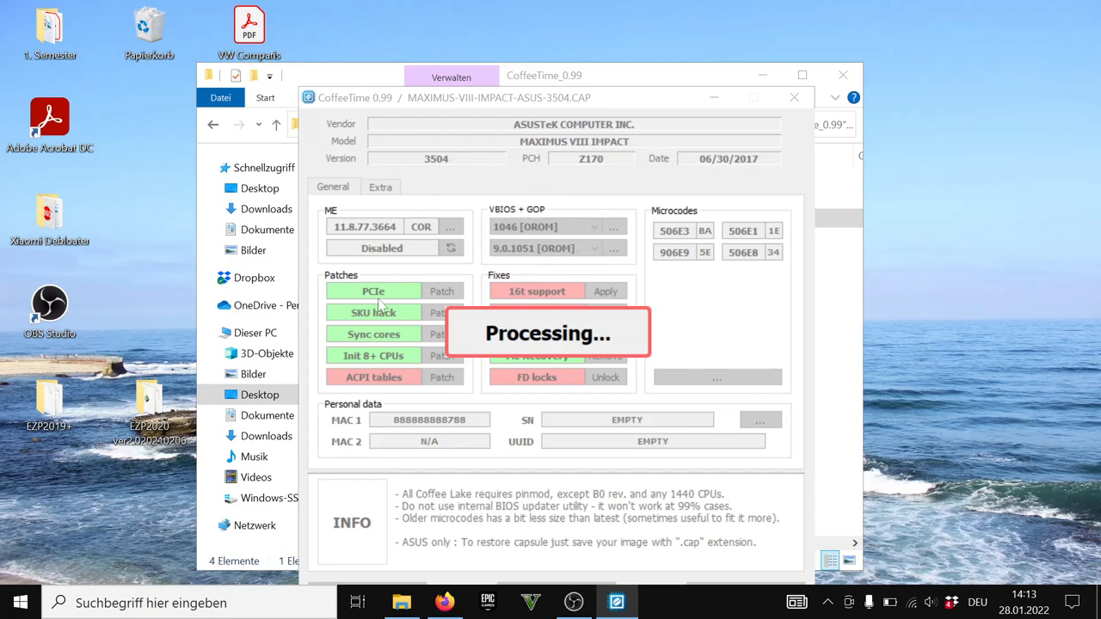
mouse_move(542, 248)
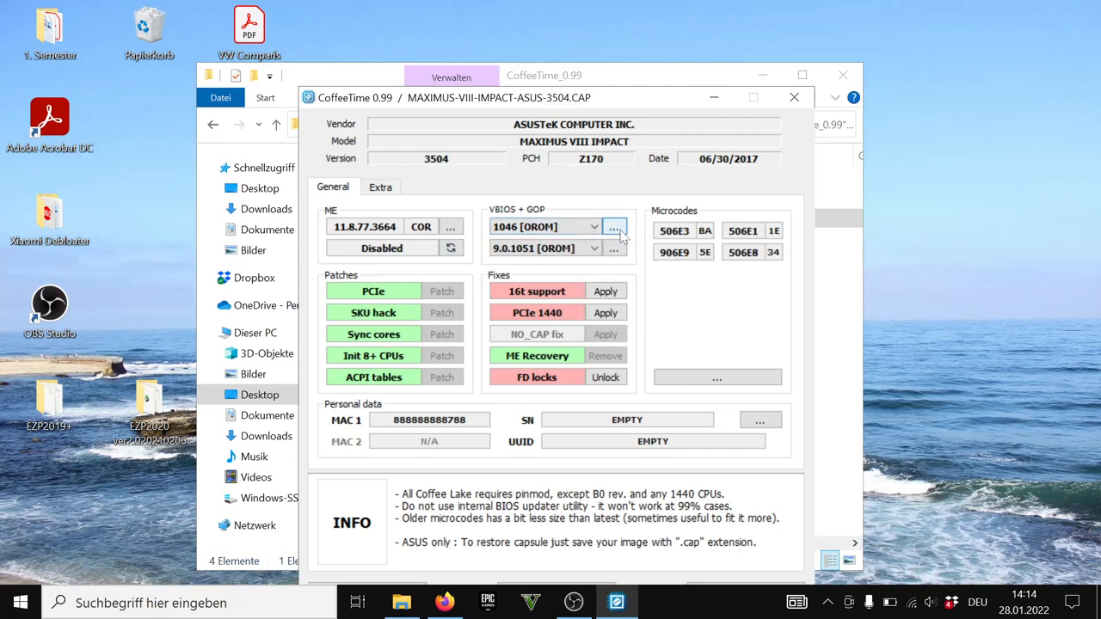
Replace the VBIOS module with Universal 1062, dismissing the BMP tool's open-file prompt
click(613, 227)
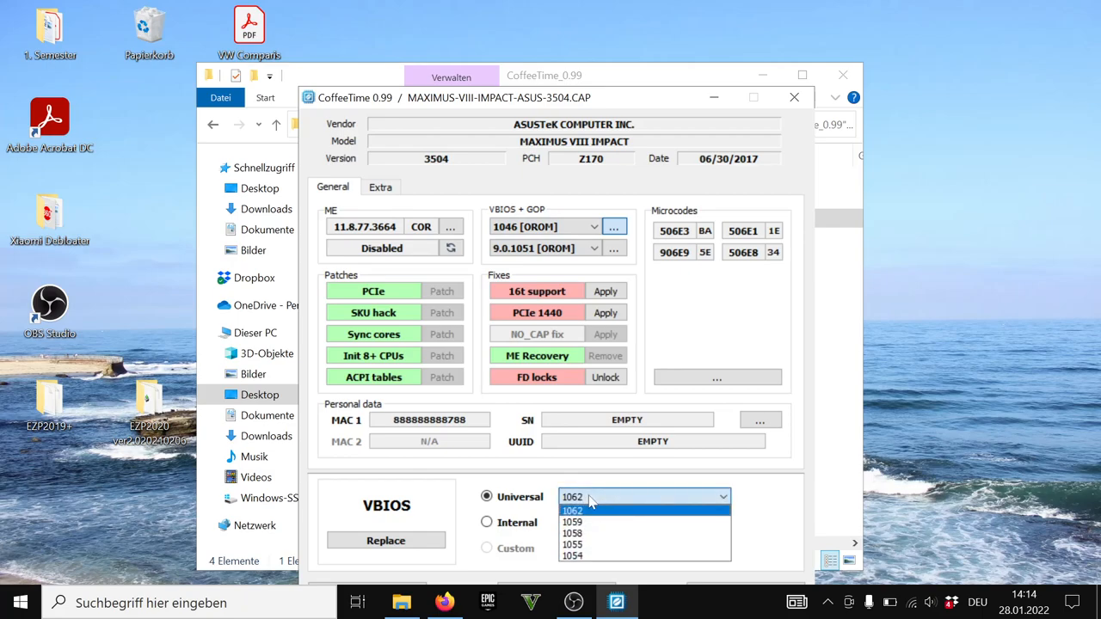
click(588, 509)
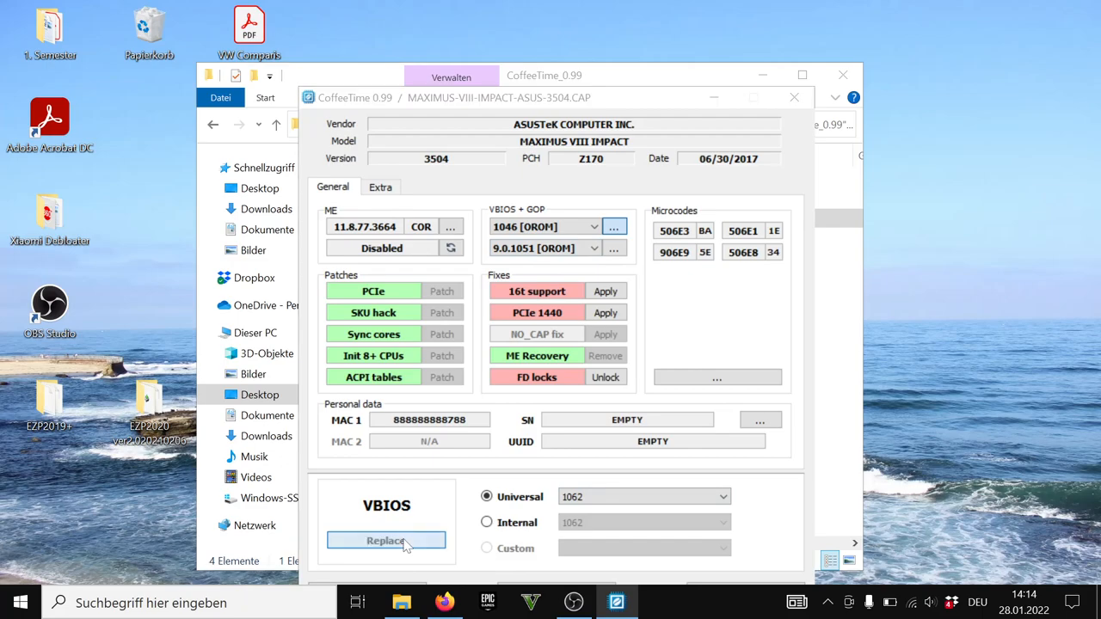
click(385, 540)
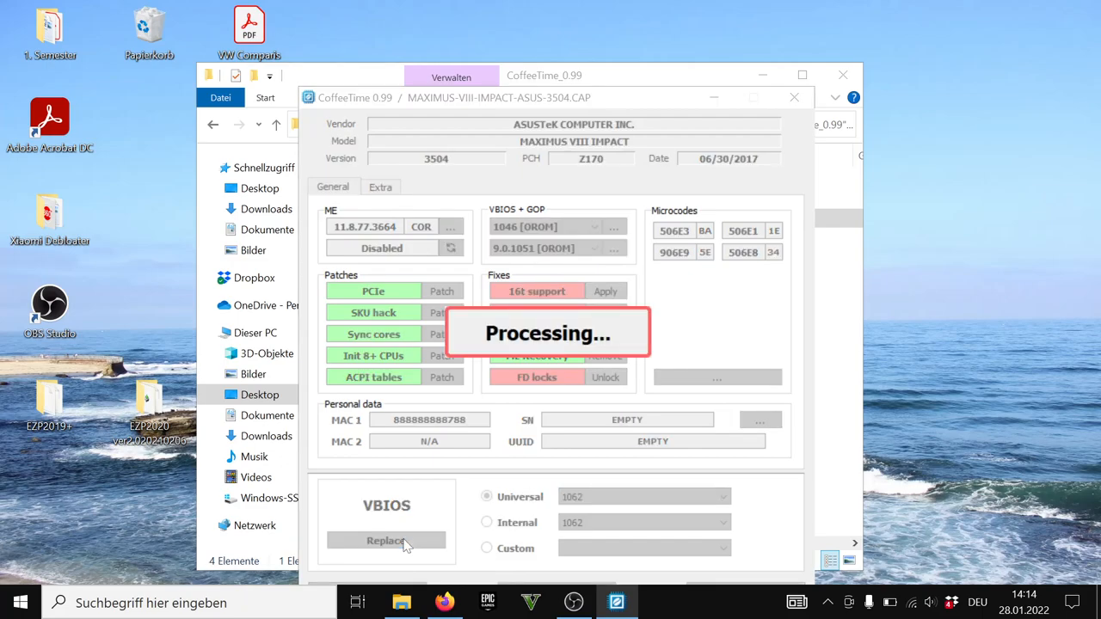
click(385, 540)
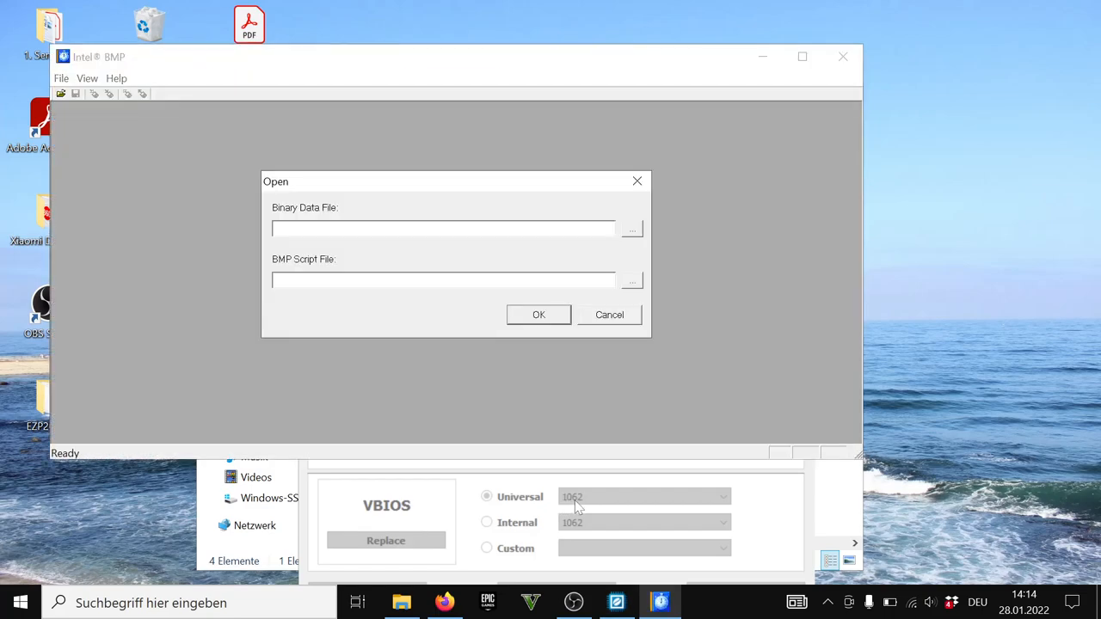
click(538, 314)
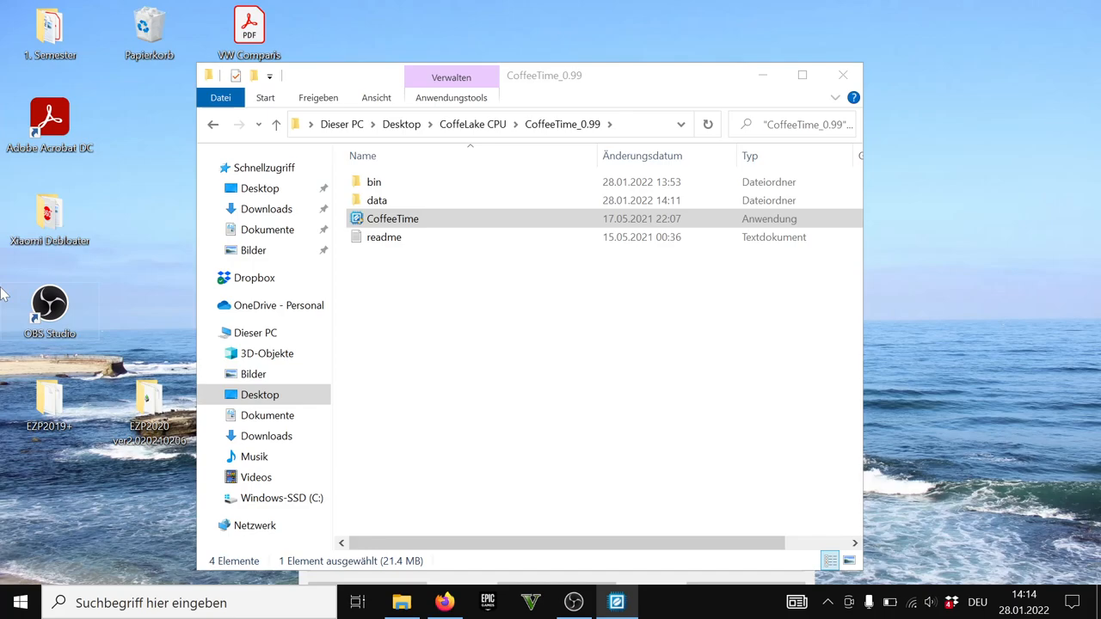
mouse_move(627, 592)
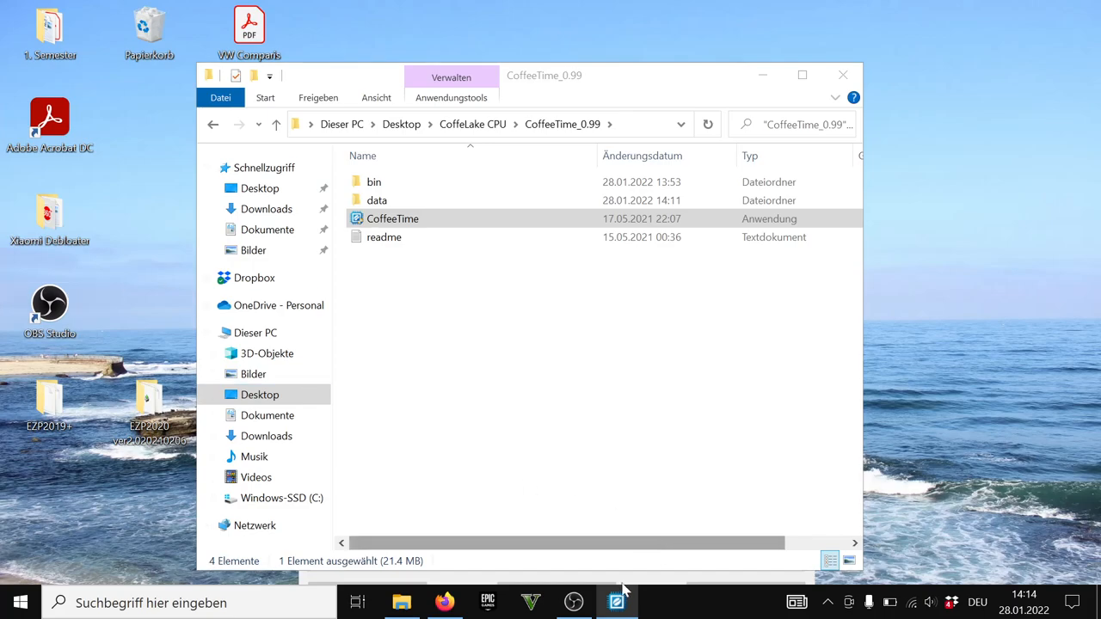
mouse_move(712, 79)
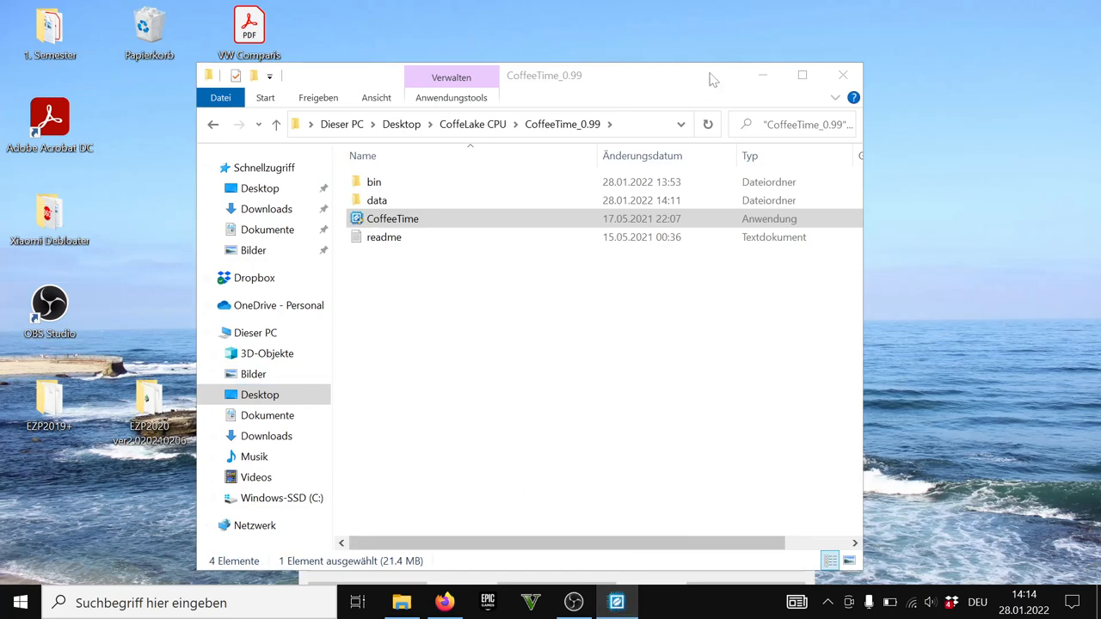
double_click(393, 218)
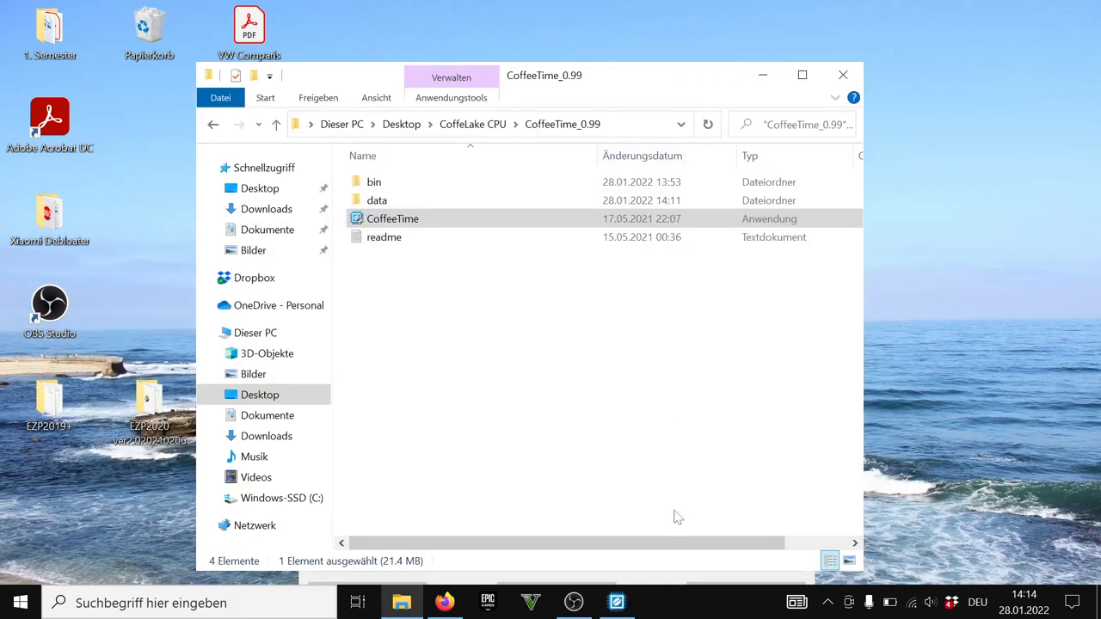
double_click(392, 218)
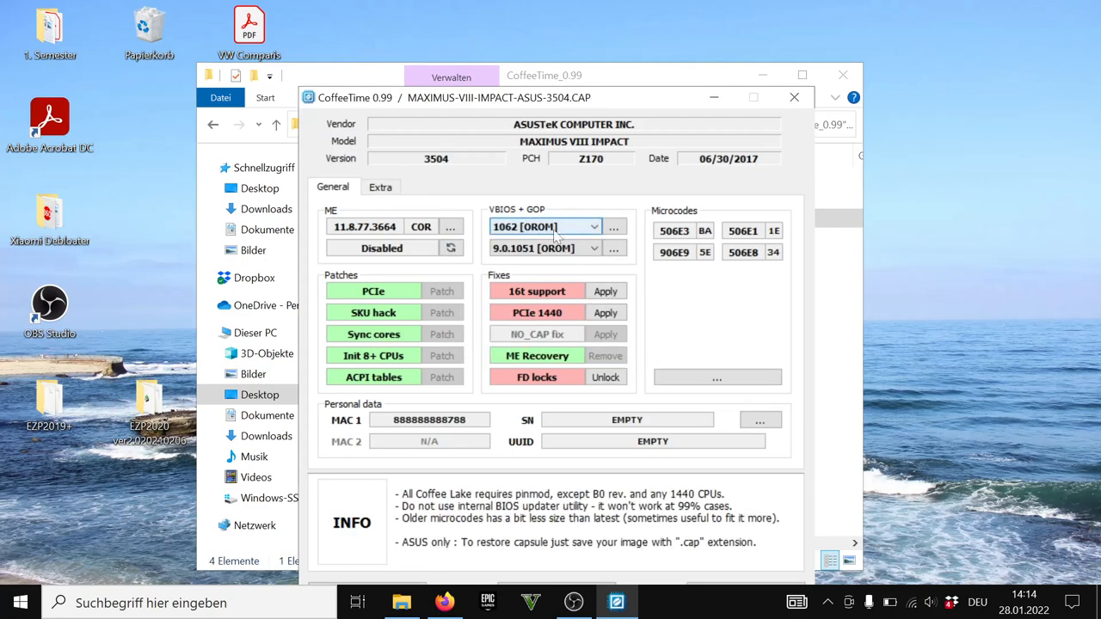
mouse_move(558, 228)
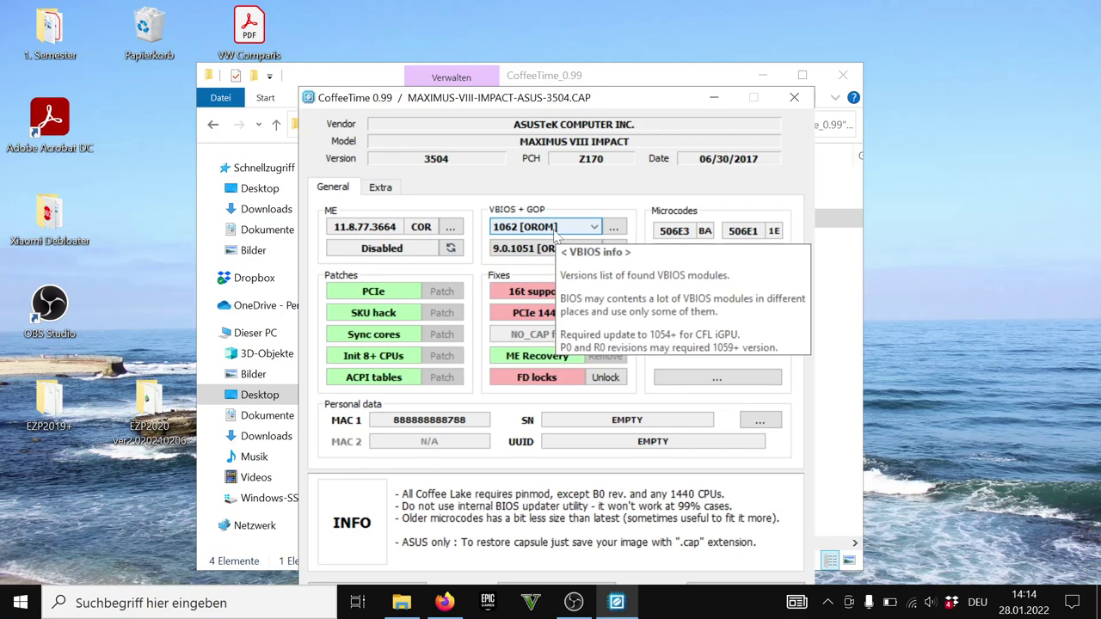
mouse_move(592, 205)
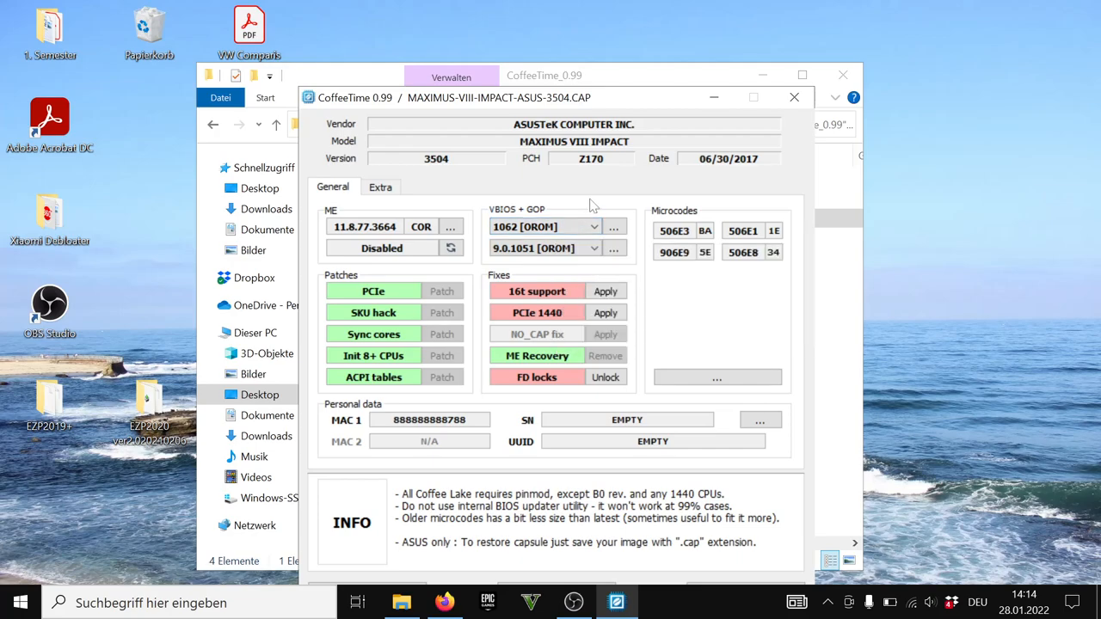
mouse_move(539, 172)
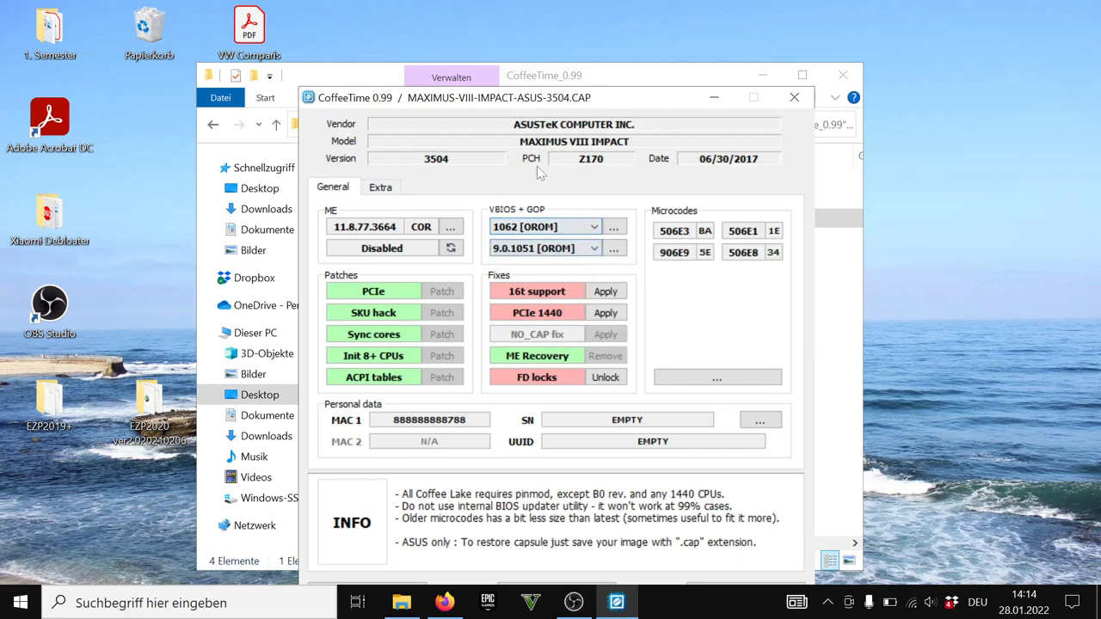
mouse_move(606, 248)
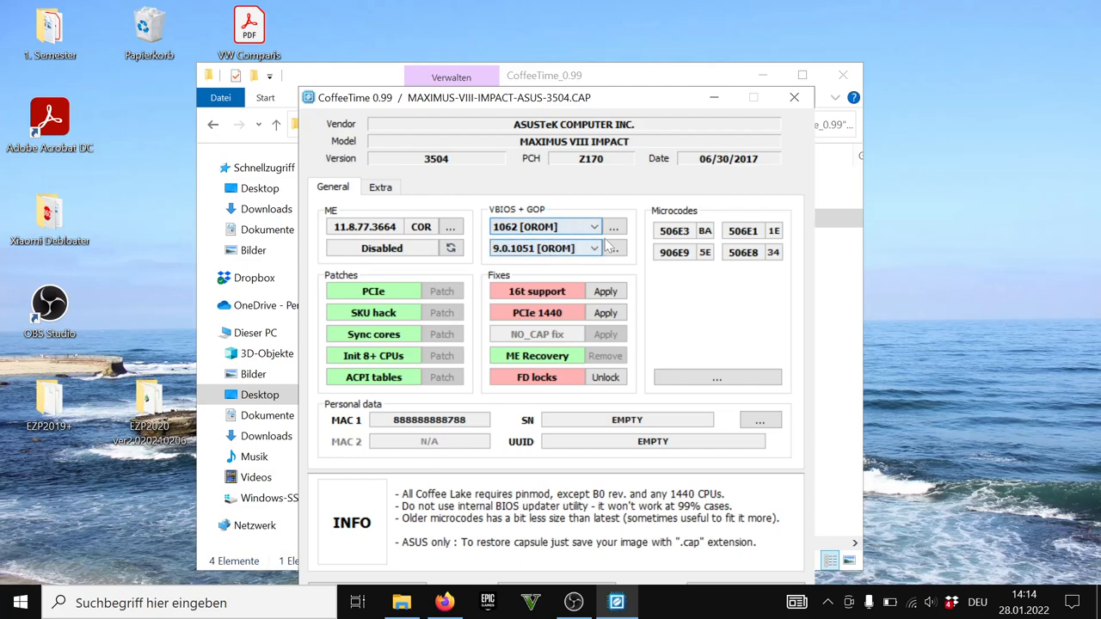
mouse_move(605, 291)
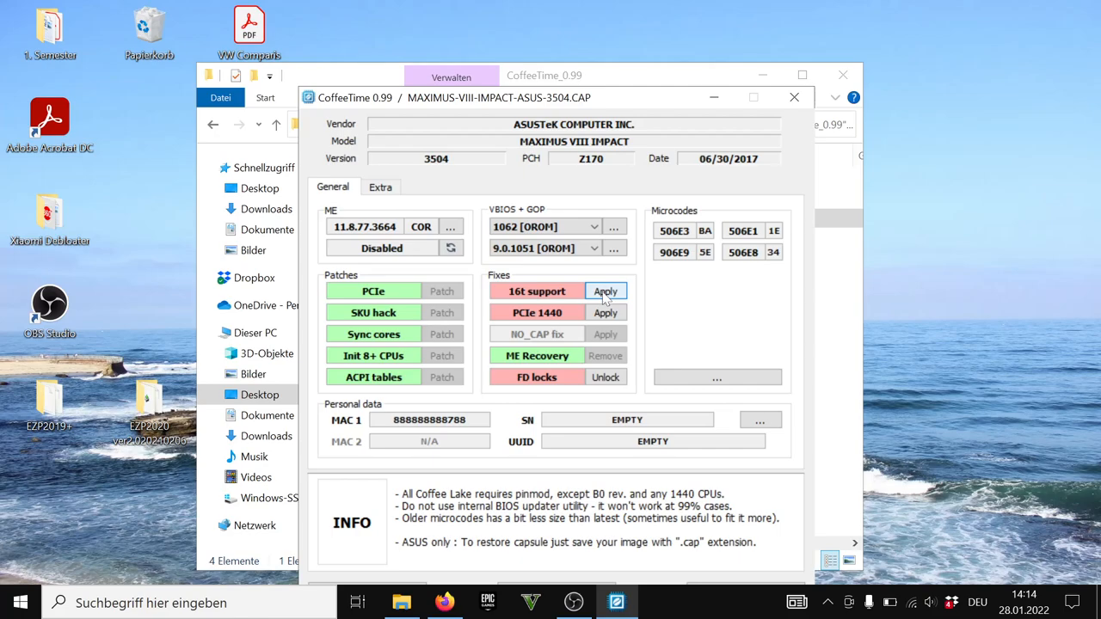
Apply the 16t support and PCIe 1440 fixes
click(605, 291)
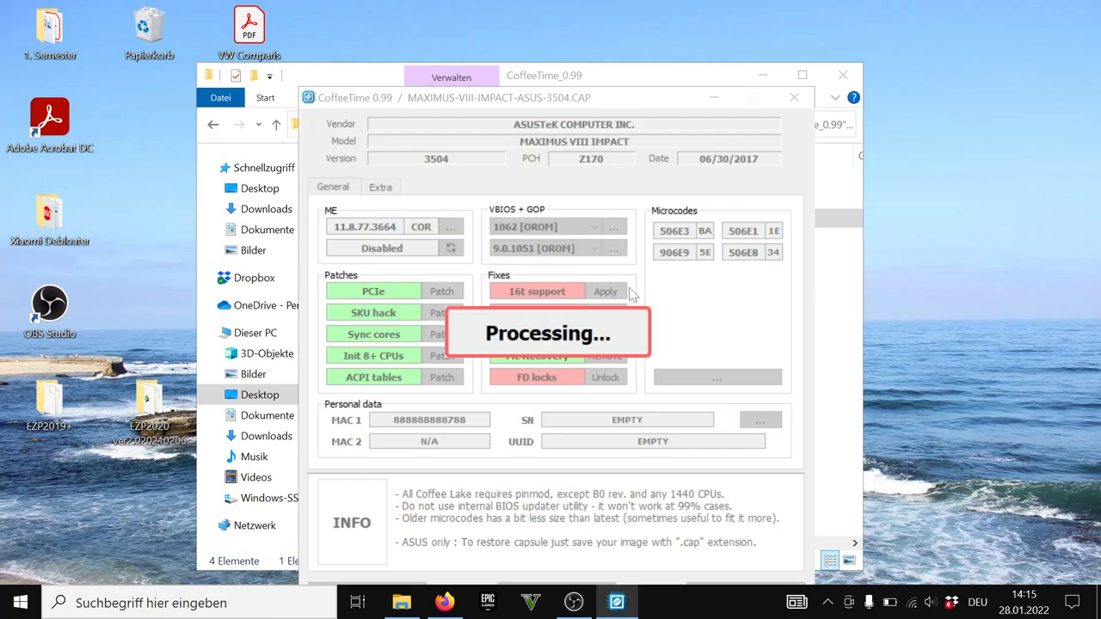
click(606, 291)
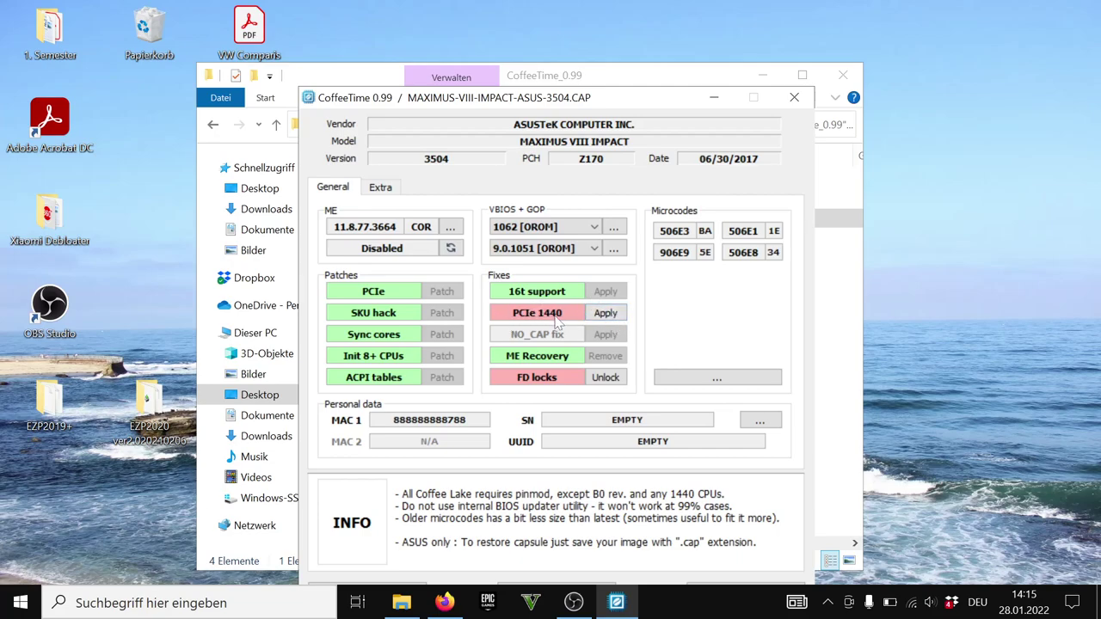
mouse_move(557, 316)
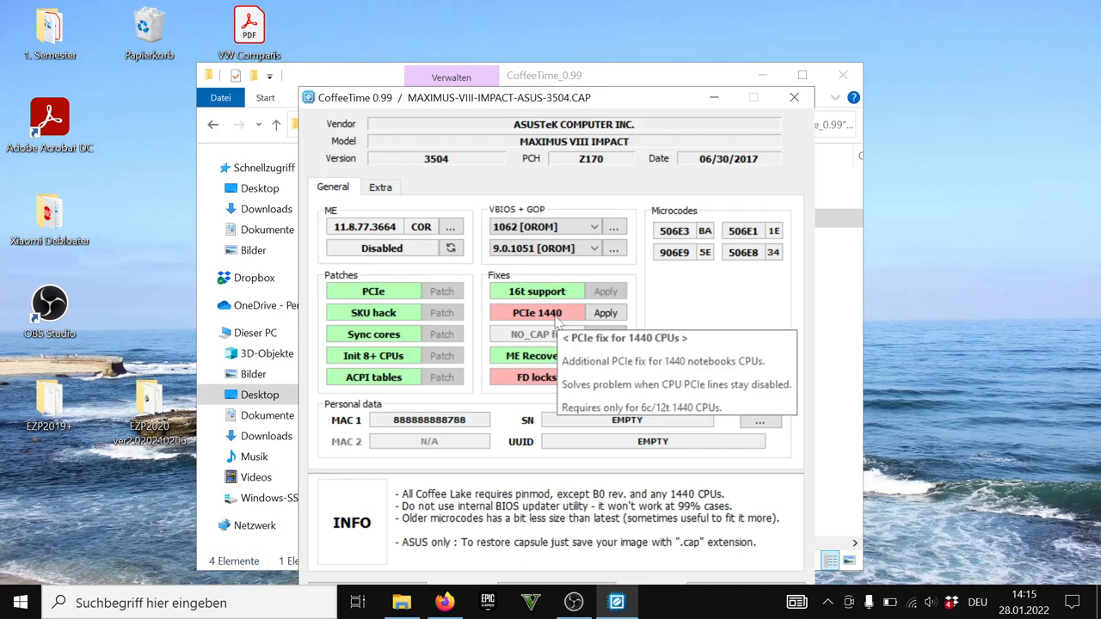
click(606, 314)
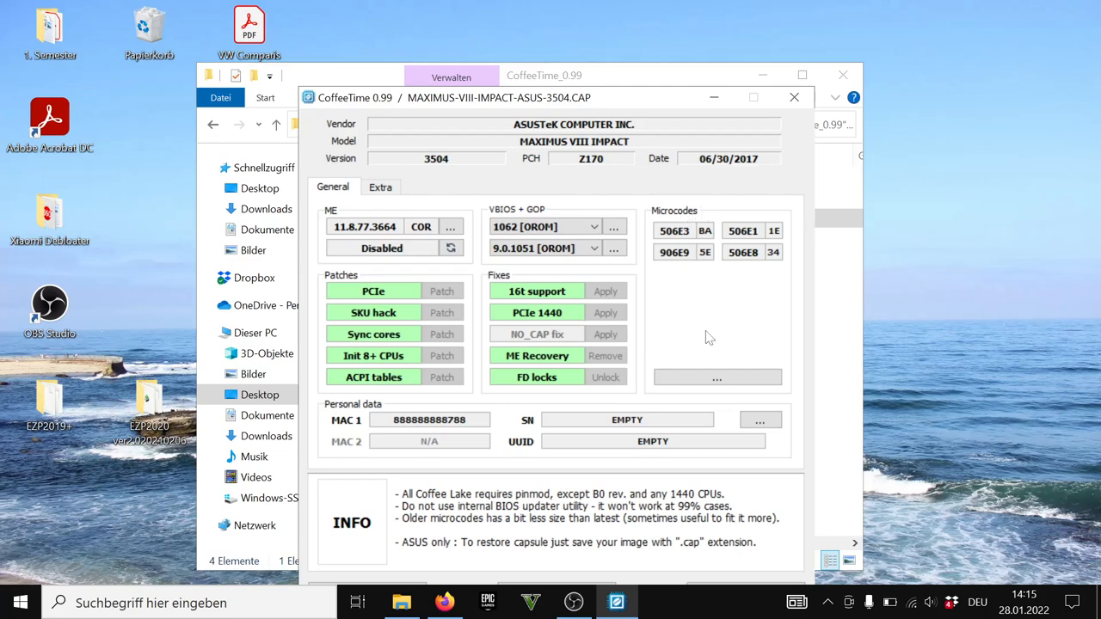
click(718, 376)
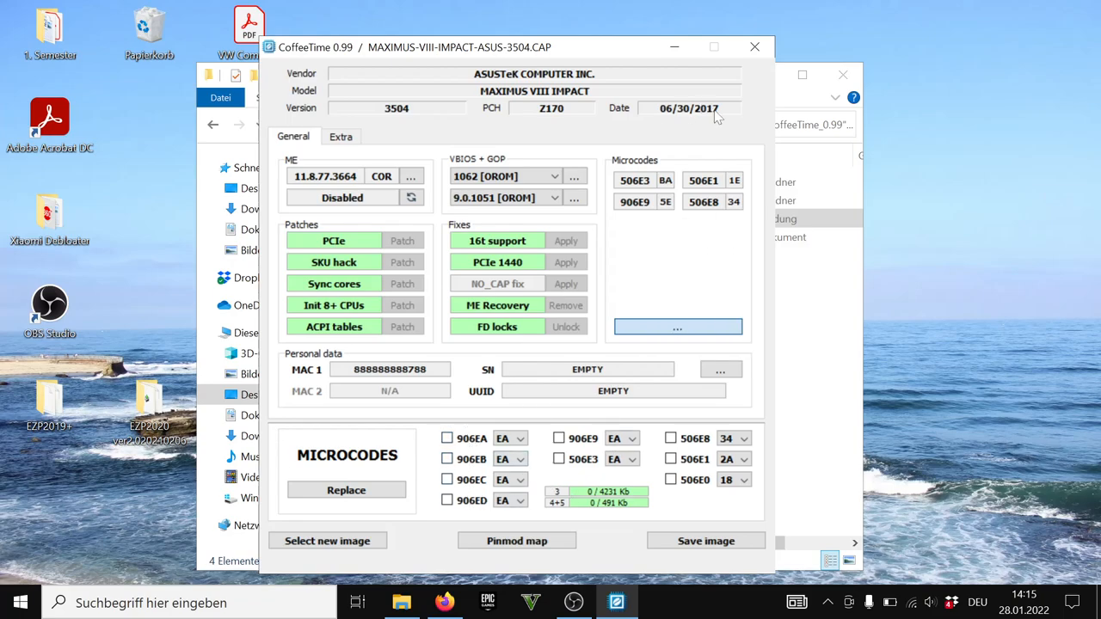
Bring up the Microcodes panel for the loaded BIOS image
click(678, 327)
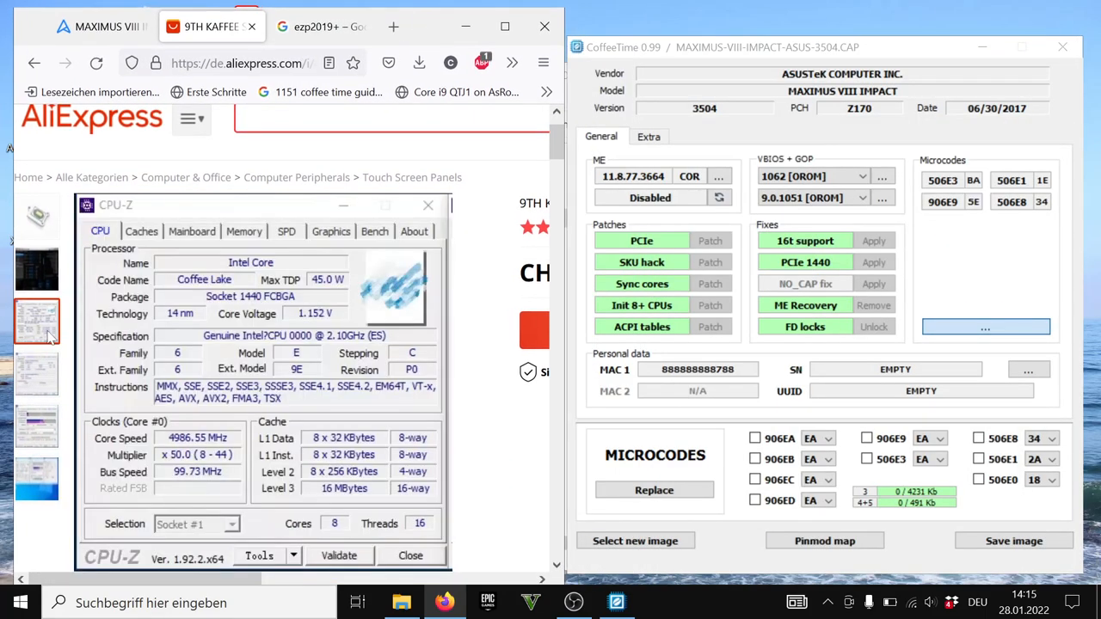
mouse_move(456, 461)
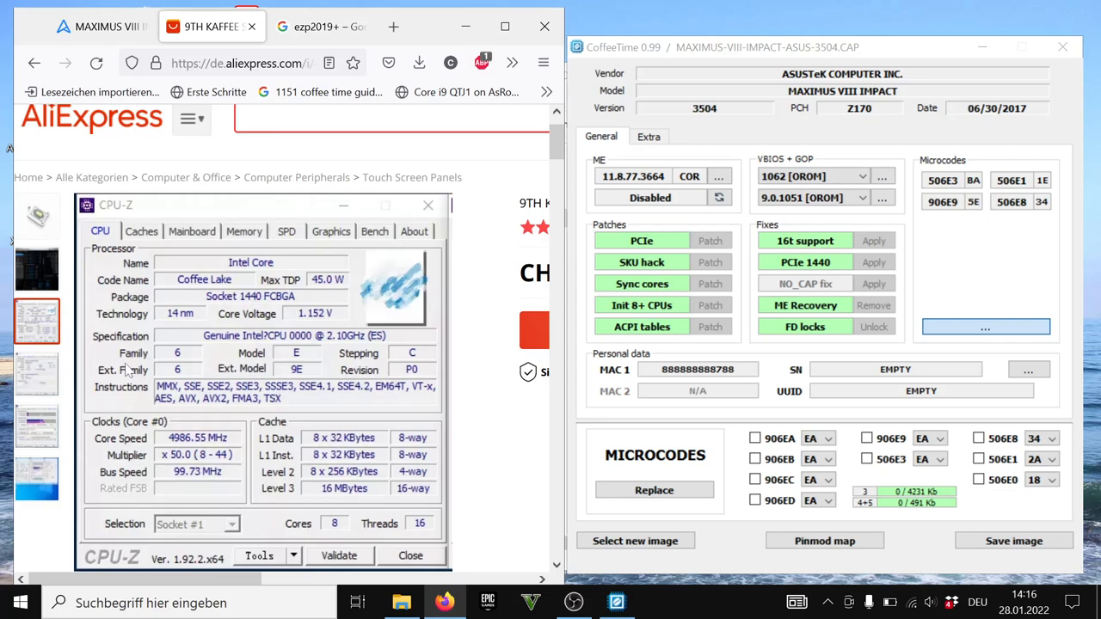
mouse_move(379, 355)
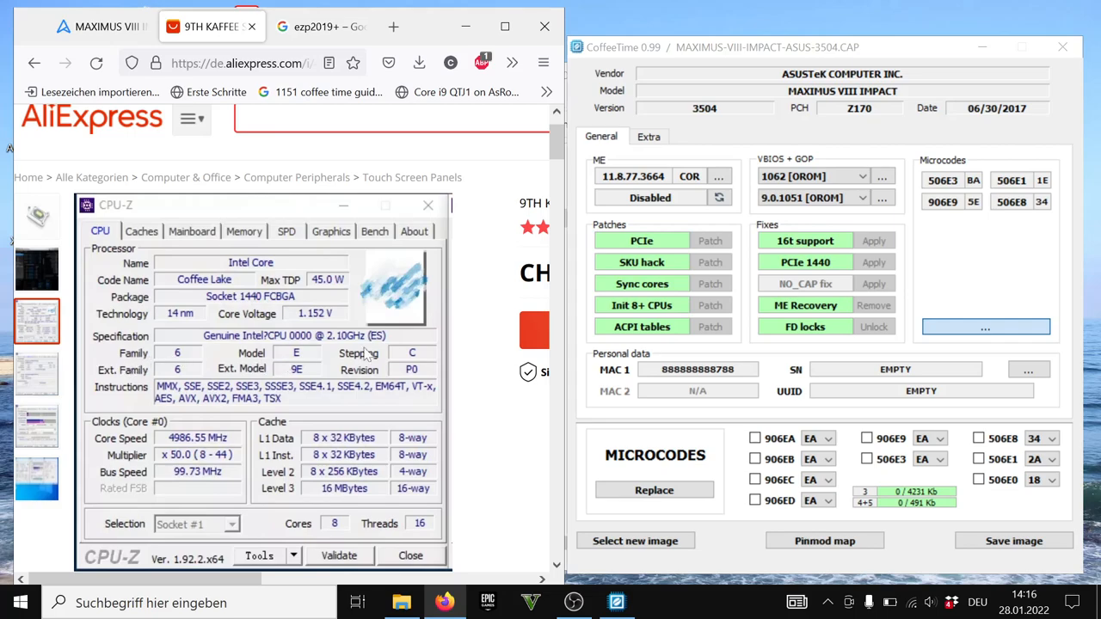
View the seller's CPU-Z bench comparison (93% of an i9-9900KF), then return to the CPU details
click(375, 230)
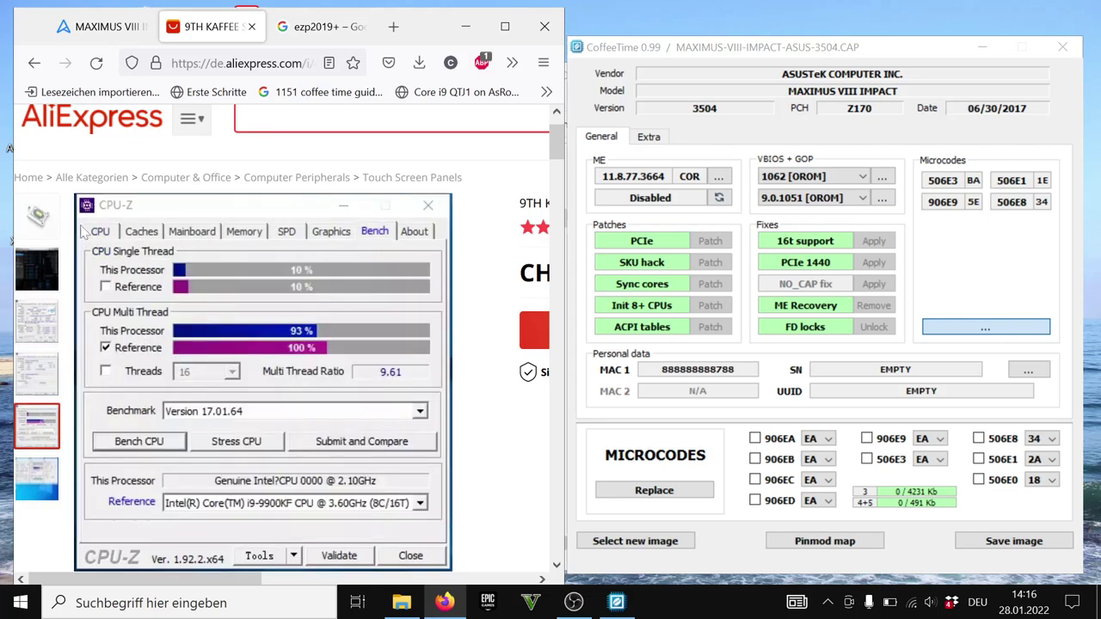
click(100, 231)
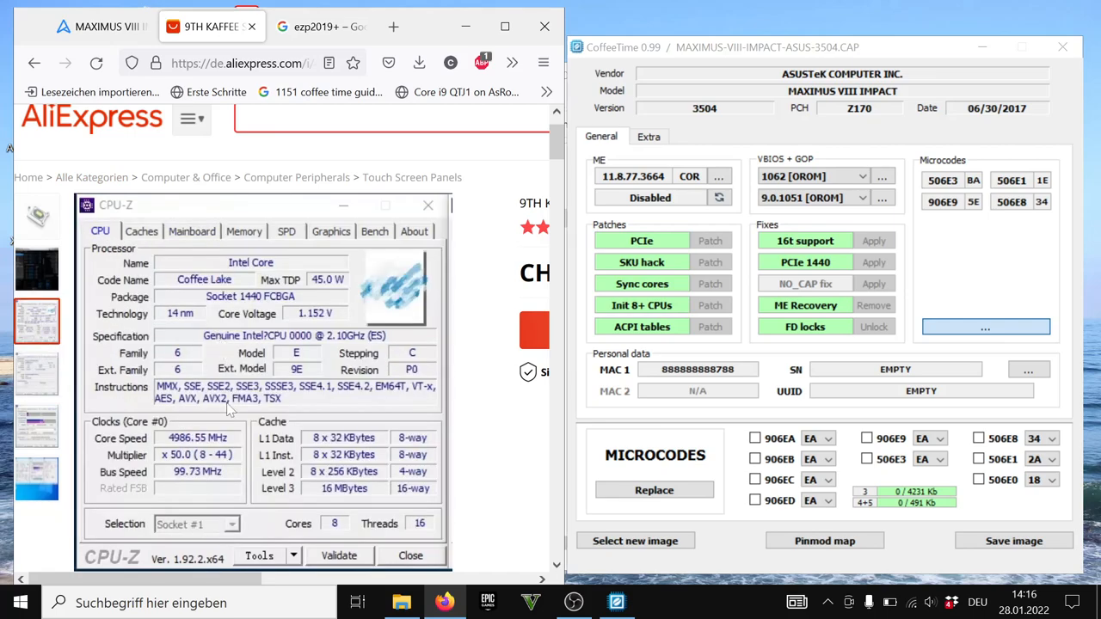
mouse_move(757, 438)
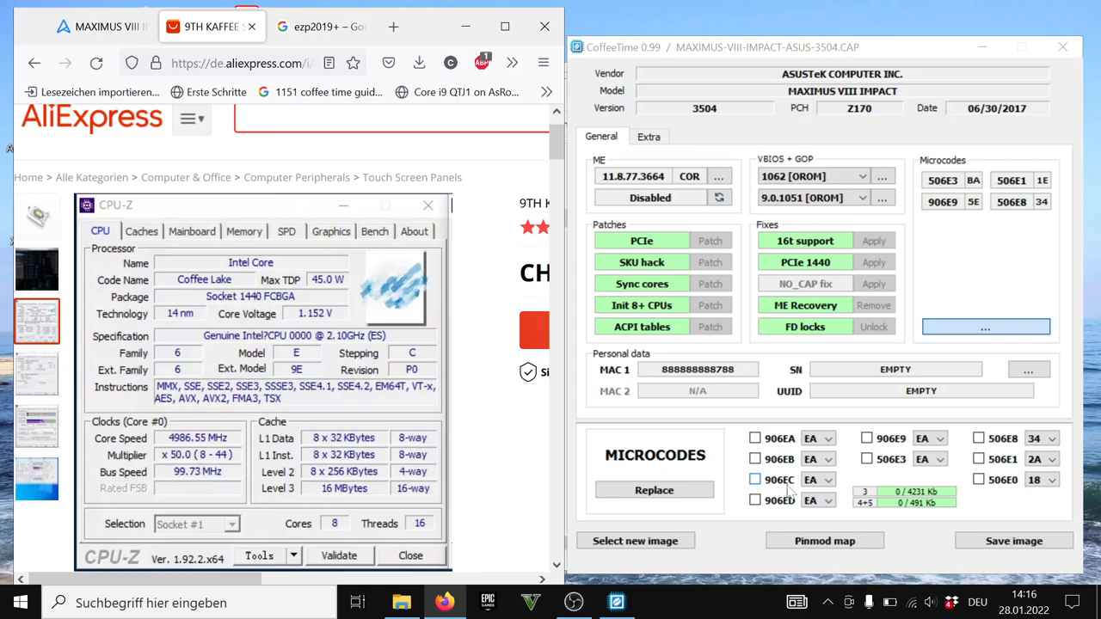
Tick the 906EC, 906E3, 506E8, 506E3 and 506E1 microcodes for inclusion
click(756, 478)
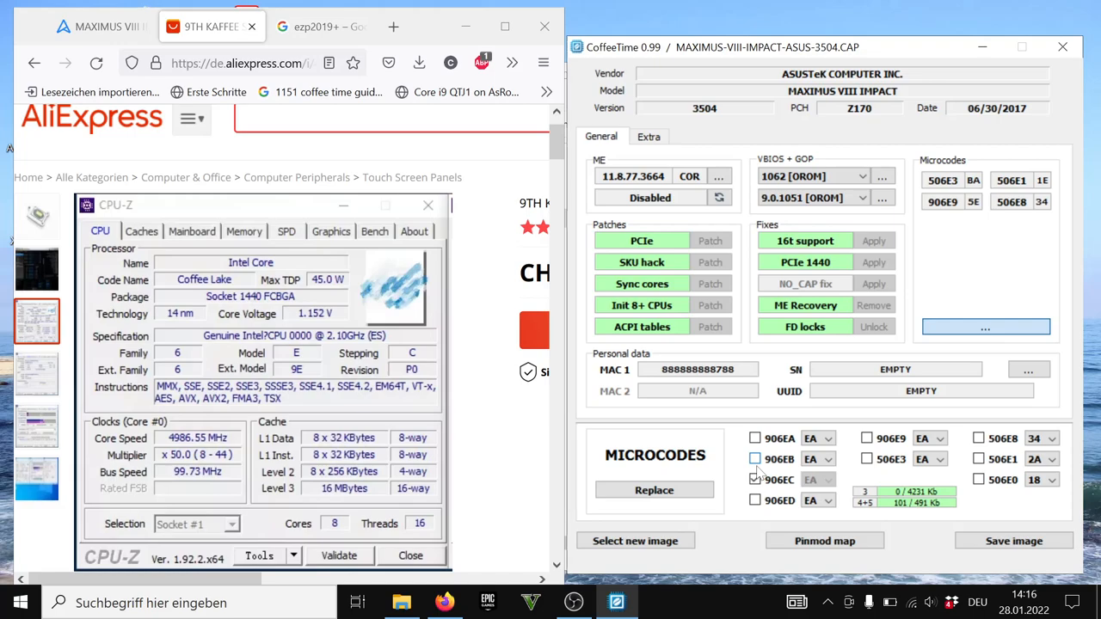
click(755, 479)
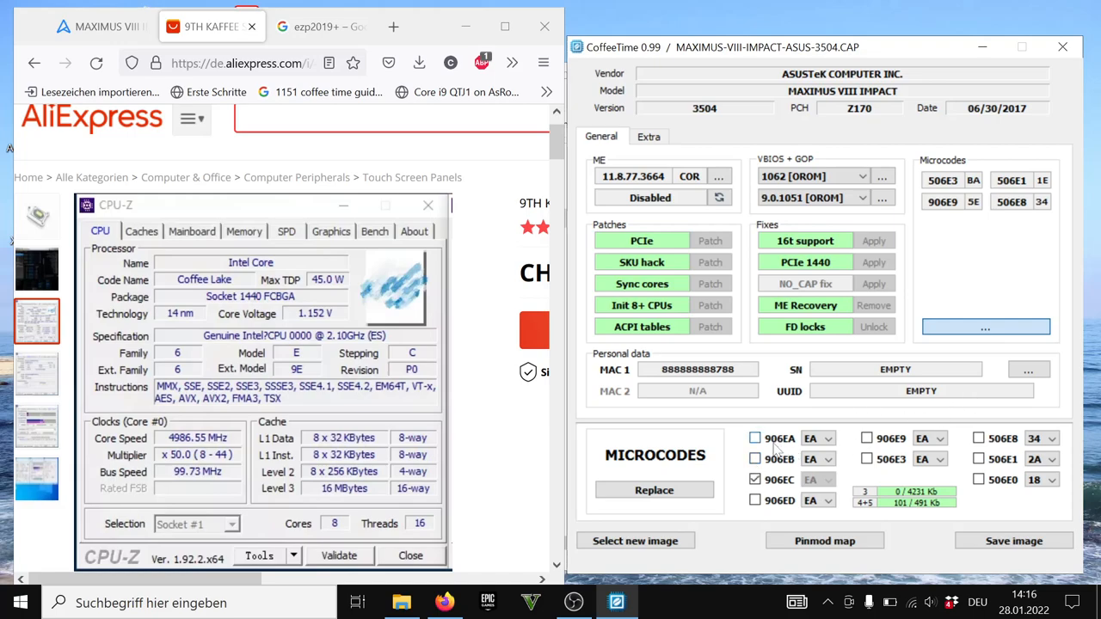
mouse_move(729, 442)
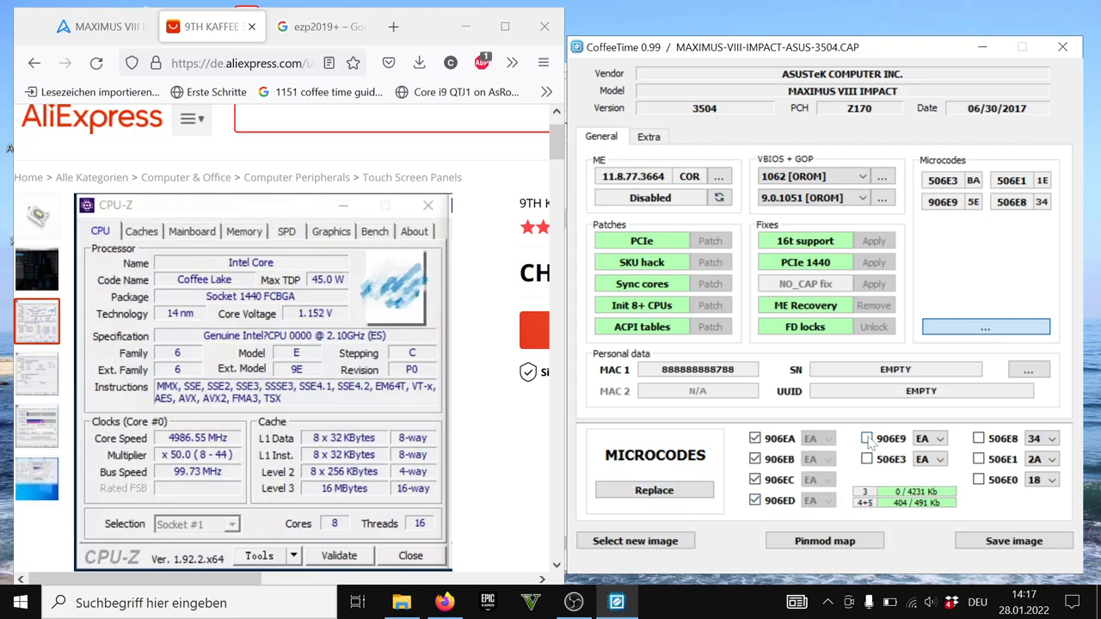
click(863, 460)
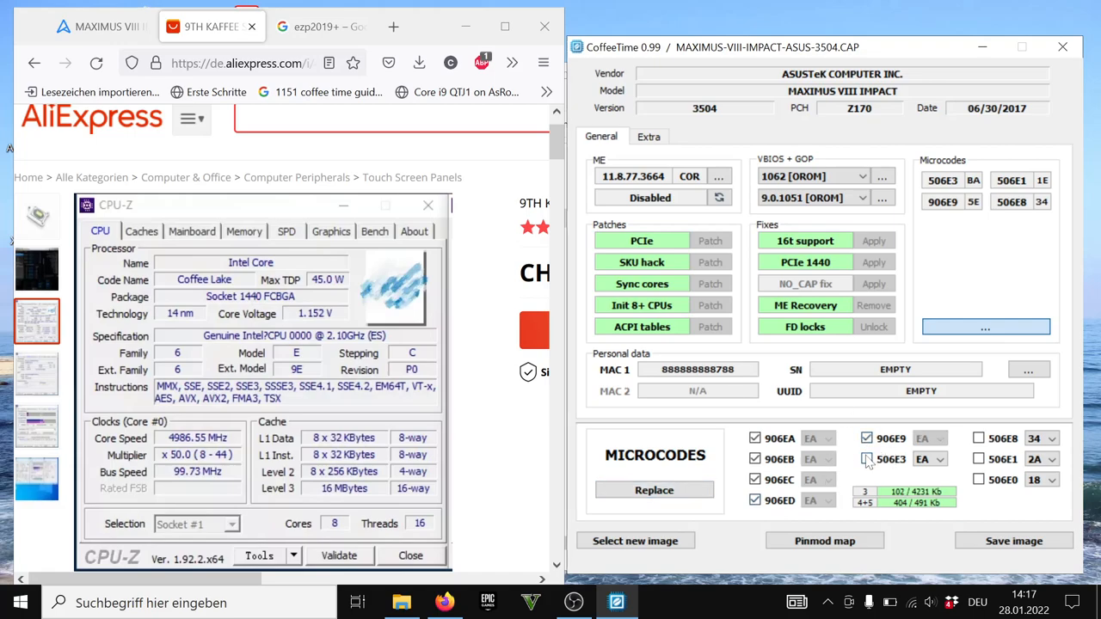
click(867, 460)
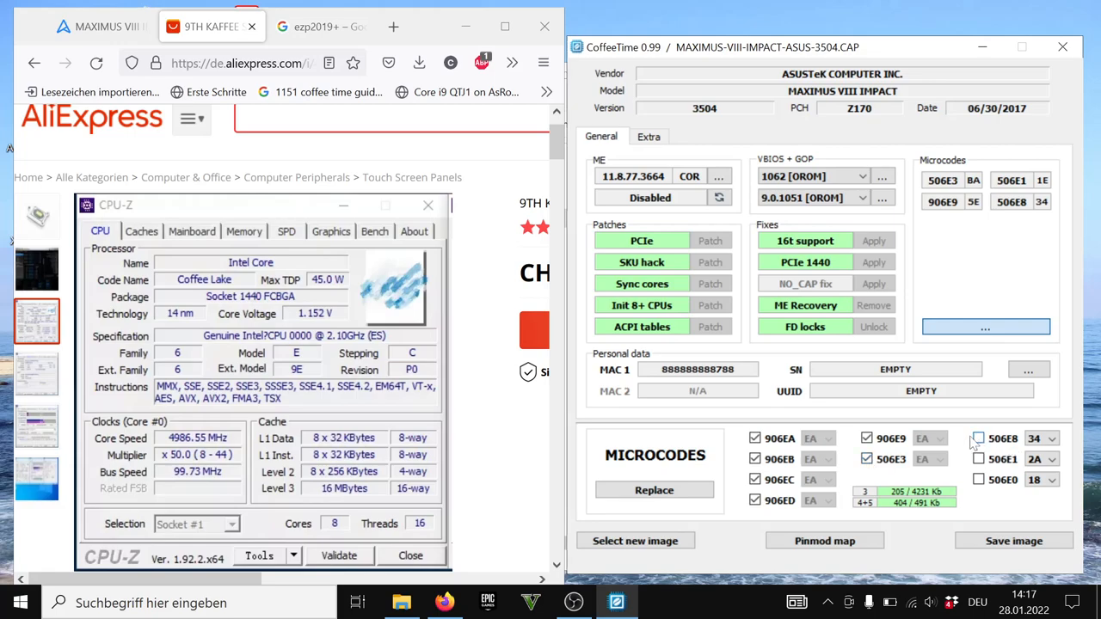
click(977, 457)
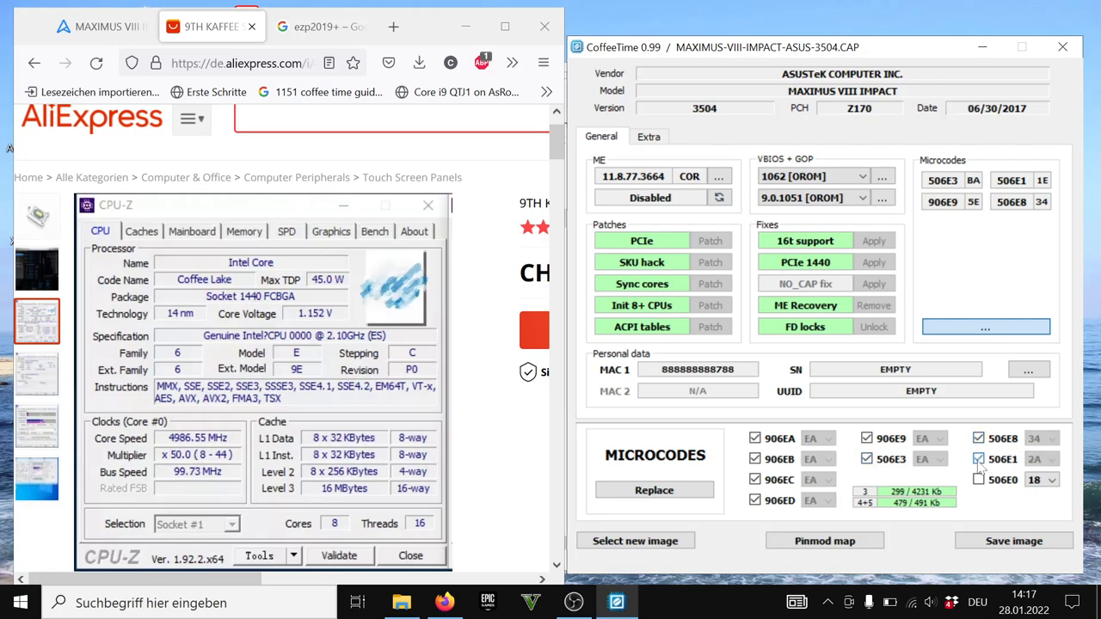
click(980, 478)
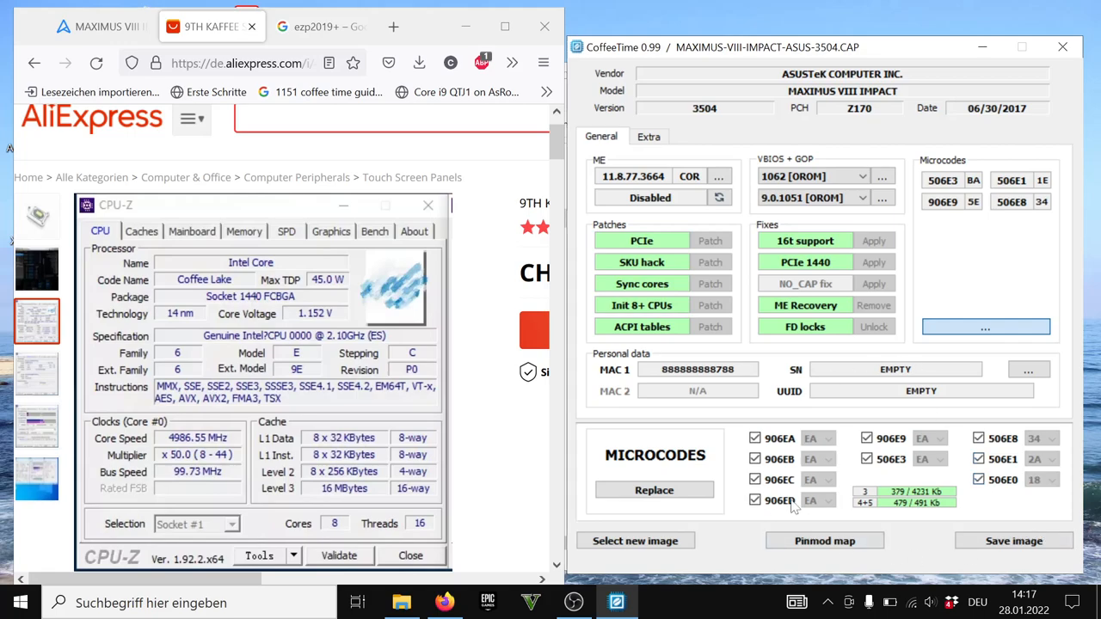
Replace the image's microcodes with the chosen set and move the patcher window left
click(654, 491)
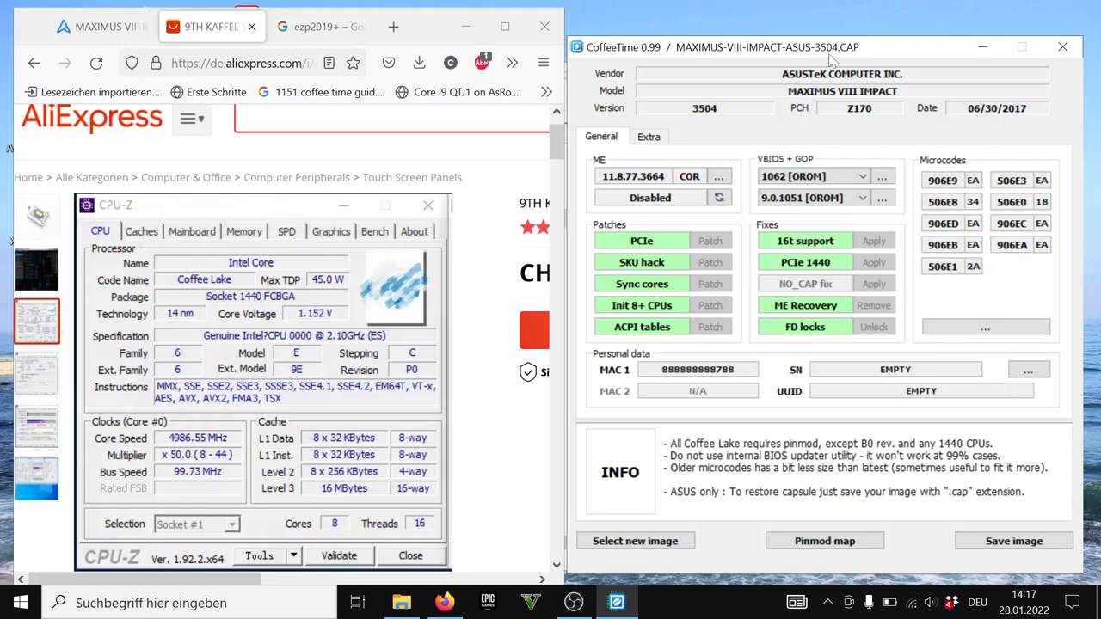
drag(826, 49, 686, 38)
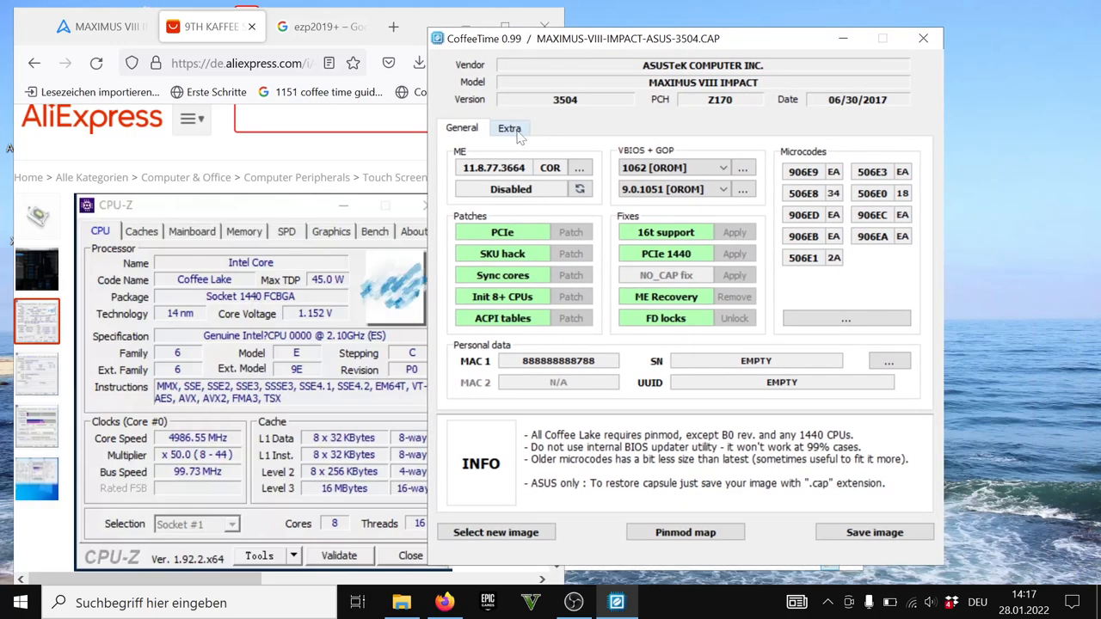
Under Extra, unlock 128 GB RAM support, disable SPD write protection and convert CPU count to decimal
click(509, 127)
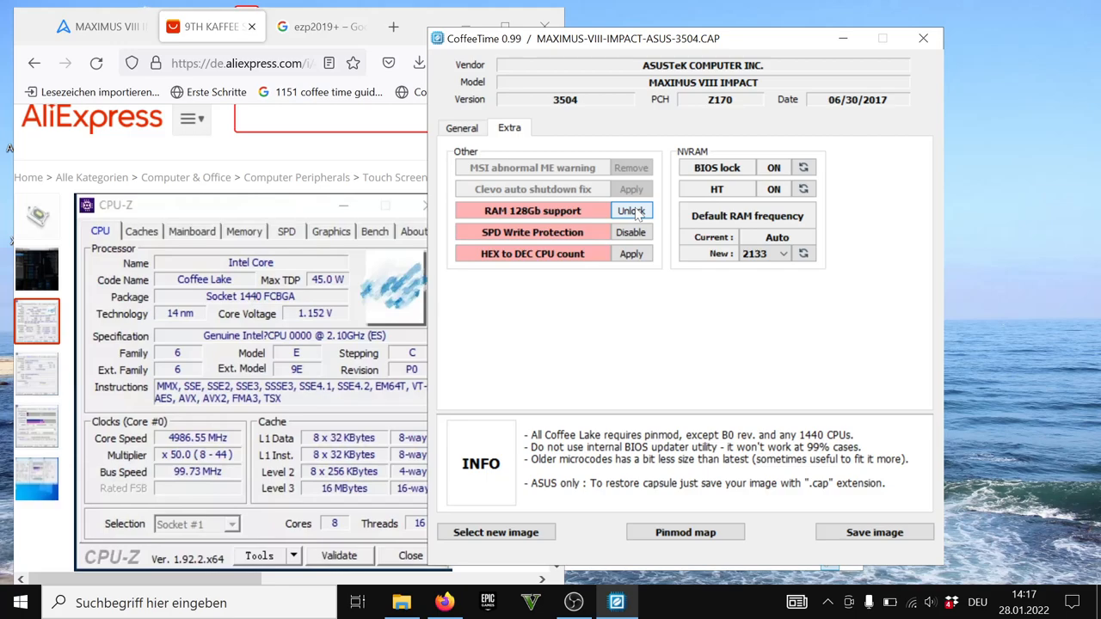
click(630, 210)
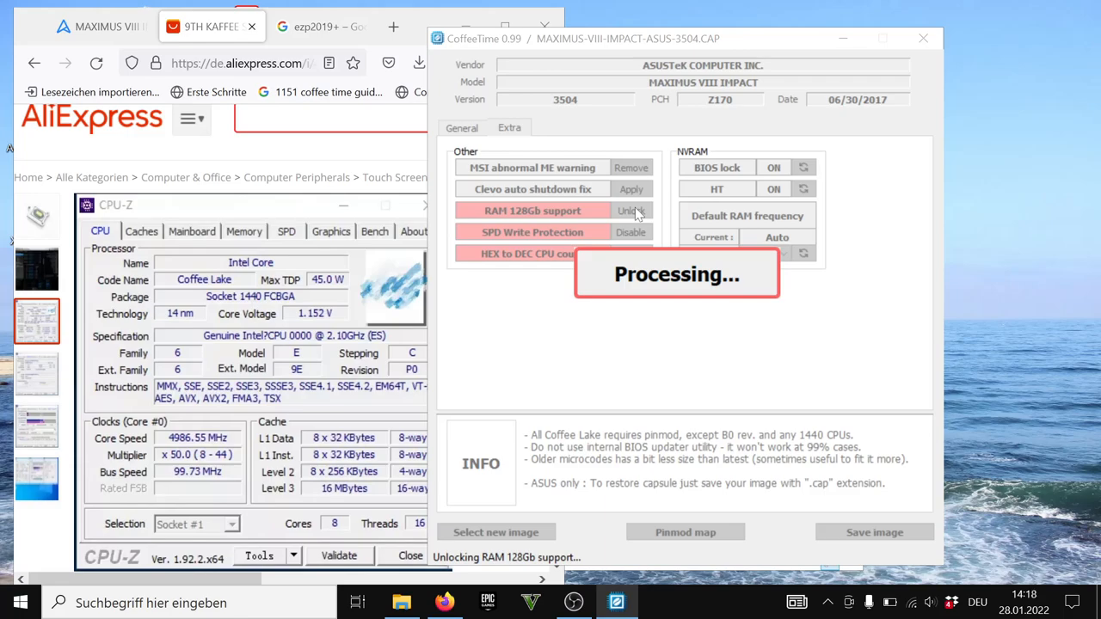
click(630, 210)
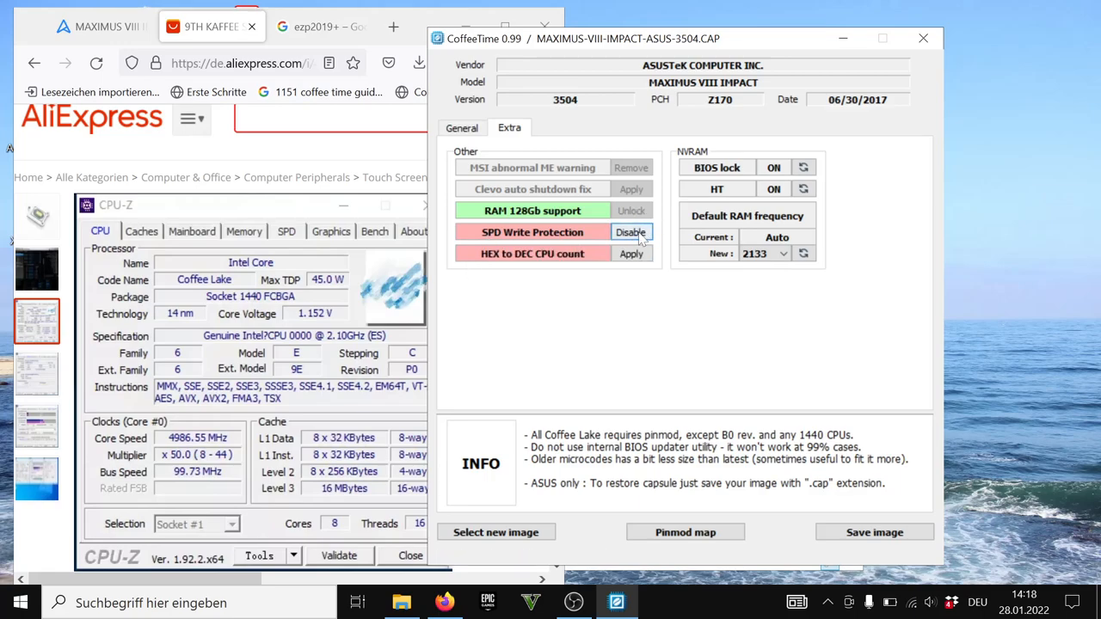
click(630, 232)
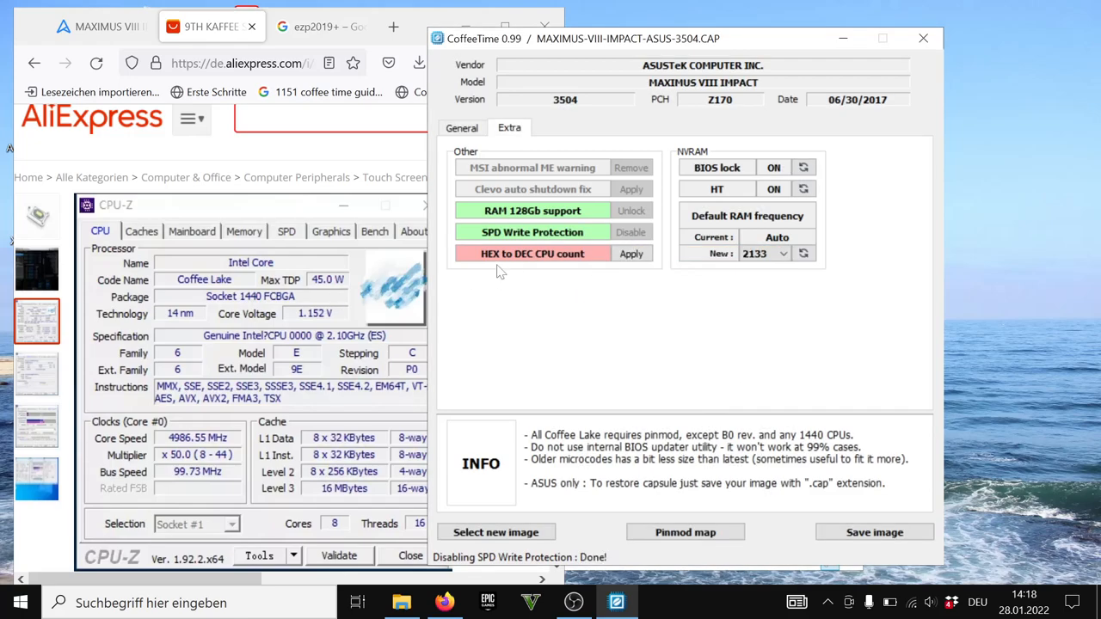
click(632, 253)
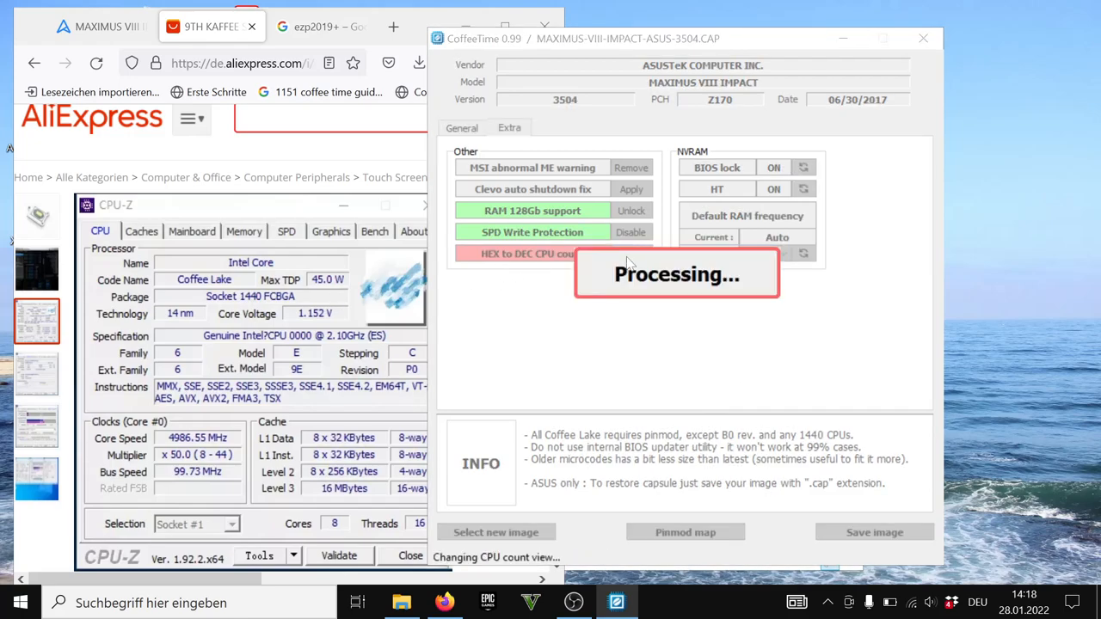
mouse_move(908, 257)
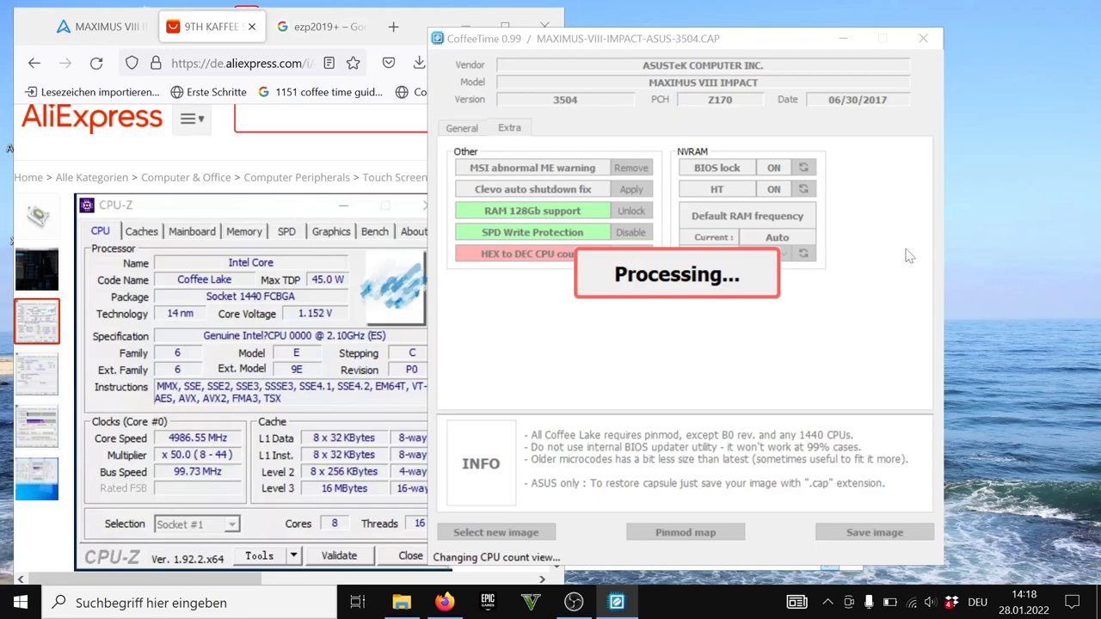
mouse_move(742, 220)
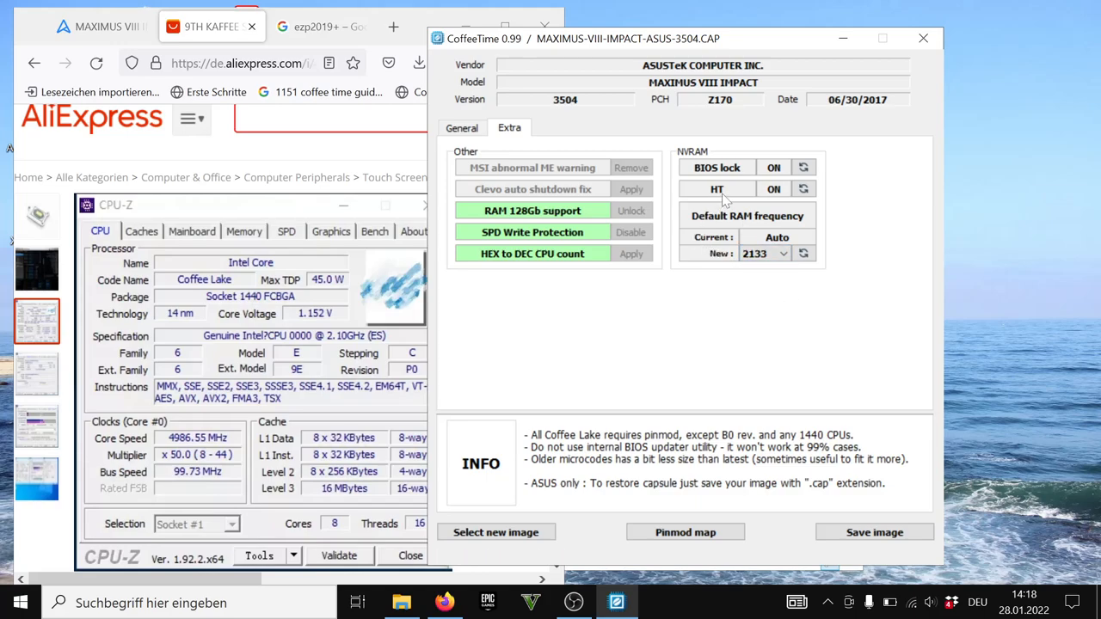
mouse_move(726, 197)
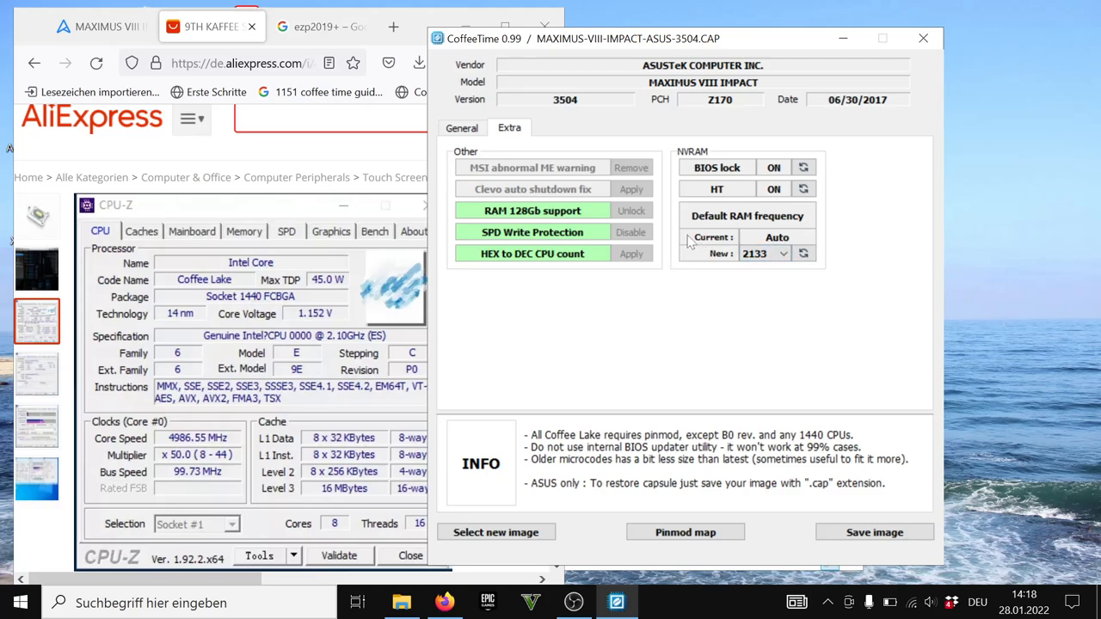
mouse_move(802, 254)
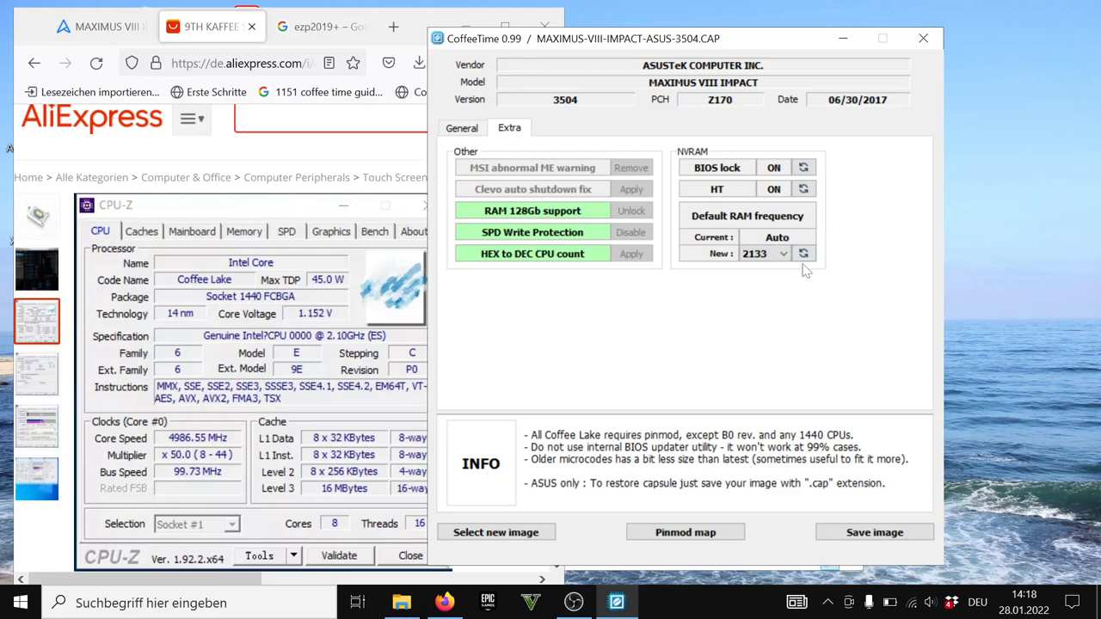
mouse_move(817, 230)
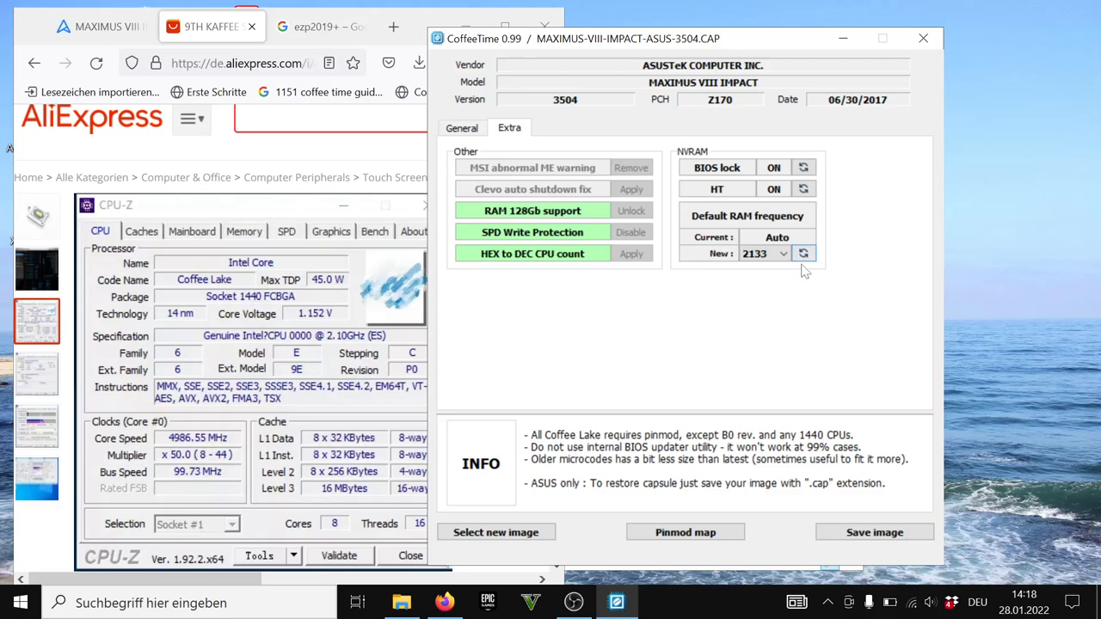
Apply 2133 as the default RAM frequency and return to the General overview
click(806, 253)
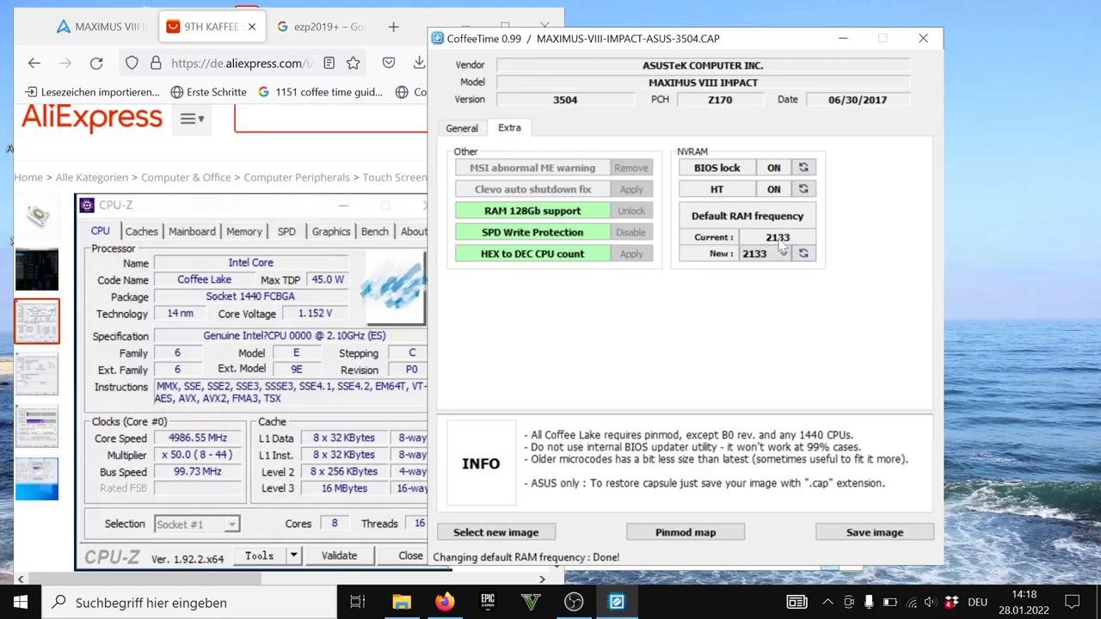
mouse_move(782, 245)
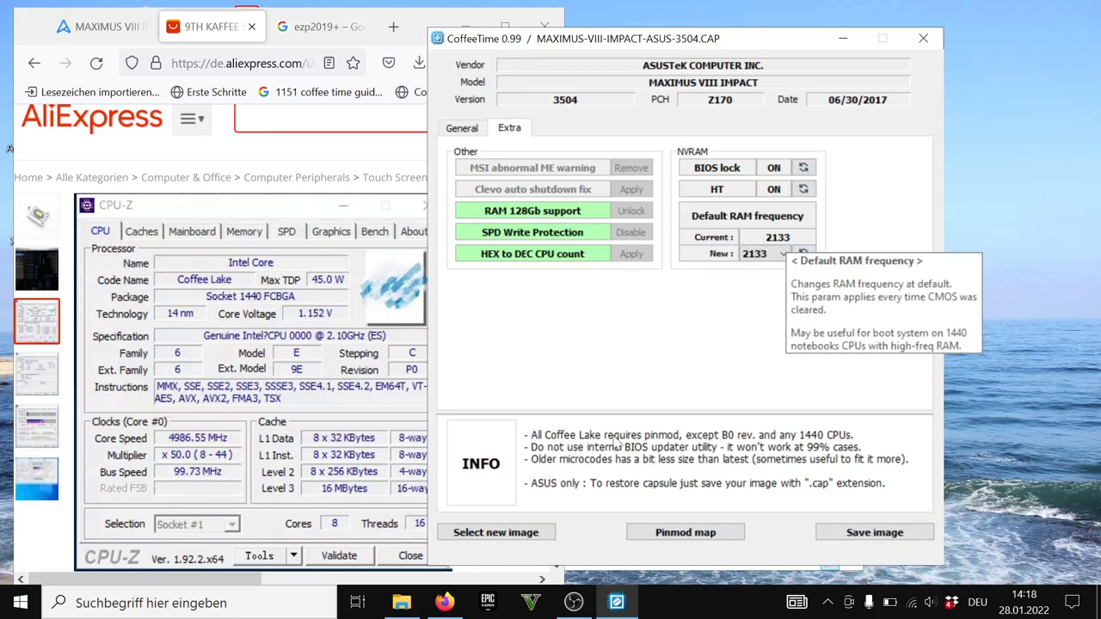
click(461, 127)
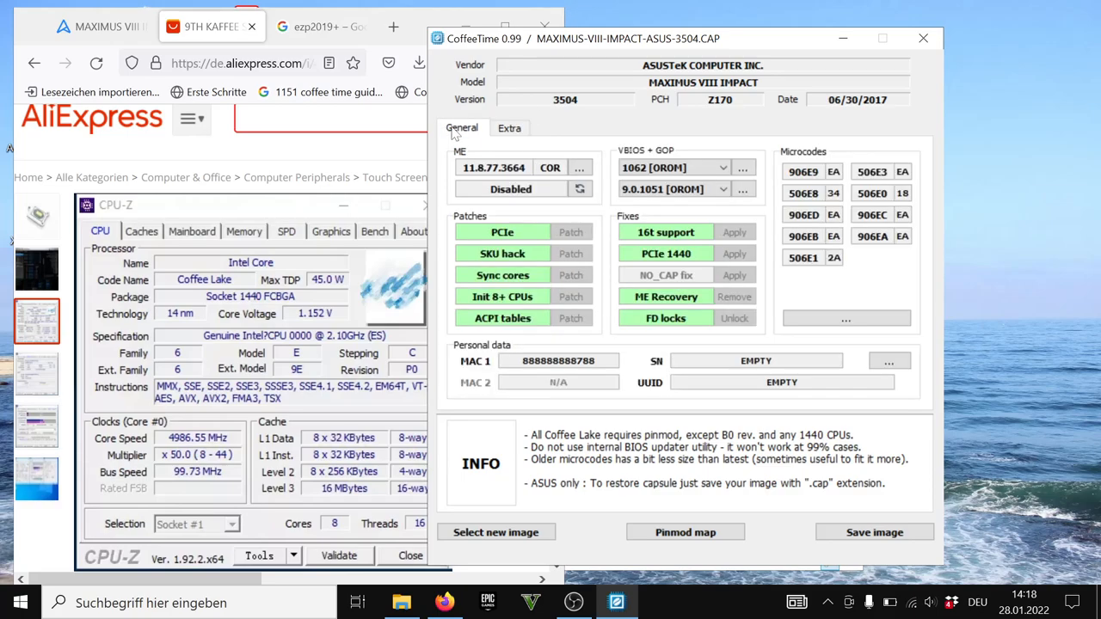
mouse_move(943, 513)
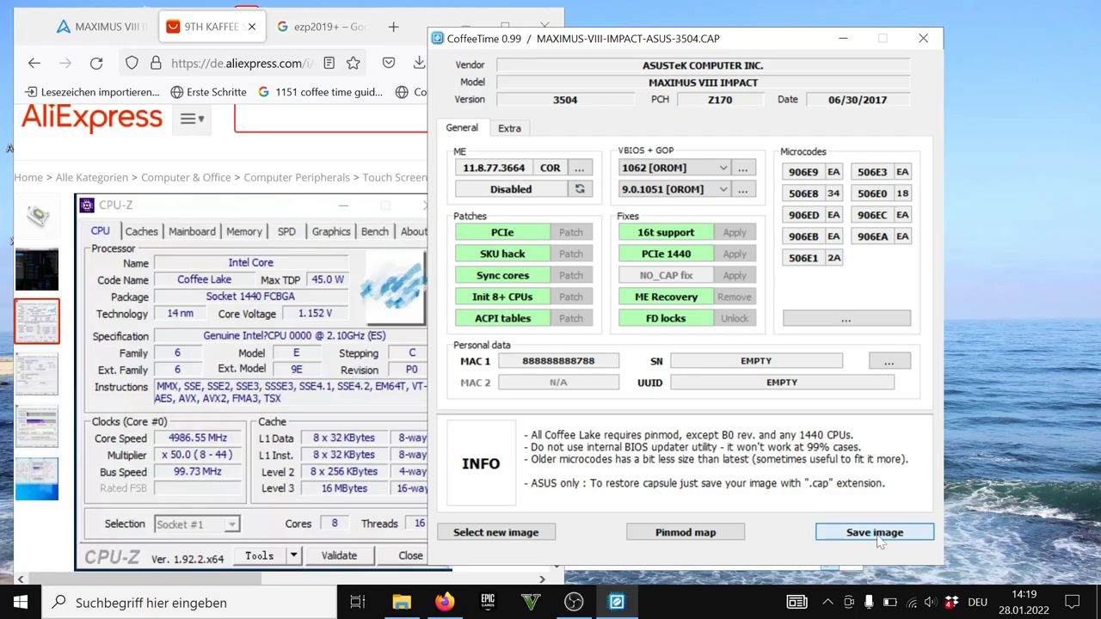
Save the patched image as binary file bios in the CoffeeLake CPU folder
click(874, 531)
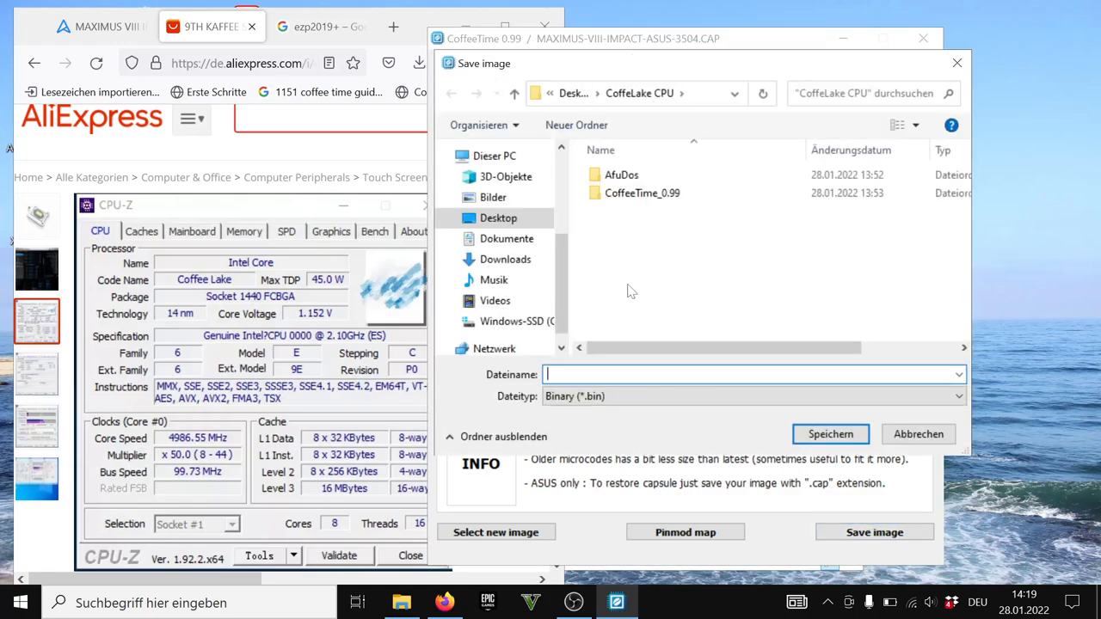
mouse_move(630, 344)
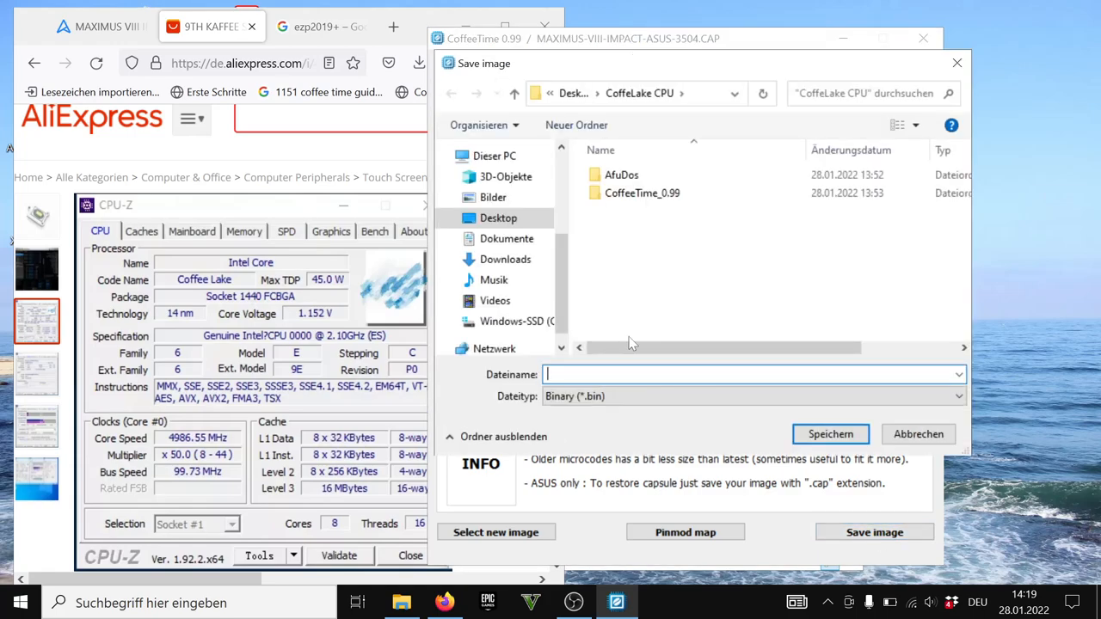
text(bios)
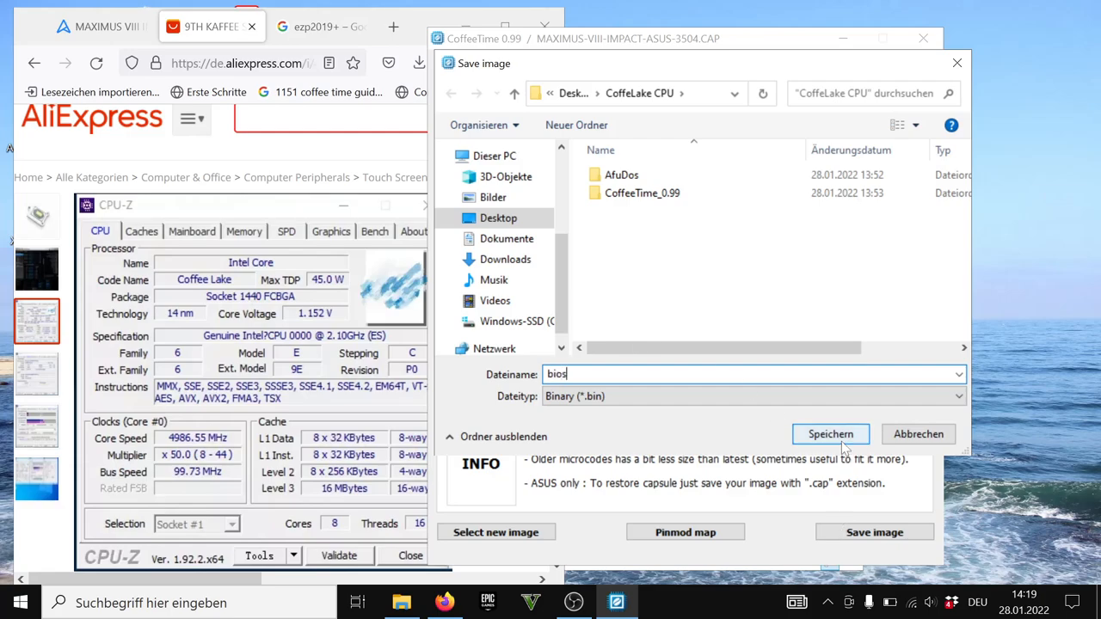
click(829, 434)
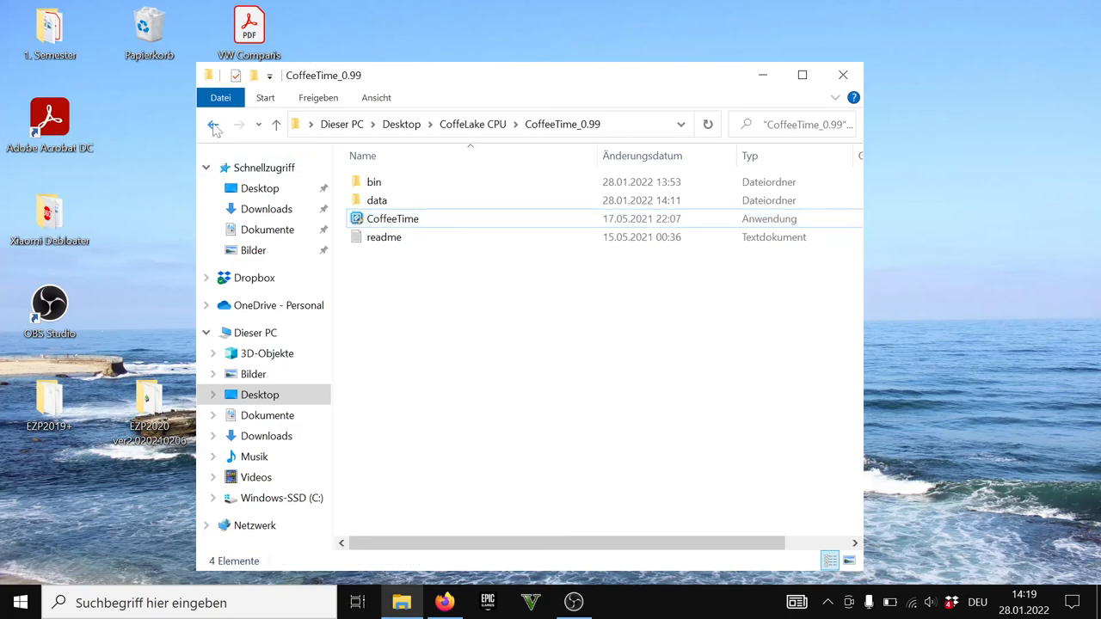
Launch UEFITool from the CoffeLake CPU folder
click(213, 125)
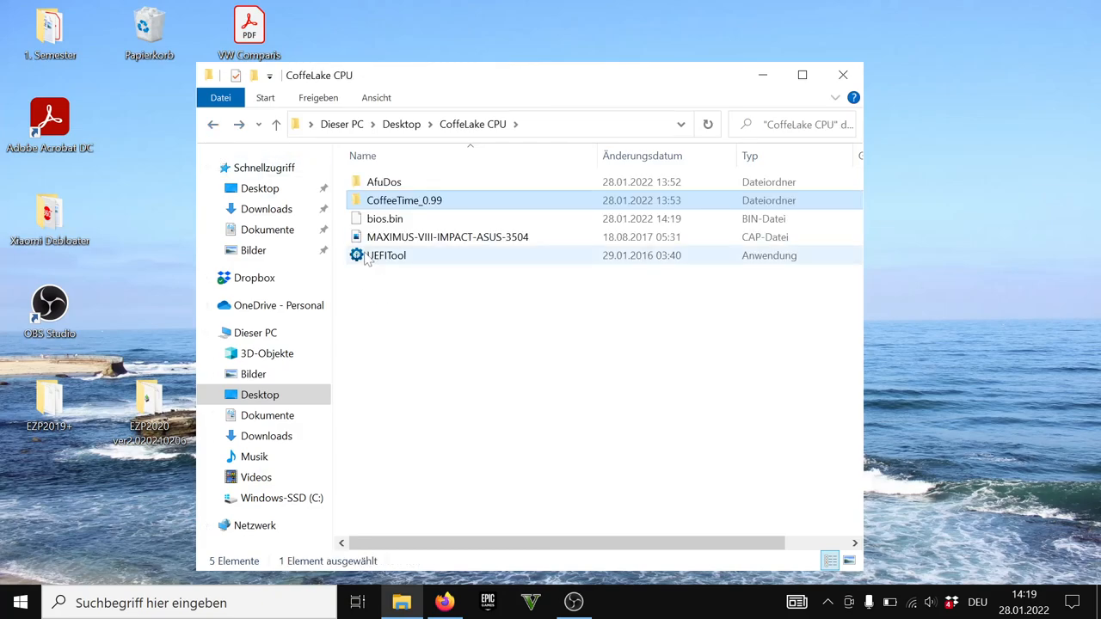
mouse_move(385, 262)
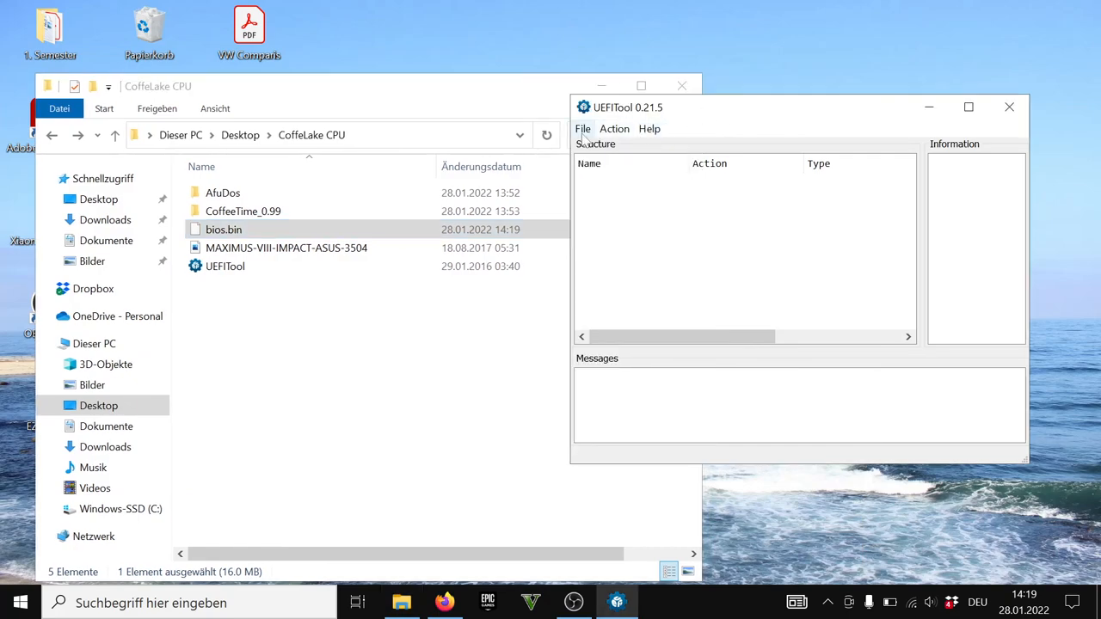
Load bios.bin into UEFITool
click(582, 128)
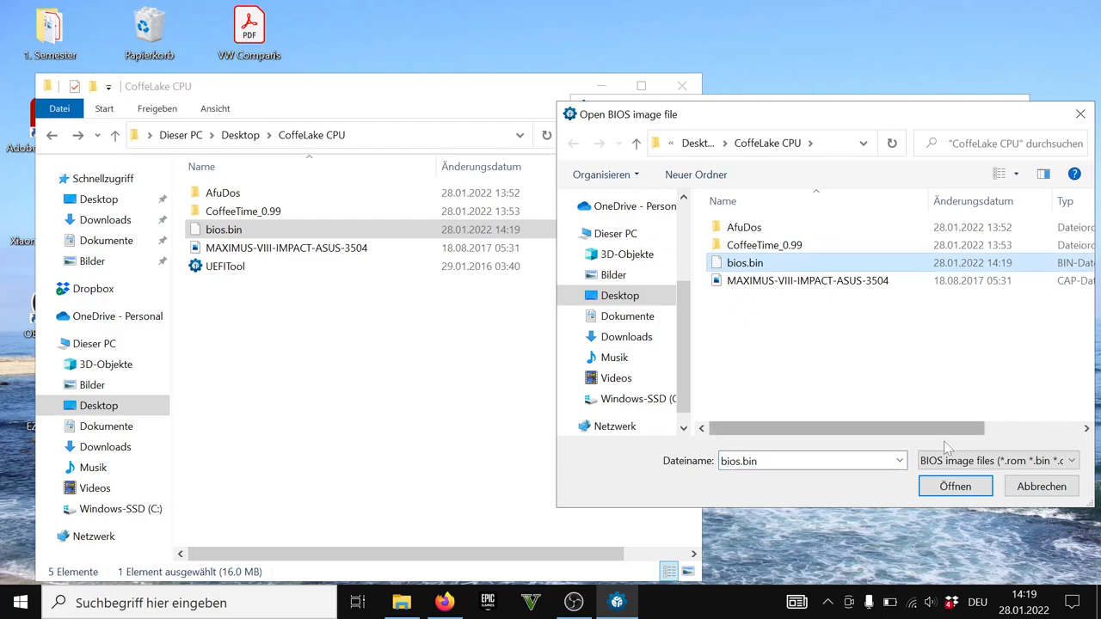
click(955, 485)
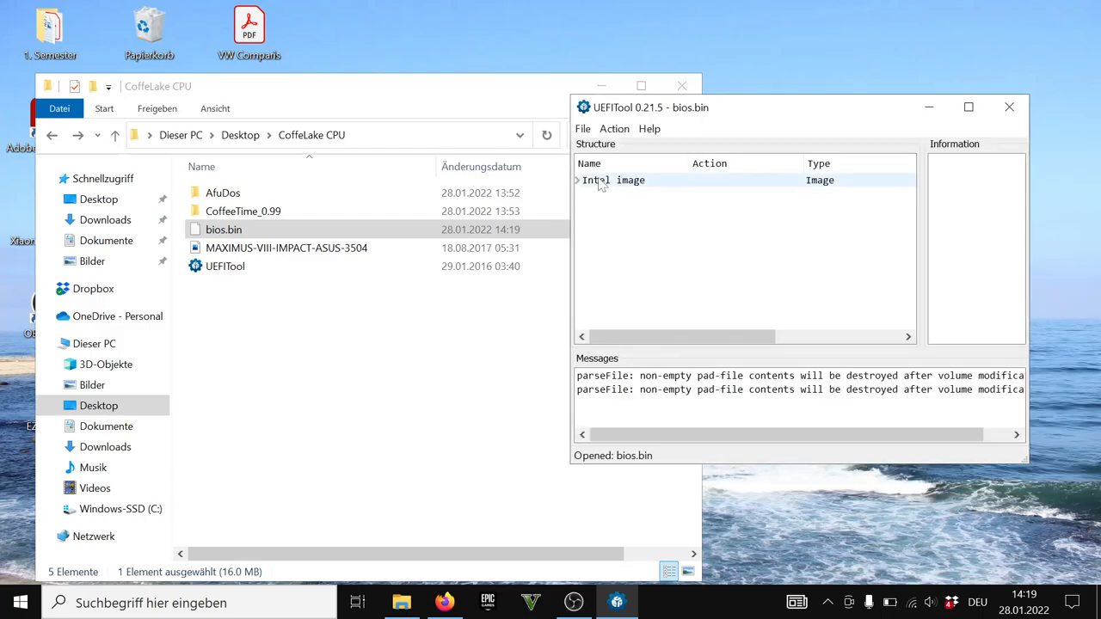
Extract the Intel image as is to bios.rom, then close UEFITool
right_click(603, 181)
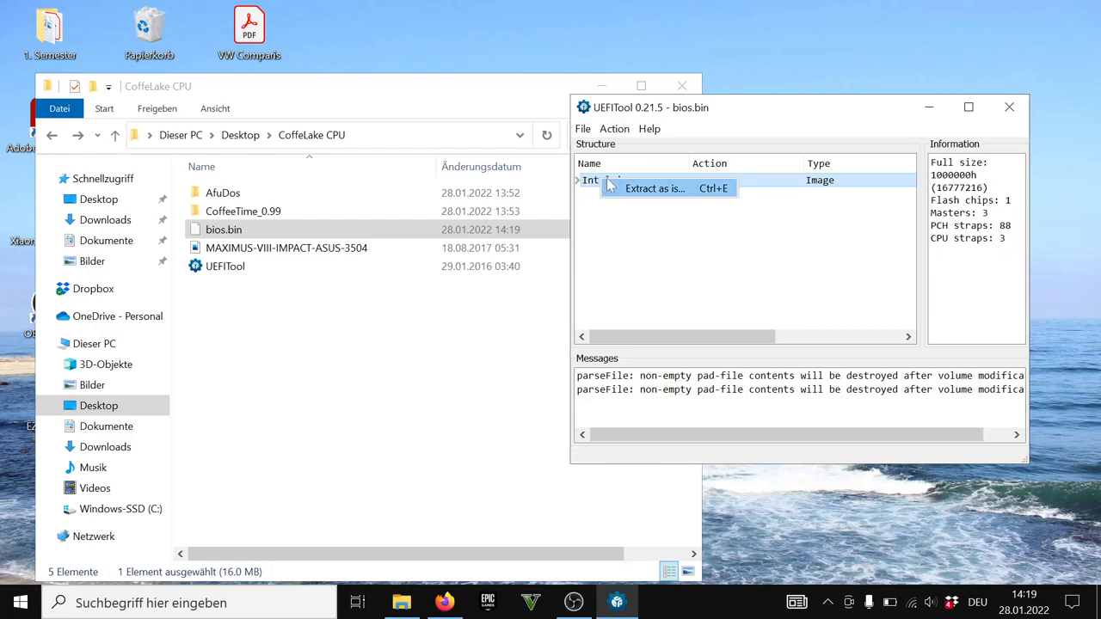
click(654, 188)
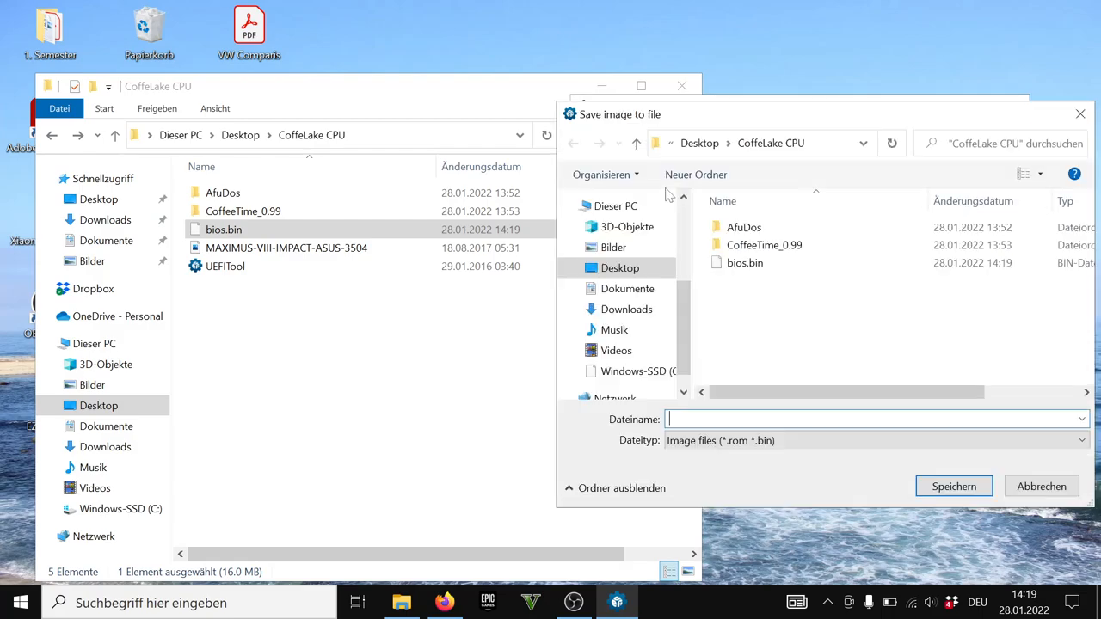
text(bio)
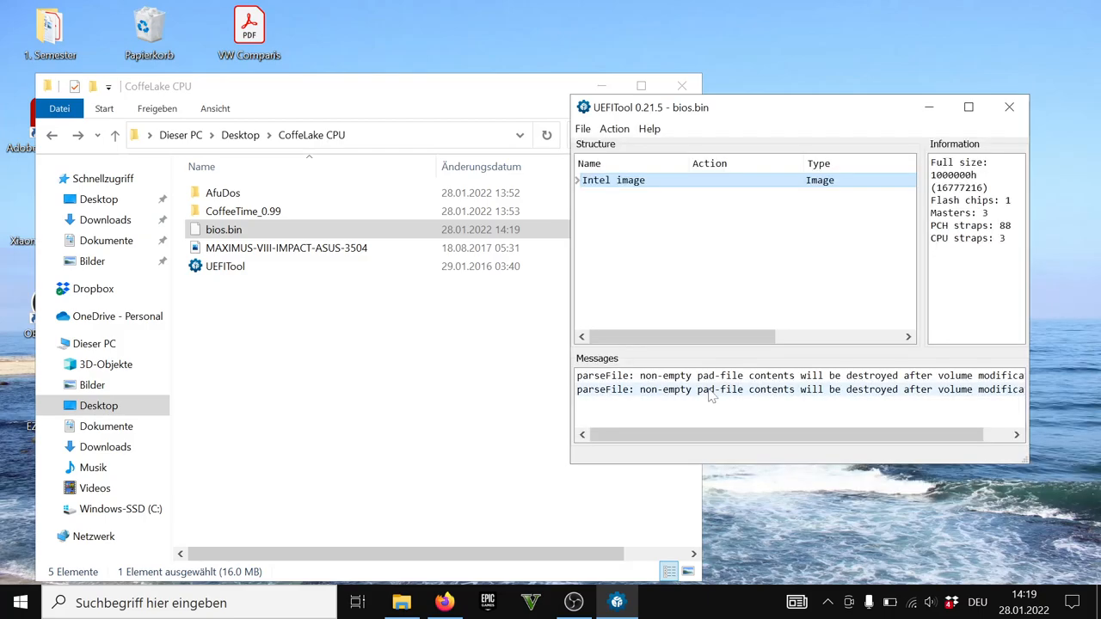
click(1008, 107)
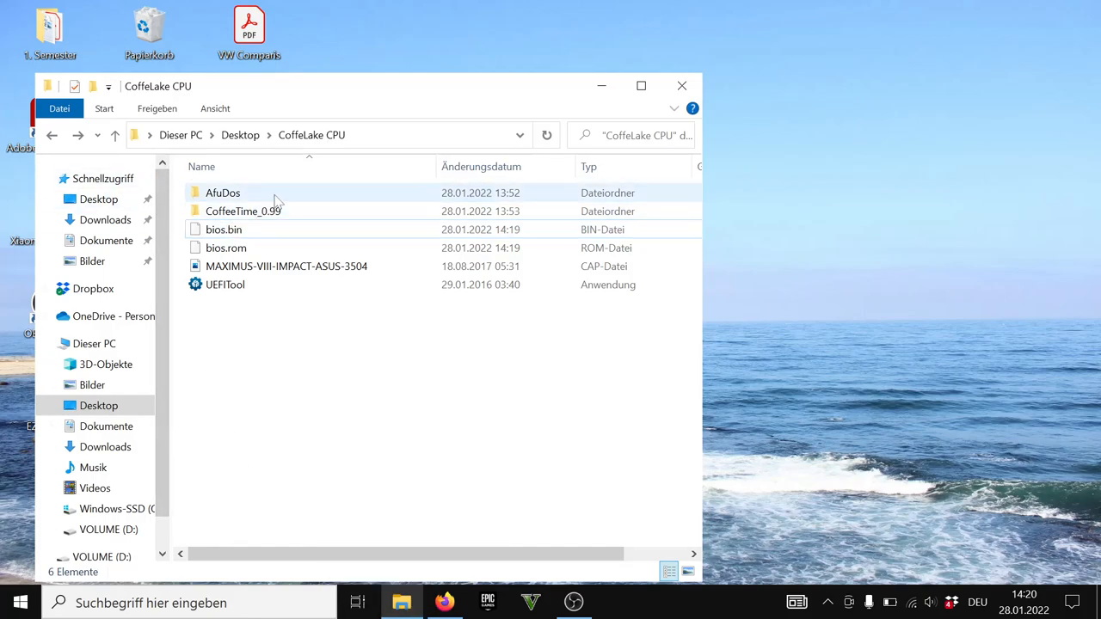
From the AfuDos folder, run rufus-2.18p as administrator
double_click(223, 193)
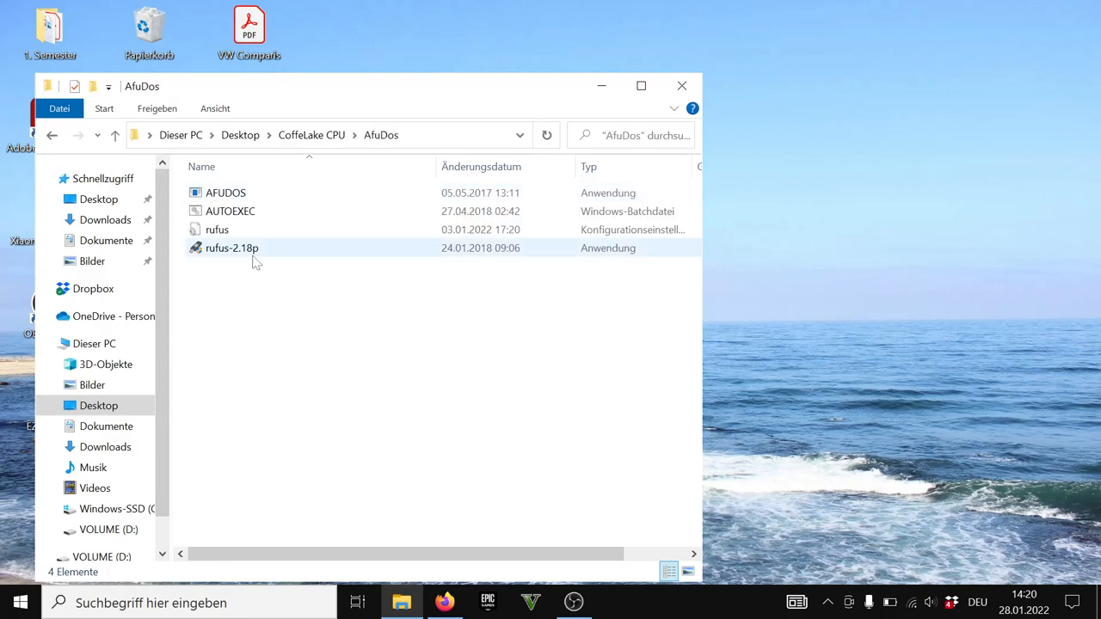
right_click(231, 247)
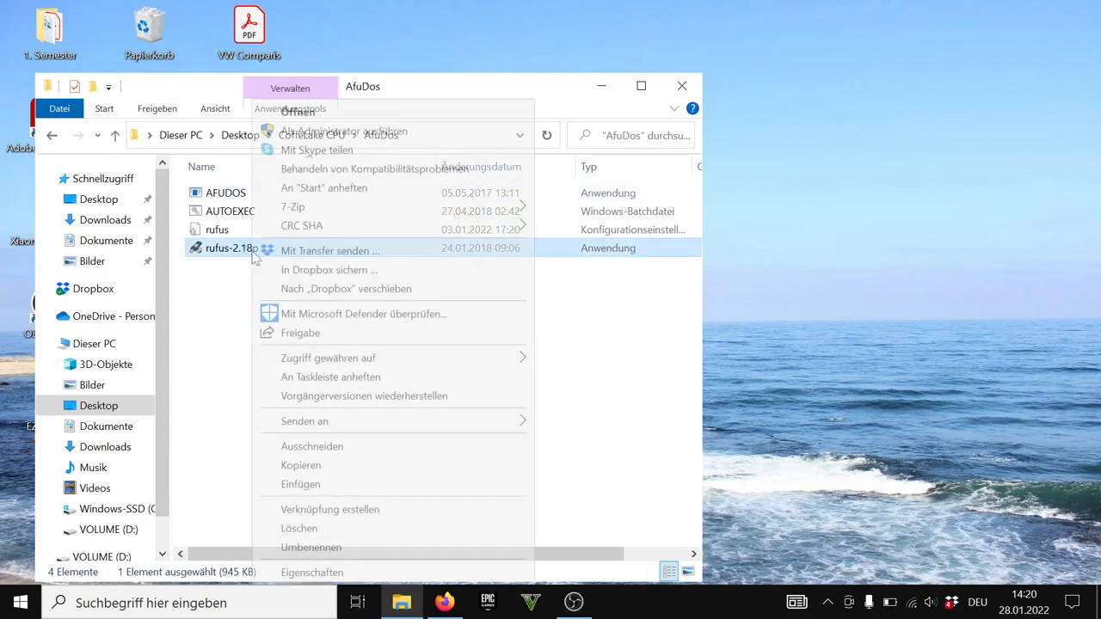
mouse_move(344, 130)
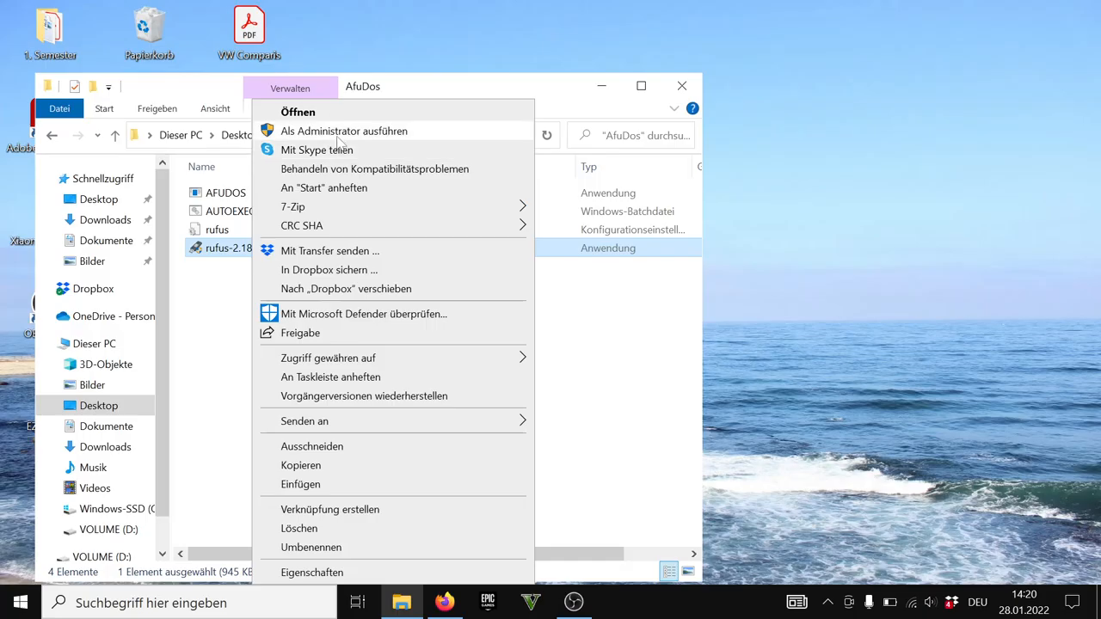
click(298, 112)
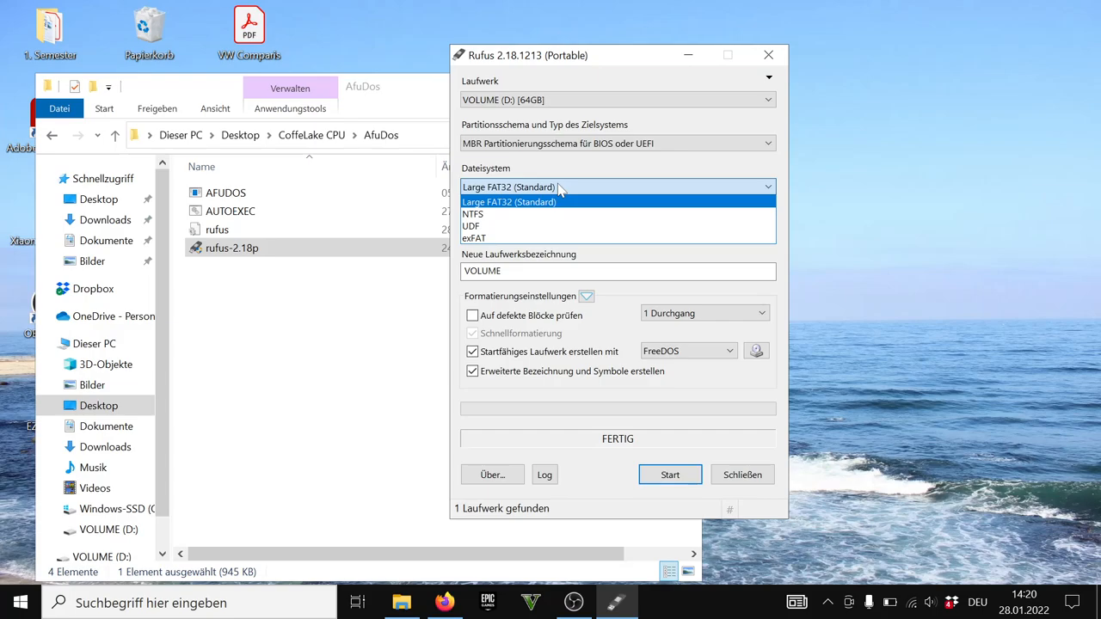
Keep Large FAT32 and FreeDOS boot type, and label the volume AfuDos
click(509, 201)
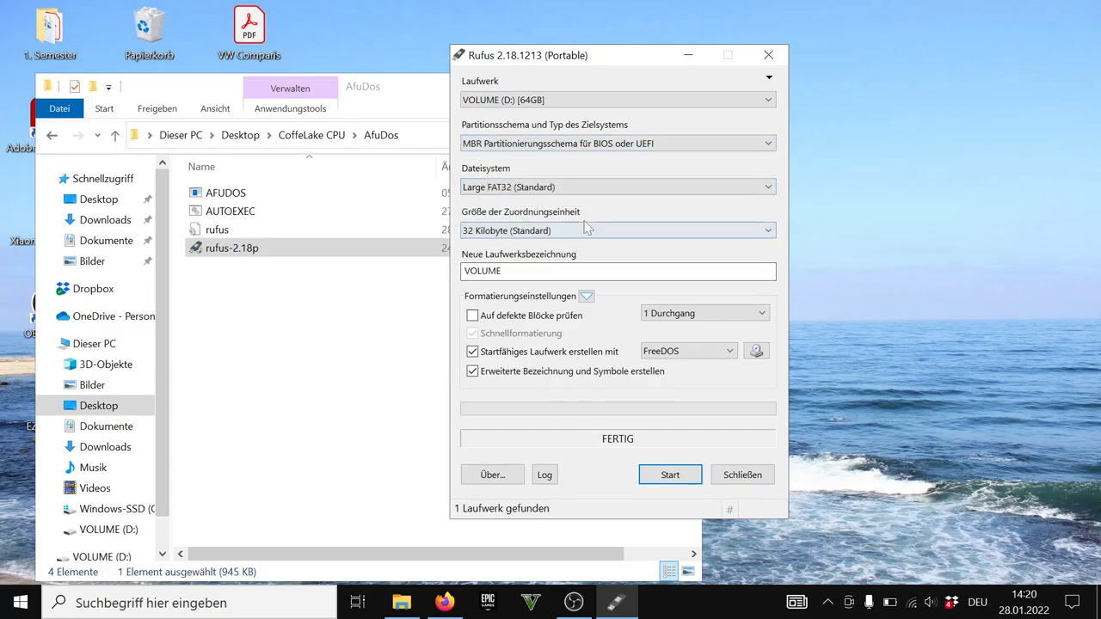
key(Backspace)
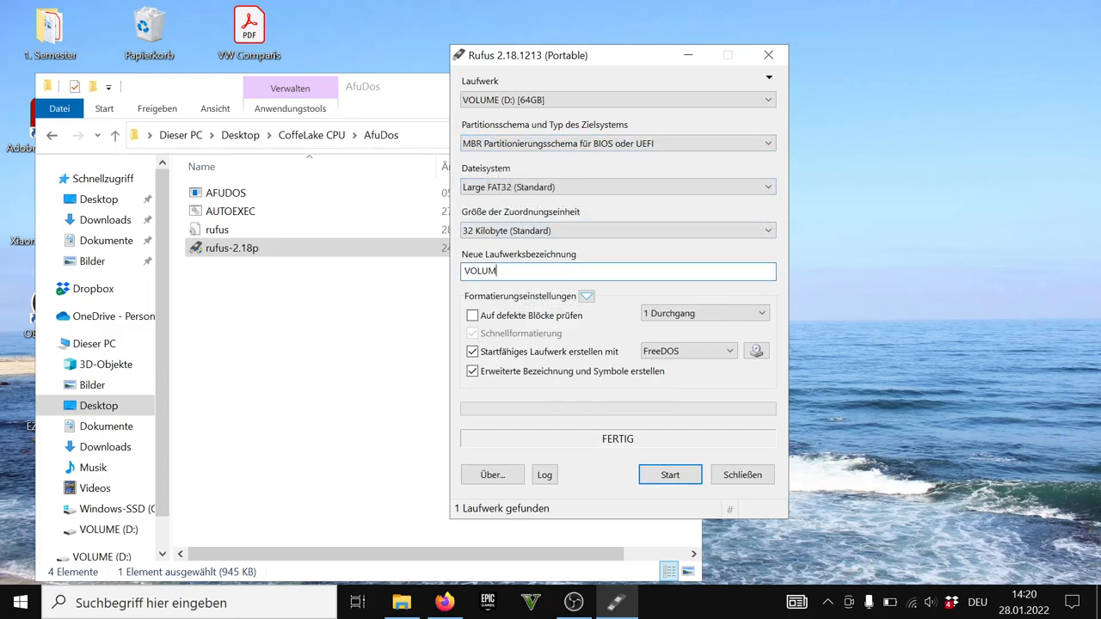
text(AfuDos)
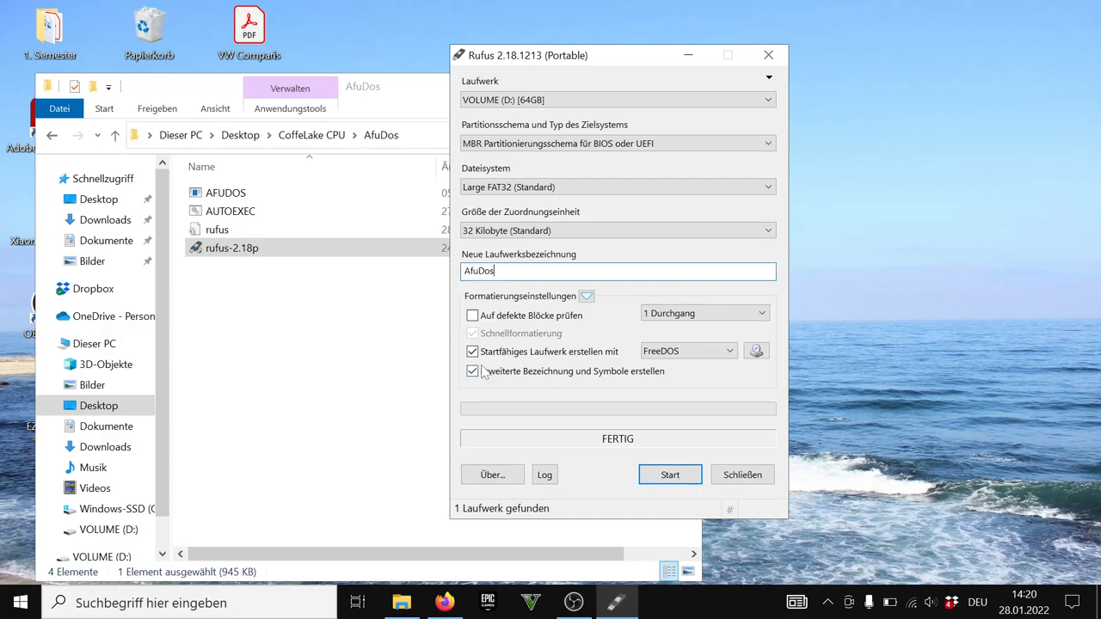
mouse_move(471, 351)
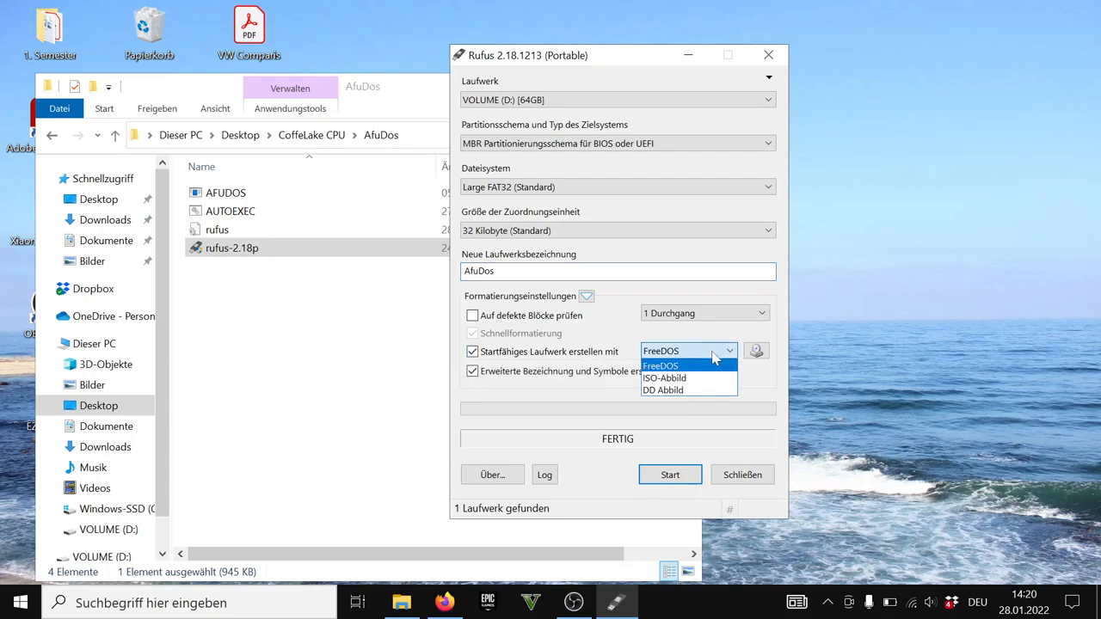
click(661, 364)
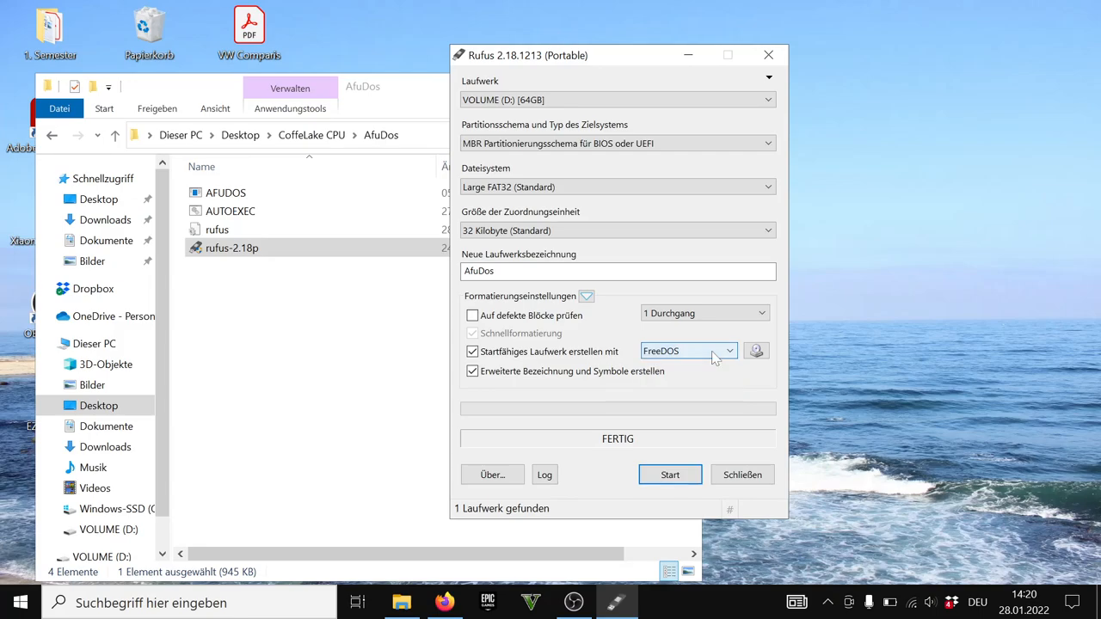
mouse_move(716, 360)
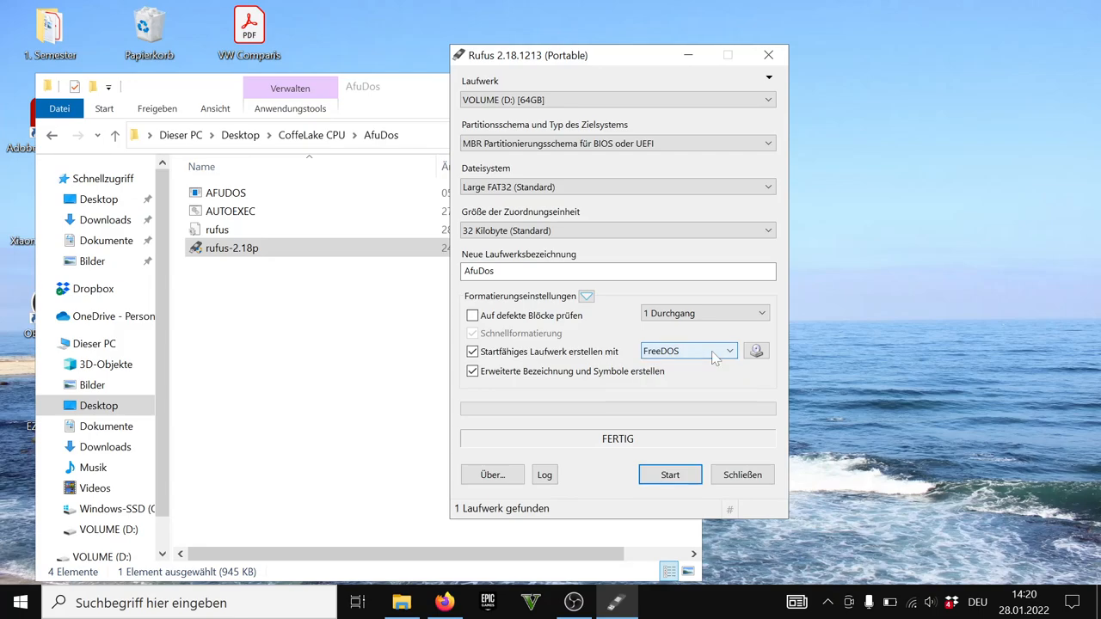
mouse_move(739, 463)
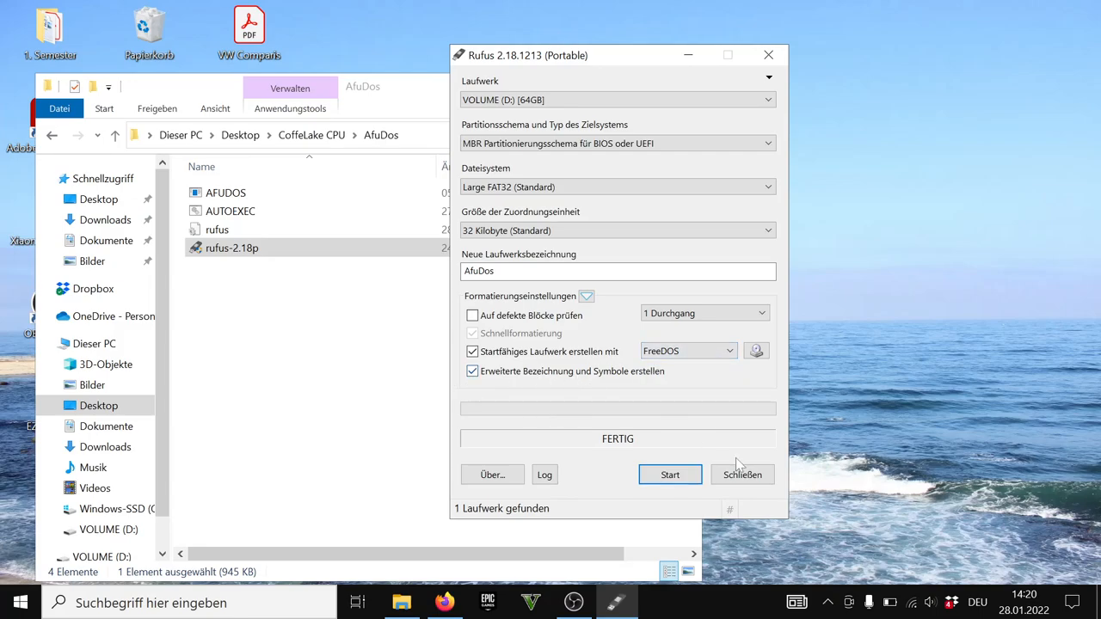
Start formatting drive D: and confirm erasing all its data
click(671, 475)
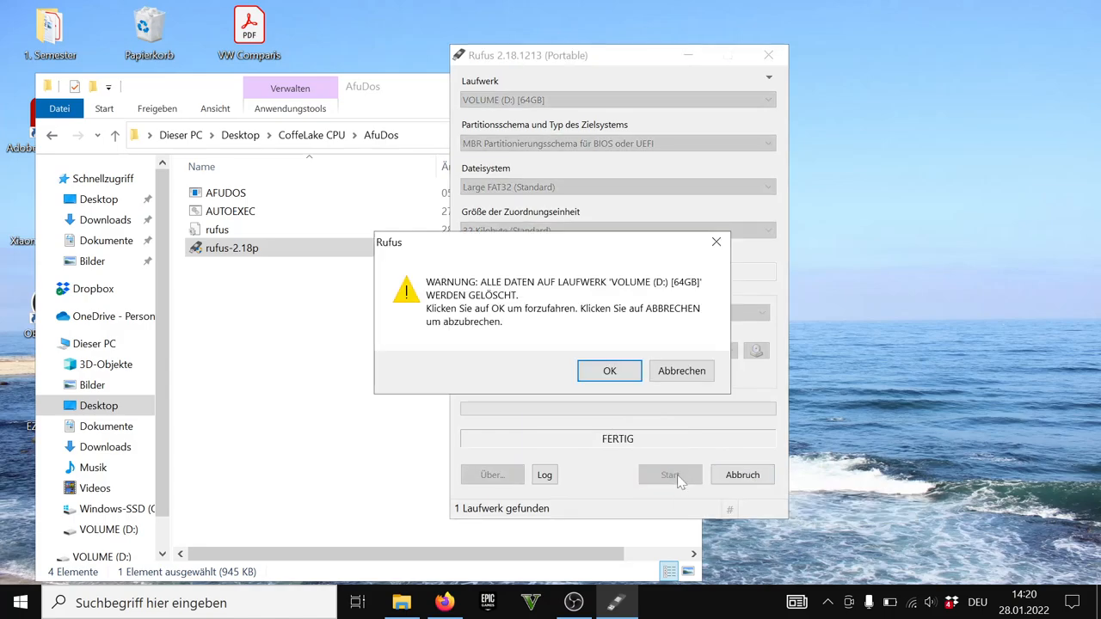
click(609, 372)
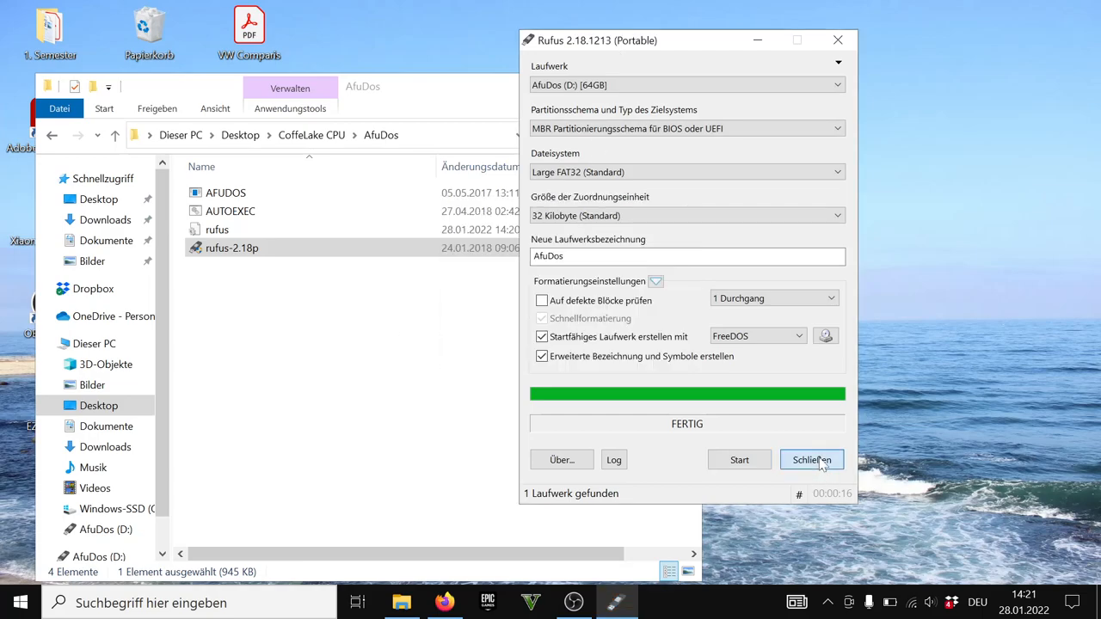
Copy AFUDOS and AUTOEXEC onto the AfuDos (D:) drive, replacing its existing AUTOEXEC.BAT
click(812, 459)
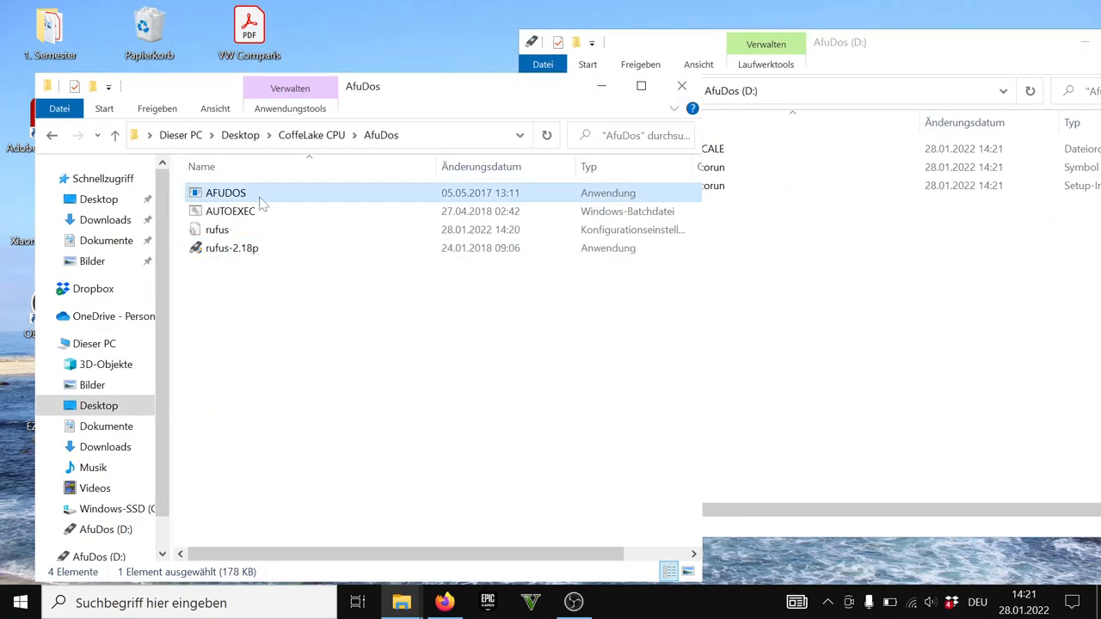
click(231, 210)
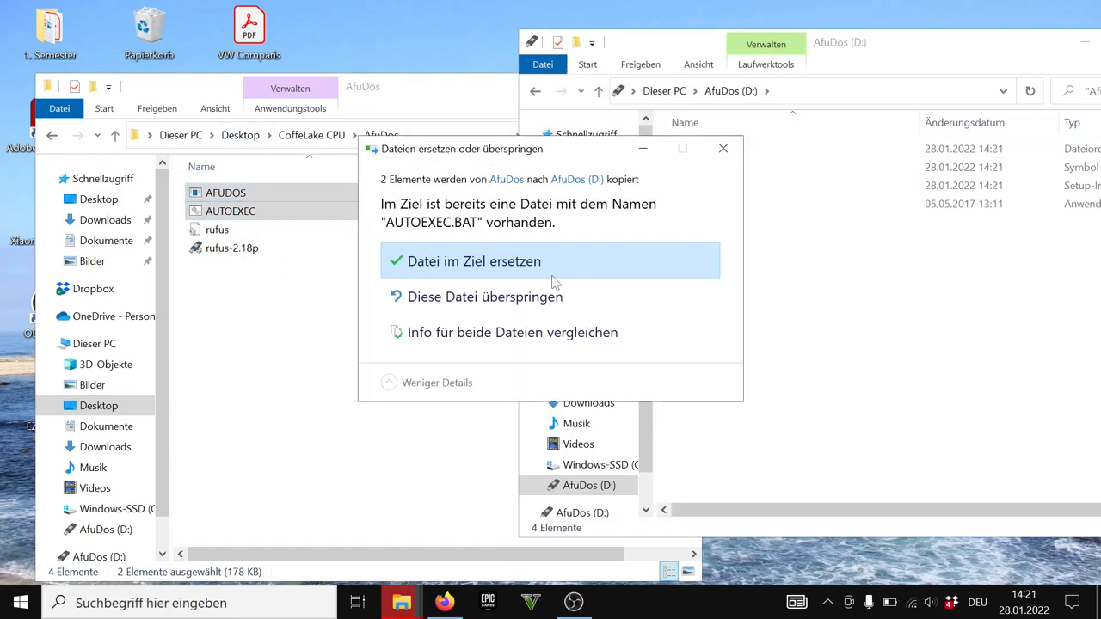
click(475, 262)
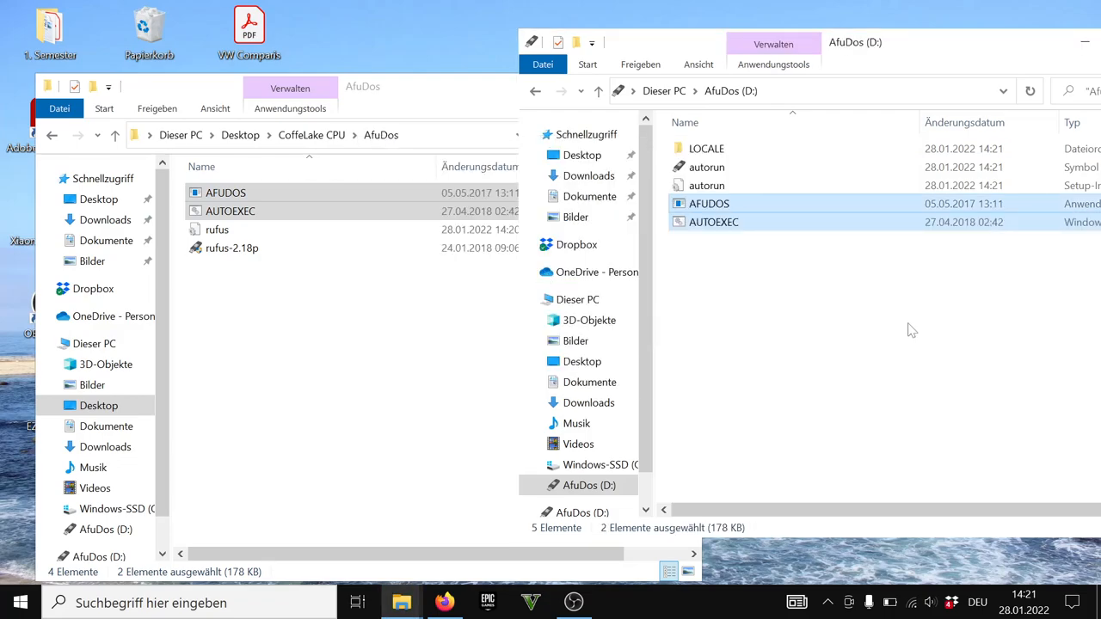
Return to the CoffeLake CPU folder and select bios.rom for copying to the drive
click(705, 204)
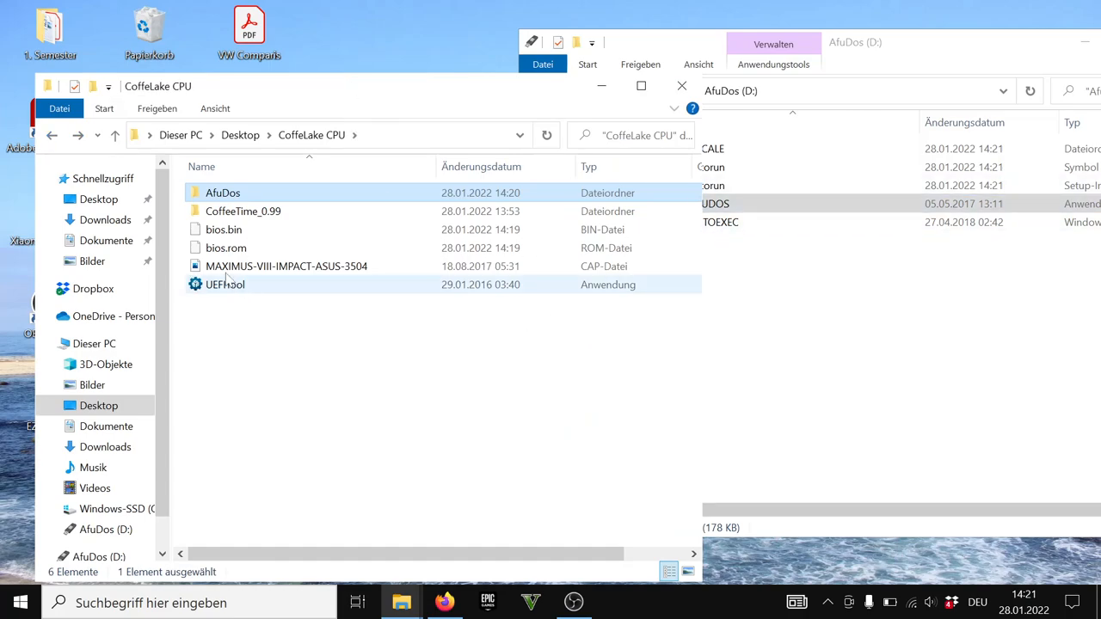
mouse_move(224, 231)
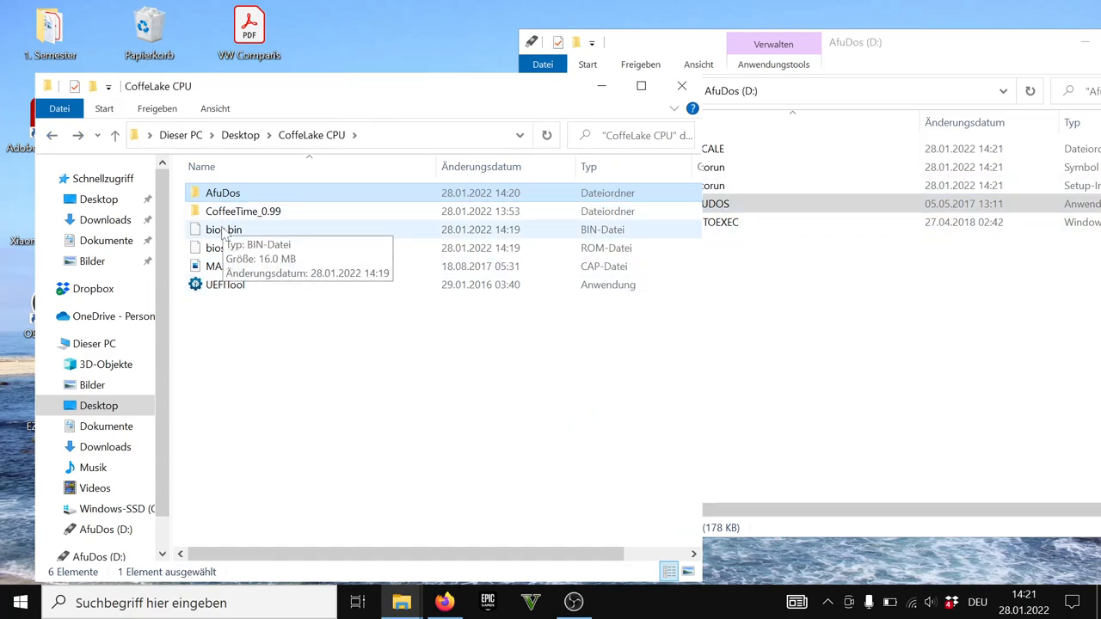
click(226, 247)
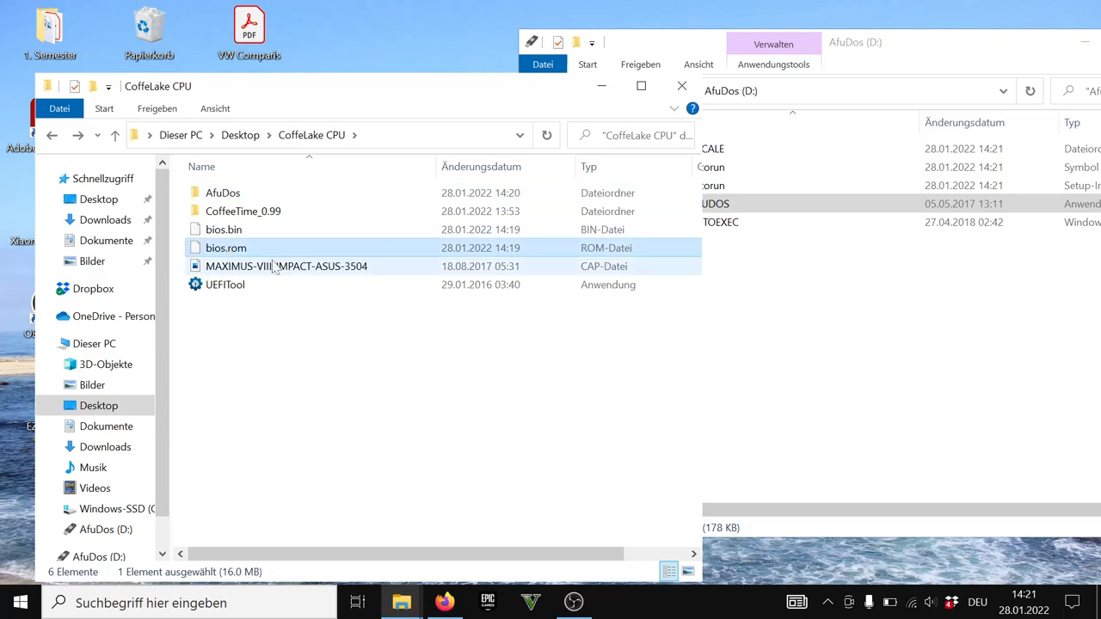